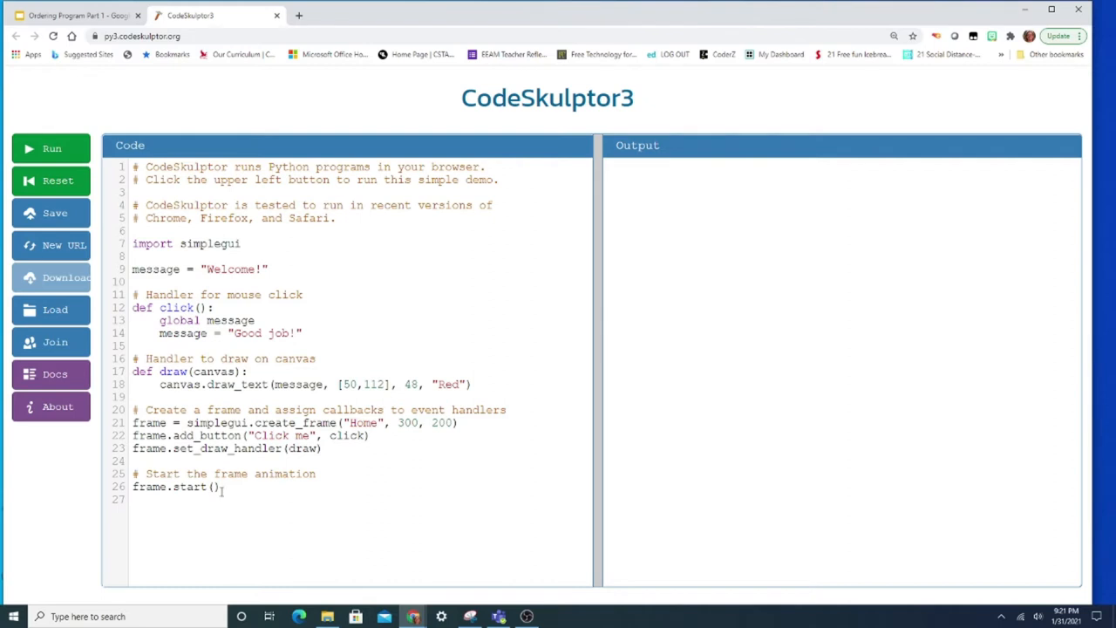
- Replace the demo's opening comments with header lines: Your name, Ordering Program part 1, today's date
{"action": "key", "text": "ctrl+a"}
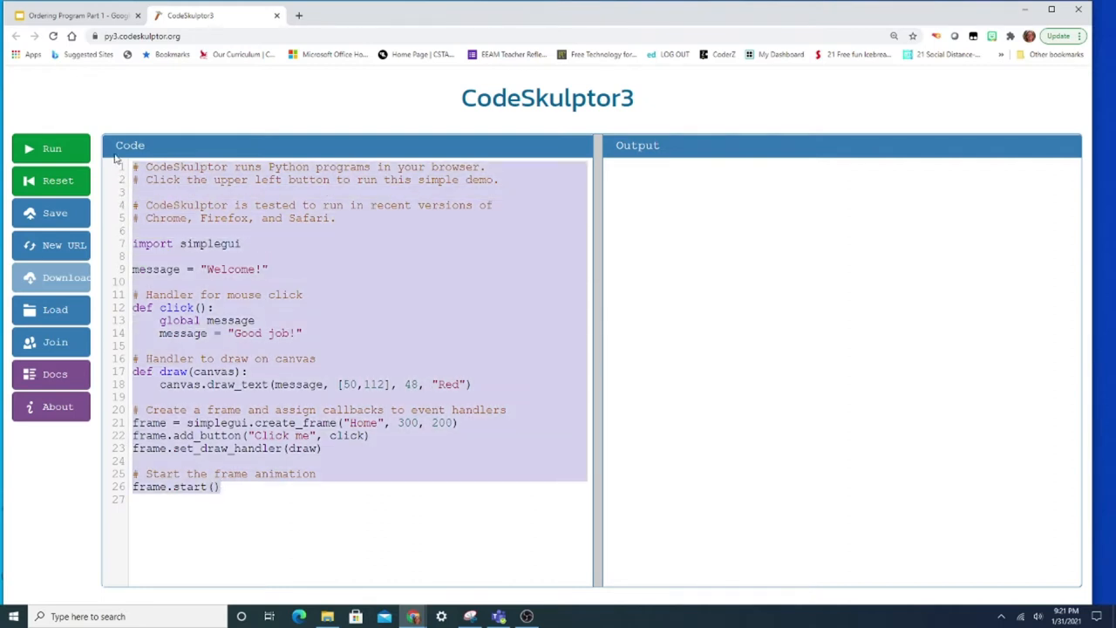
{"action": "left_click", "coordinate": [222, 487]}
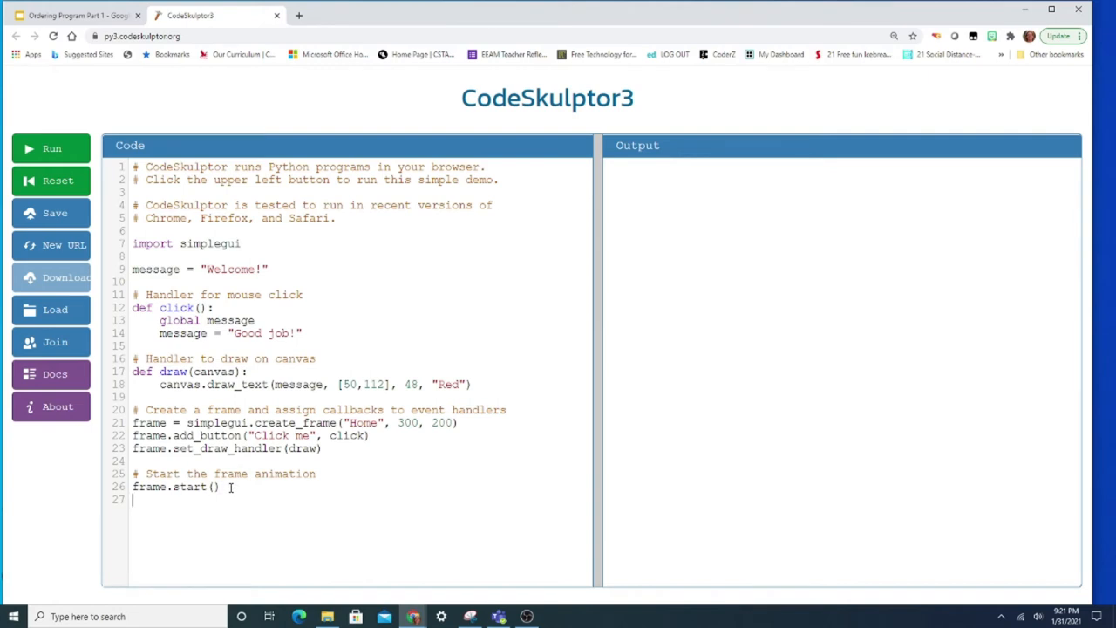
{"action": "mouse_move", "coordinate": [312, 486]}
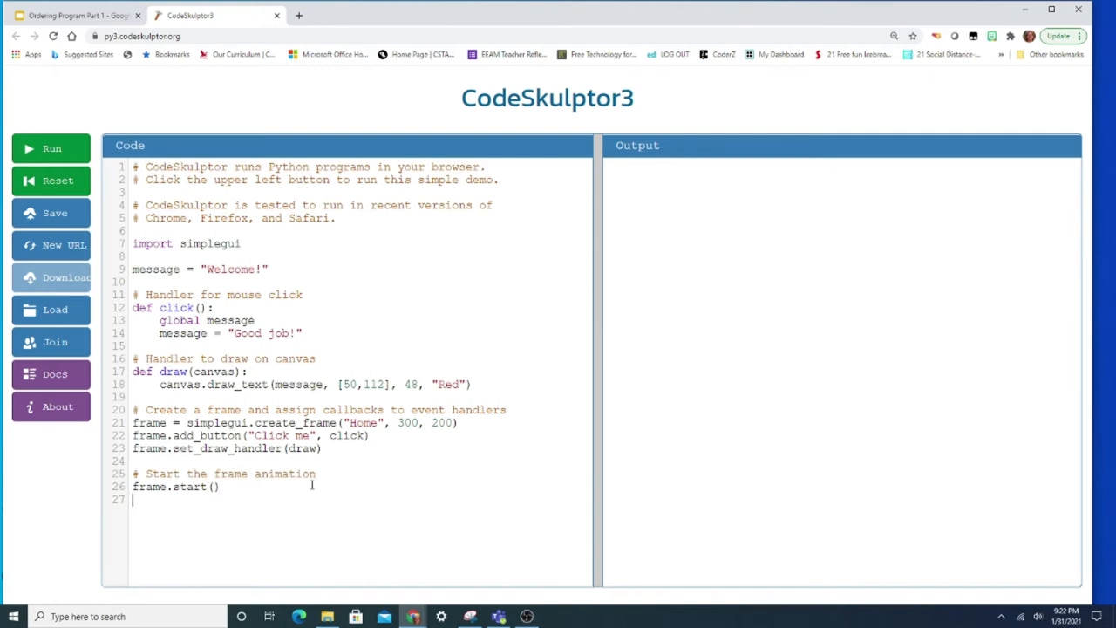
{"action": "left_click", "coordinate": [66, 15]}
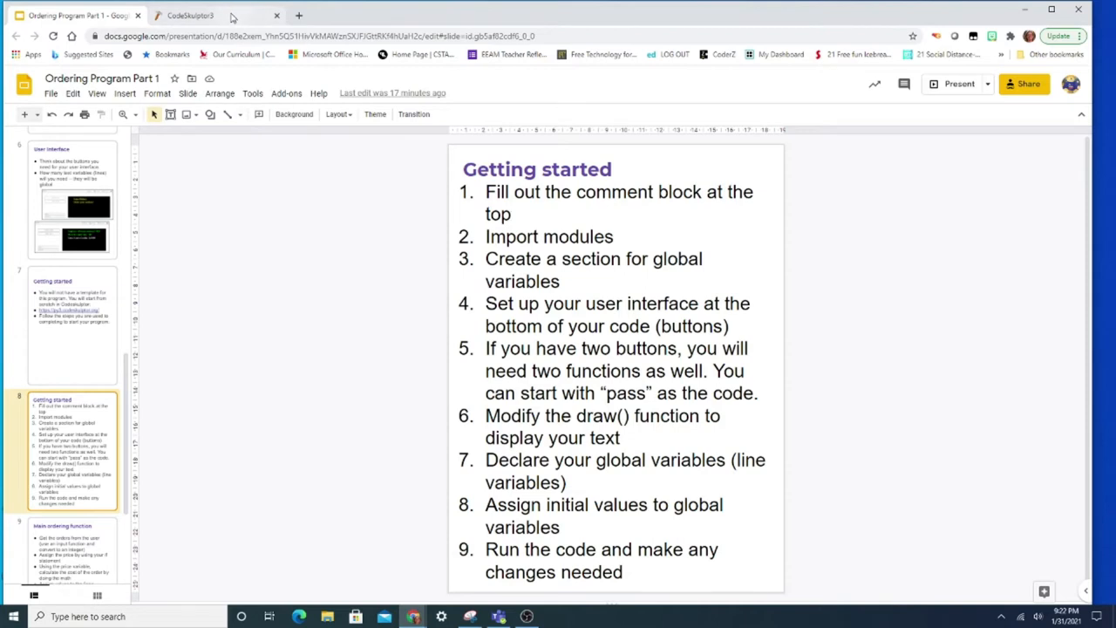
{"action": "left_click", "coordinate": [201, 16]}
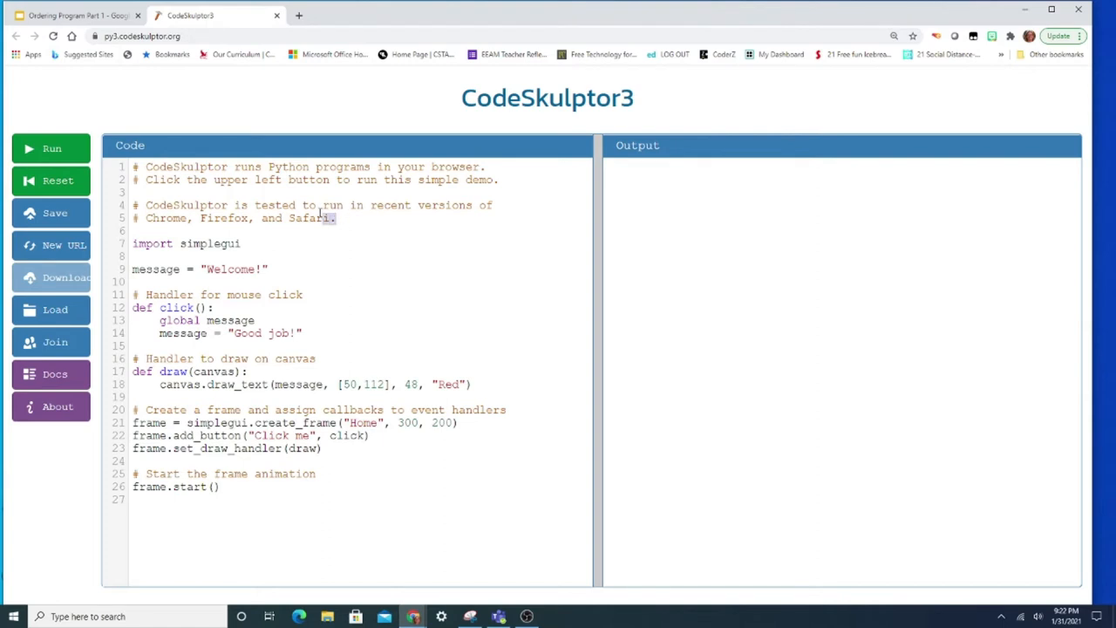
{"action": "left_click_drag", "start_coordinate": [146, 166], "coordinate": [335, 218]}
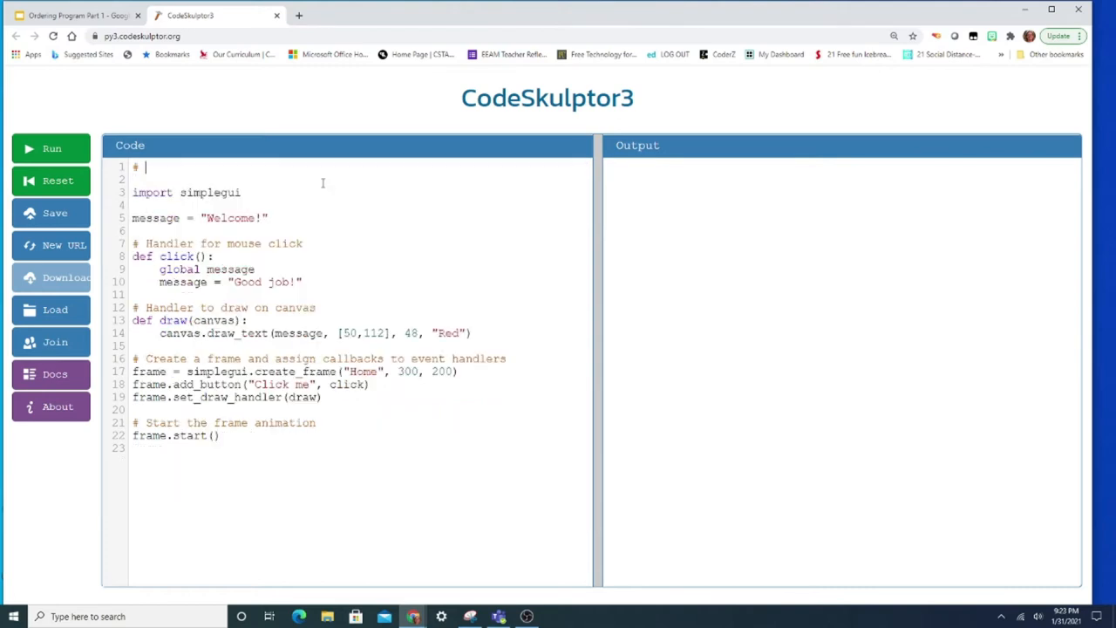
{"action": "type", "text": "Your"}
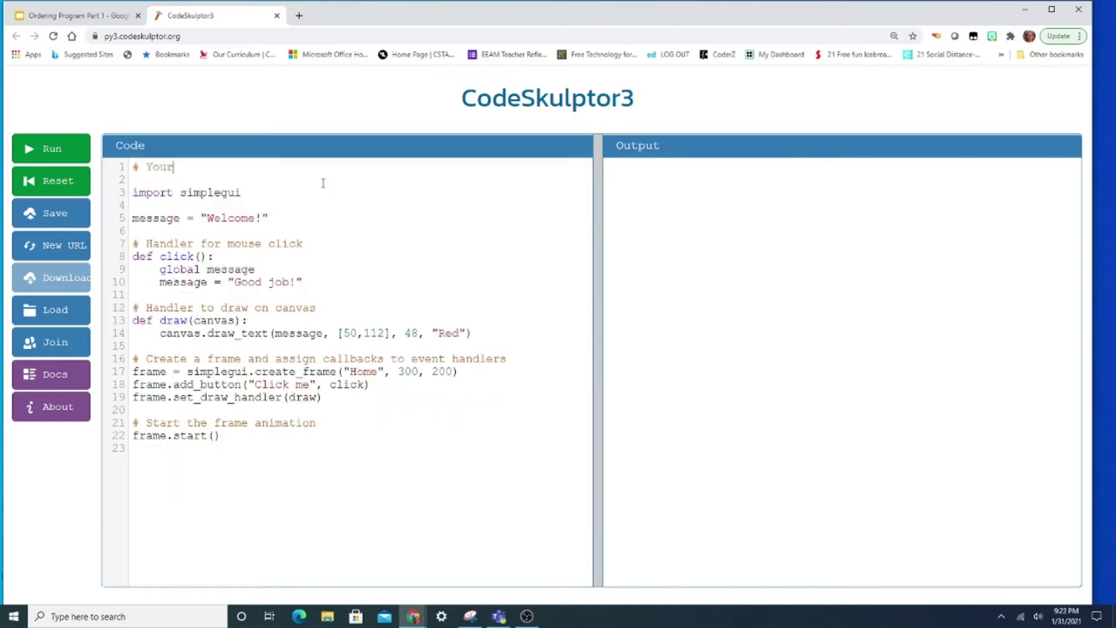
{"action": "type", "text": "name"}
{"action": "type", "text": "#"}
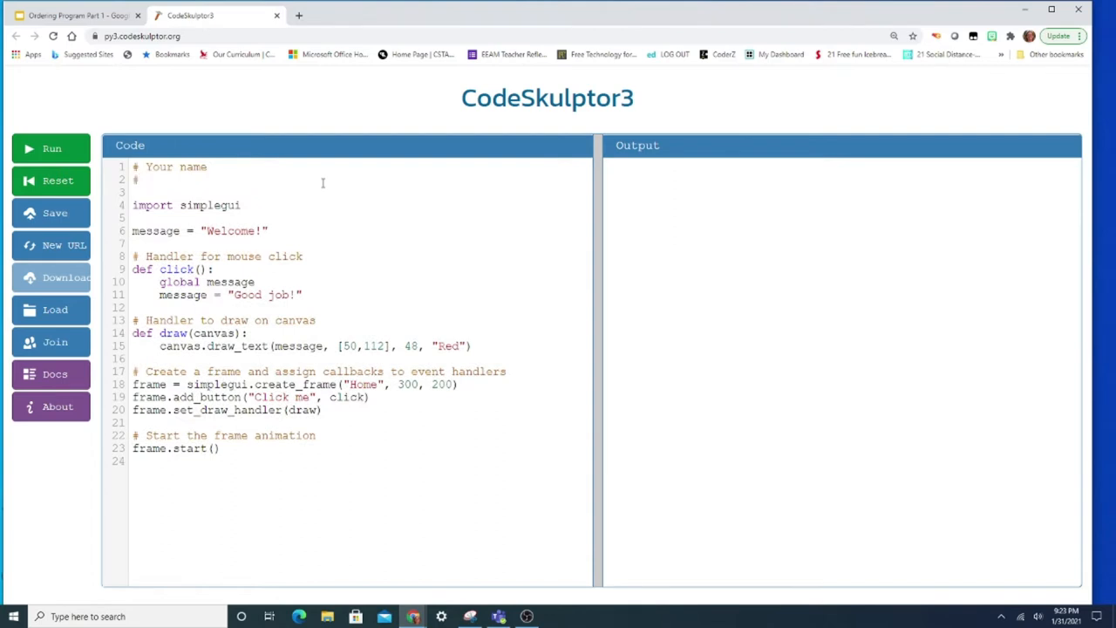
{"action": "type", "text": "Ordering Program part 1"}
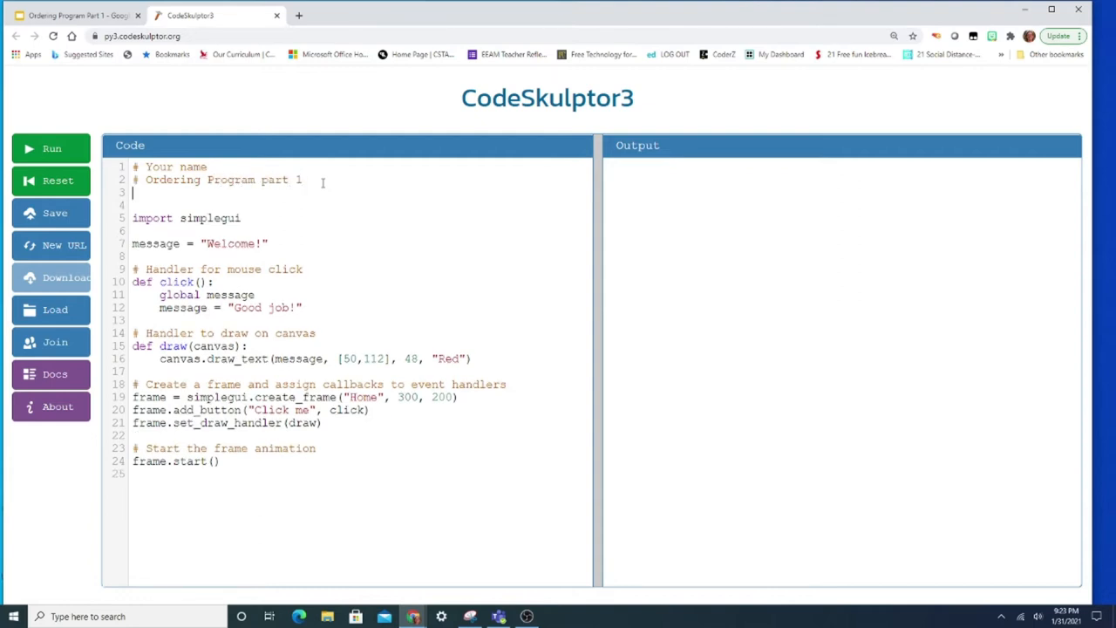
{"action": "type", "text": "# Today's date"}
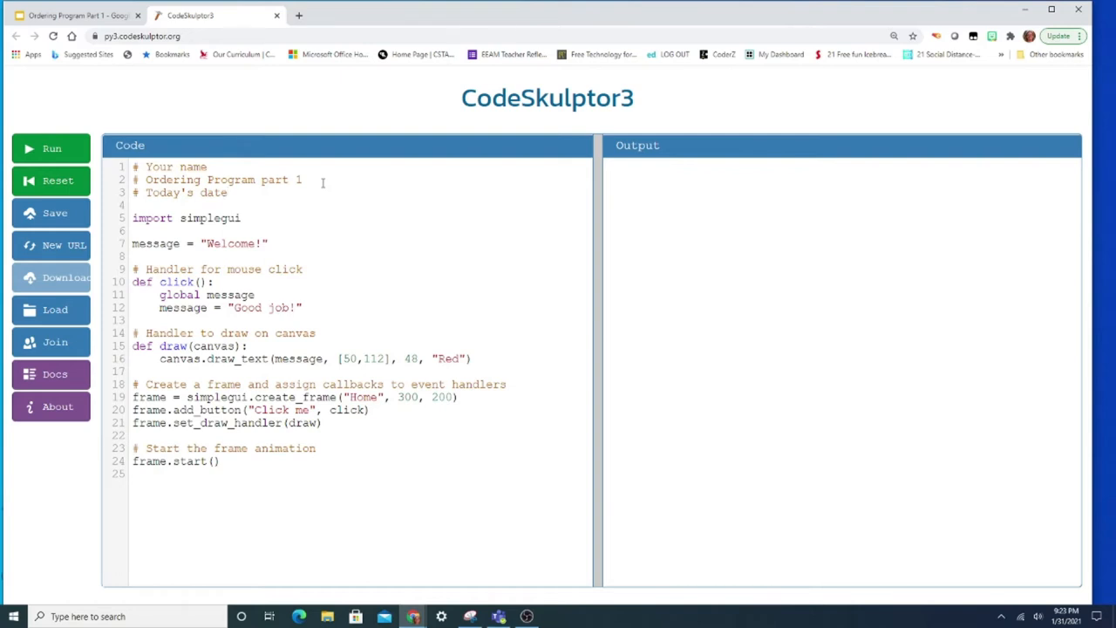
{"action": "mouse_move", "coordinate": [99, 7]}
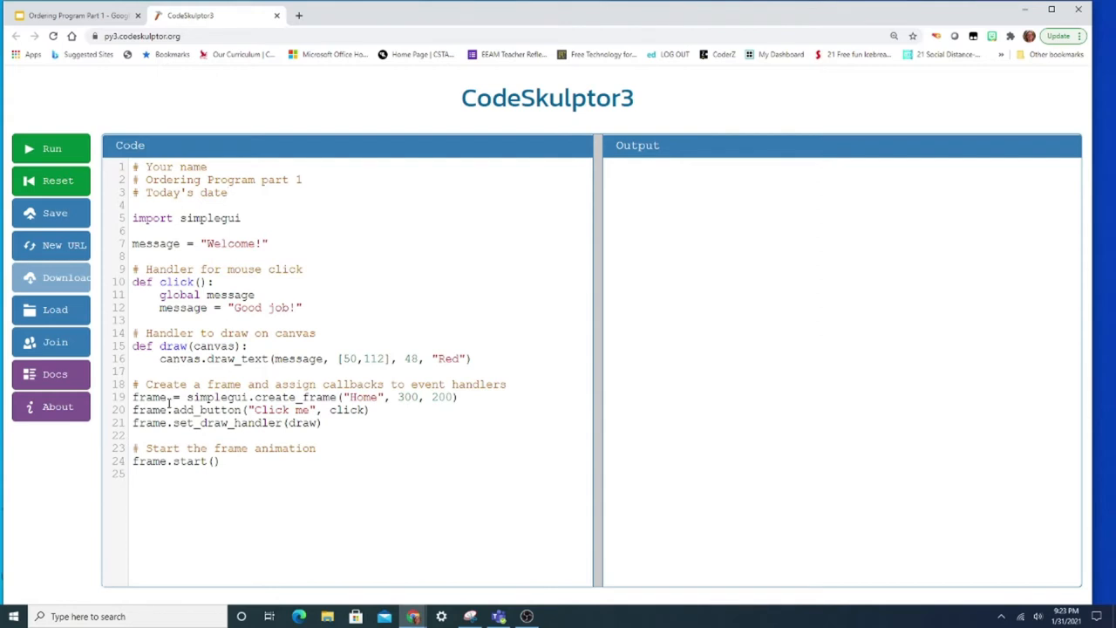
{"action": "left_click", "coordinate": [66, 16]}
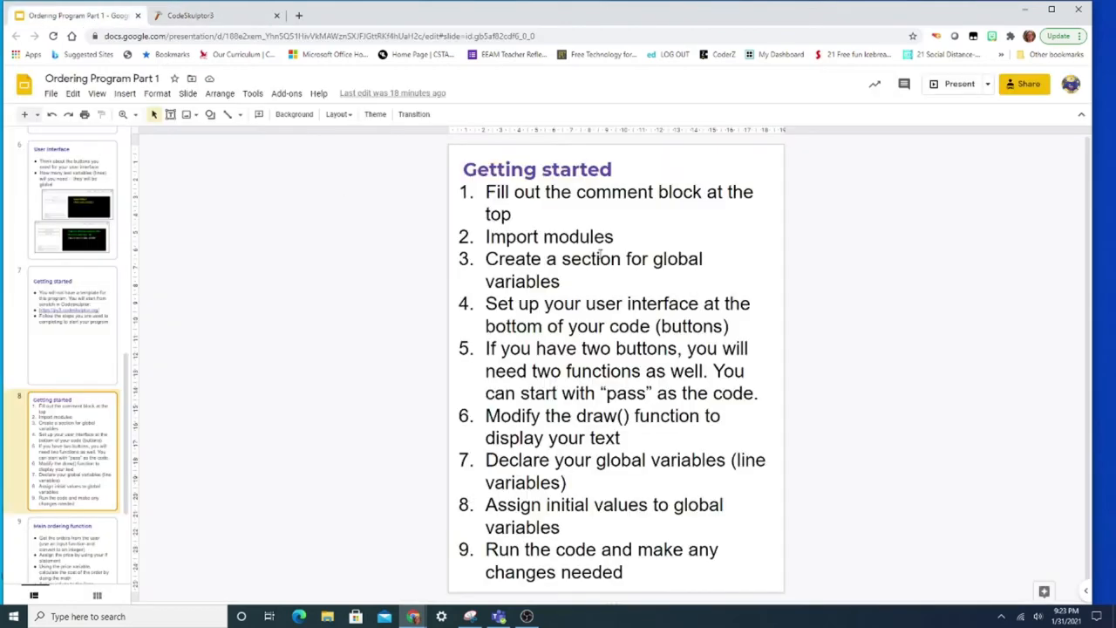
{"action": "double_click", "coordinate": [549, 236]}
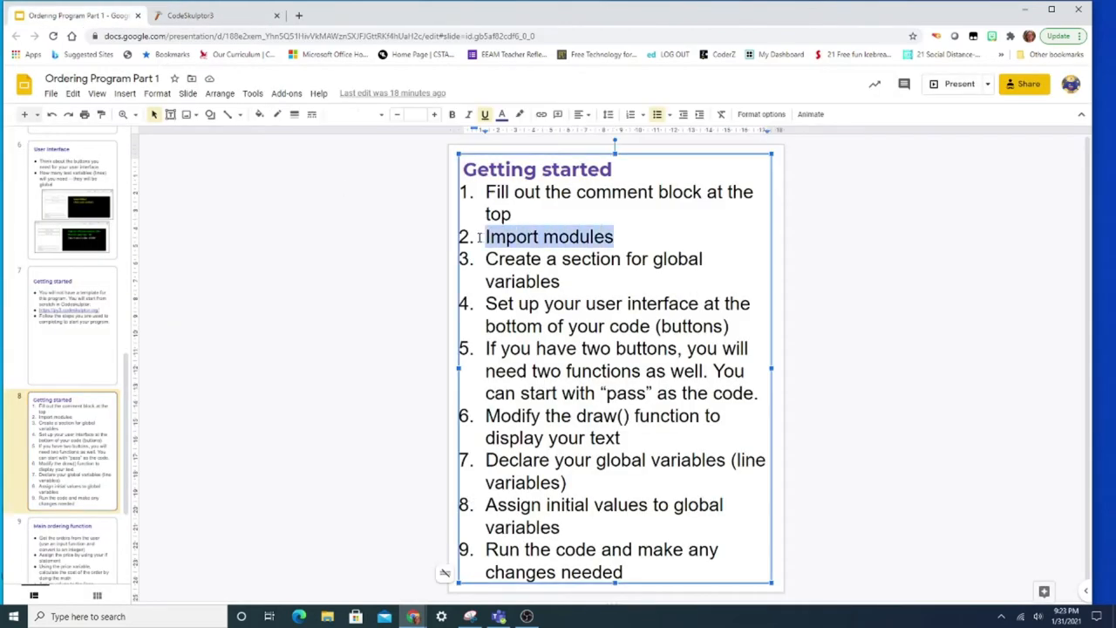
{"action": "left_click", "coordinate": [215, 17]}
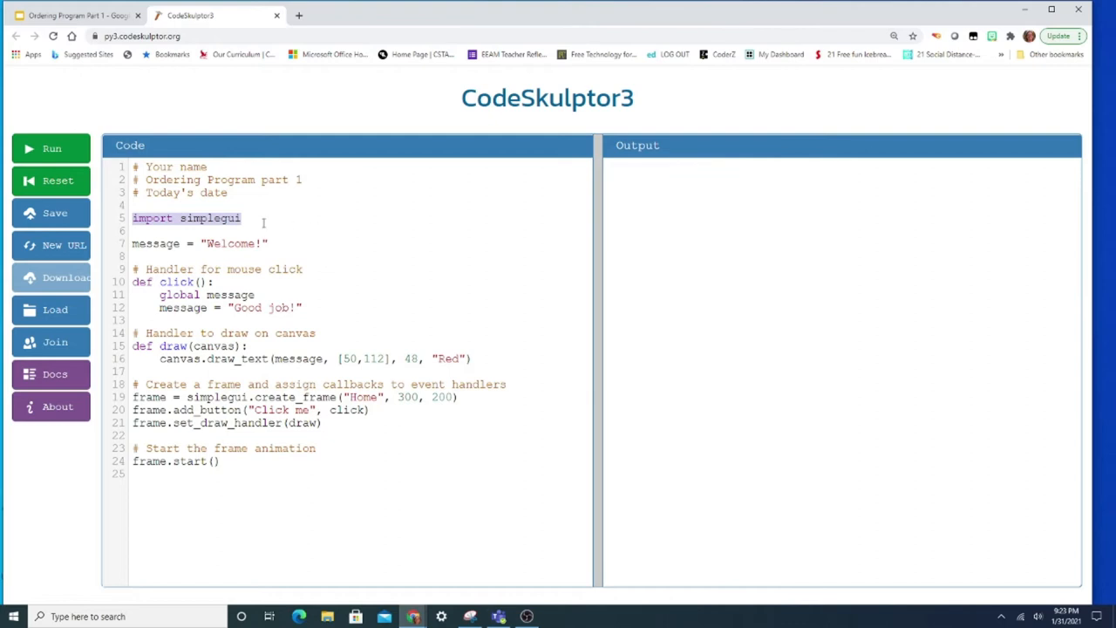
- Add an 'import random' line under 'import simplegui', then return to the slides
{"action": "key", "text": "Enter"}
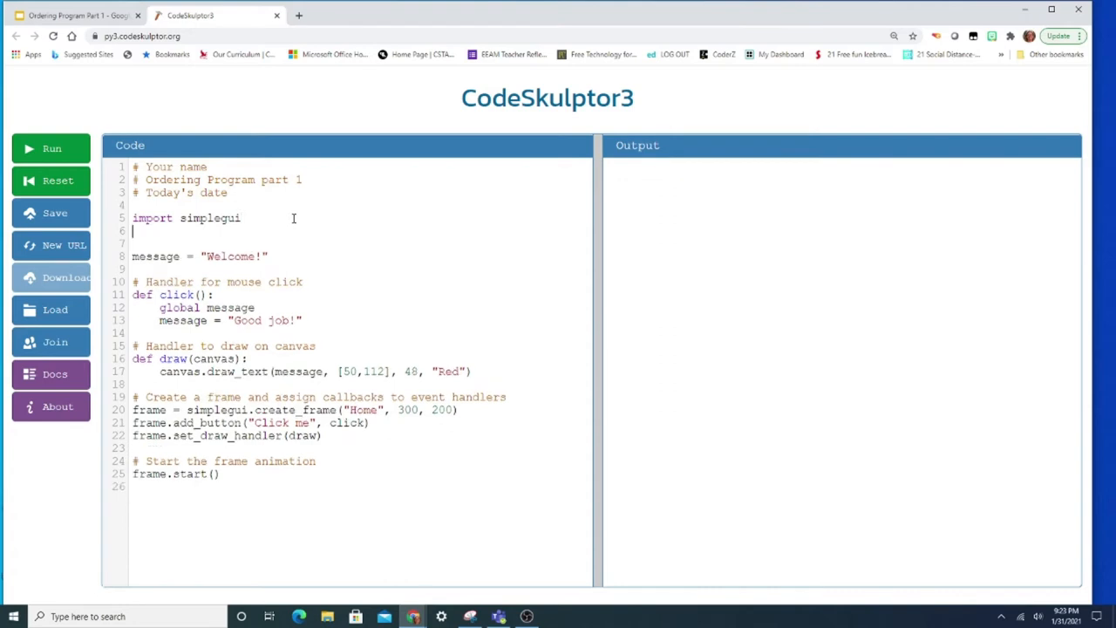
{"action": "type", "text": "import r"}
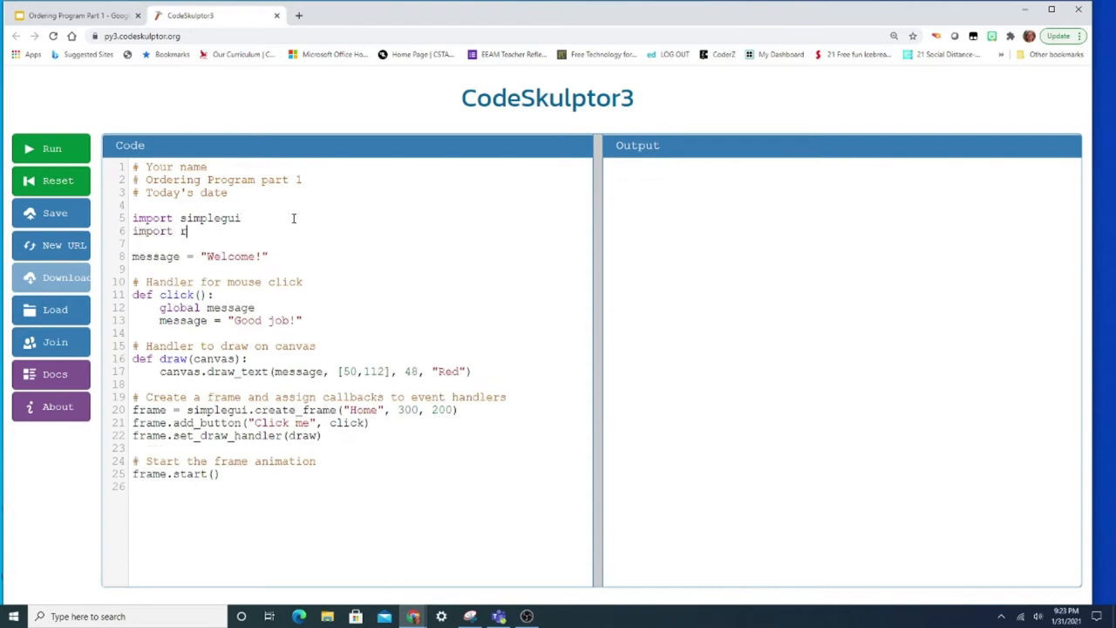
{"action": "type", "text": "andom"}
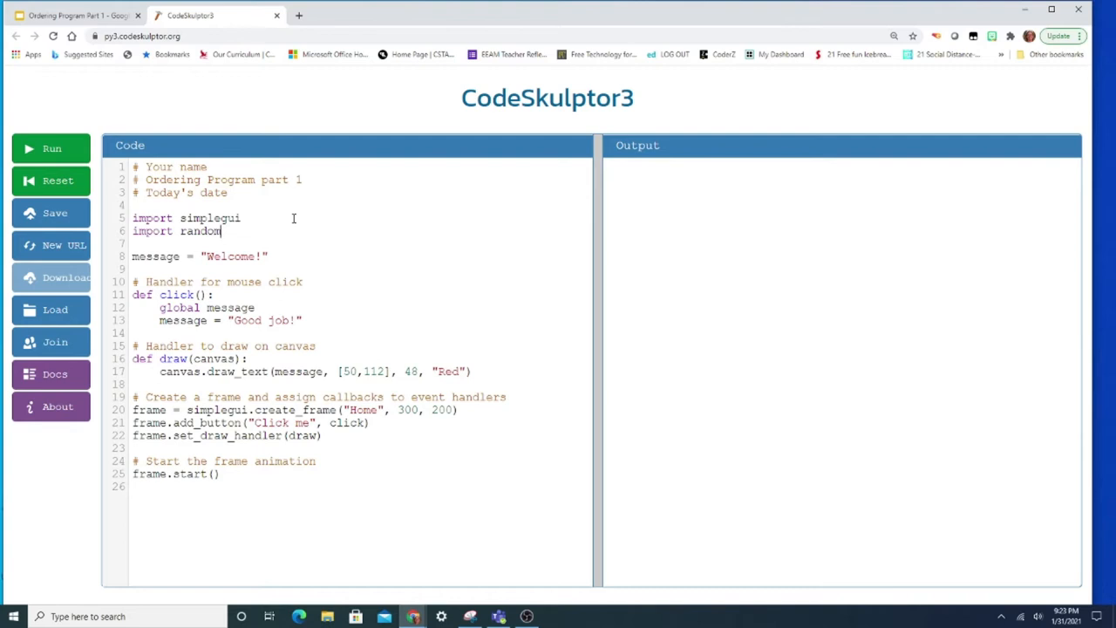
{"action": "left_click", "coordinate": [74, 14]}
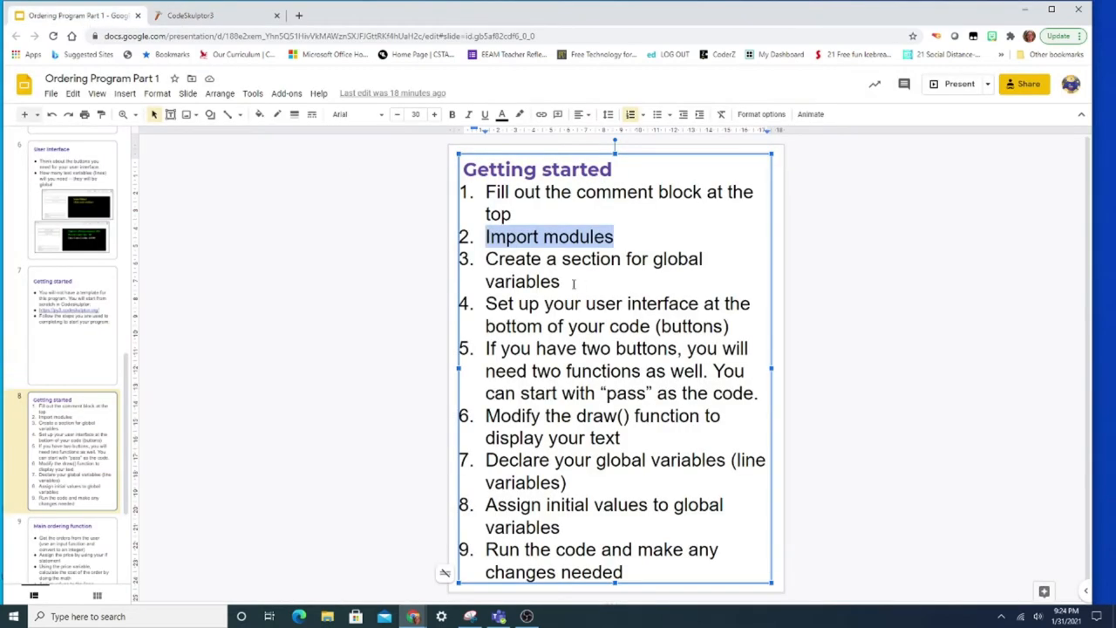
- Highlight checklist step 3 about a global variables section, then return to the code
{"action": "left_click", "coordinate": [567, 281]}
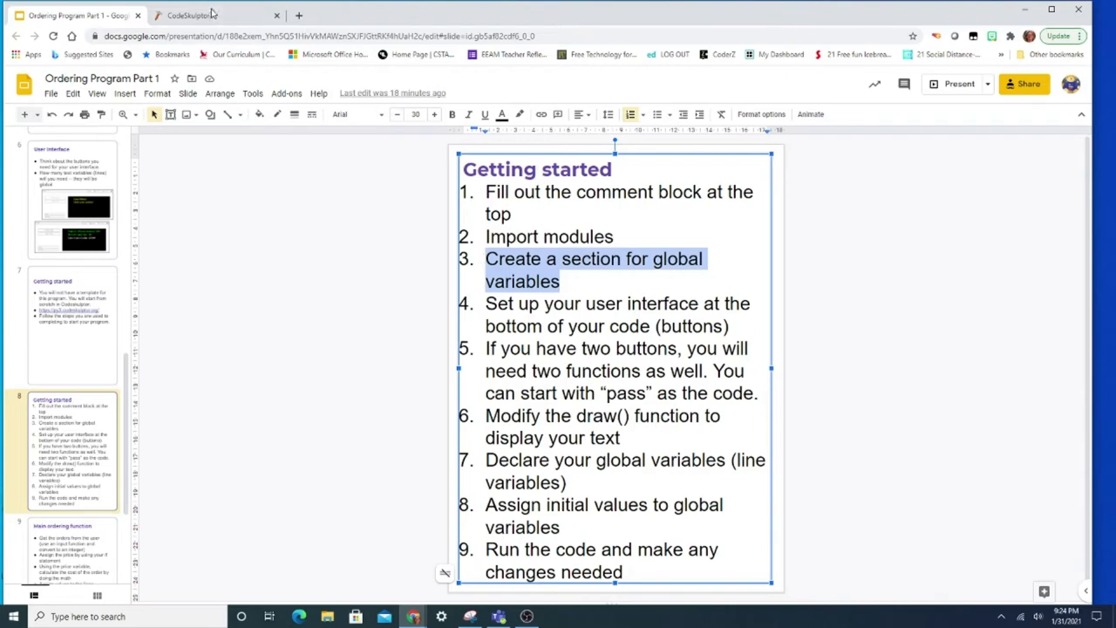
{"action": "left_click", "coordinate": [196, 16]}
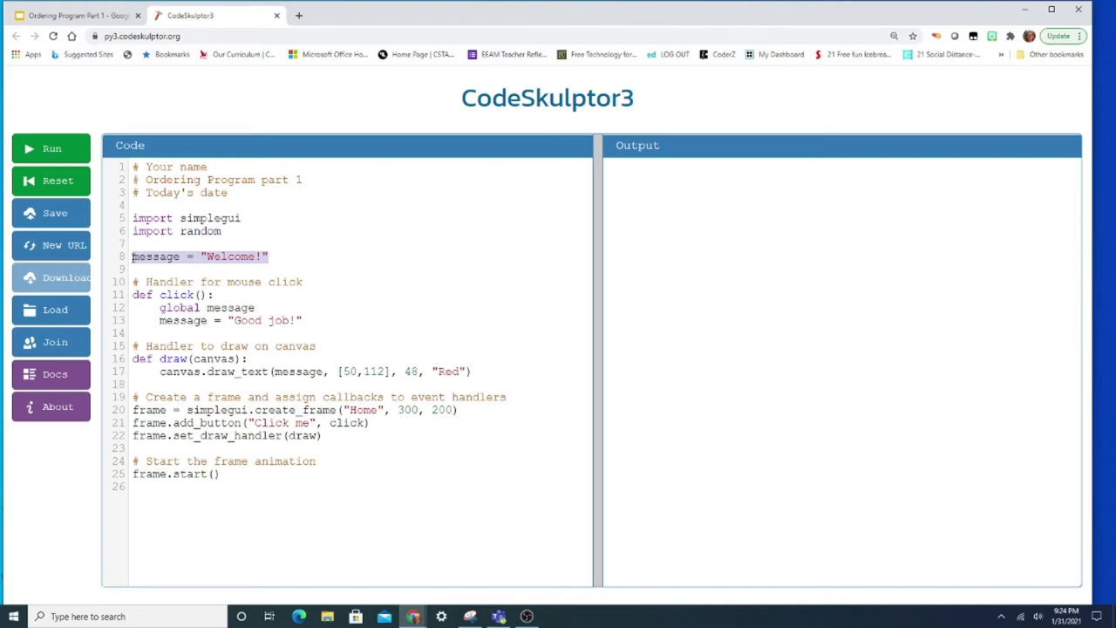
{"action": "mouse_move", "coordinate": [378, 310]}
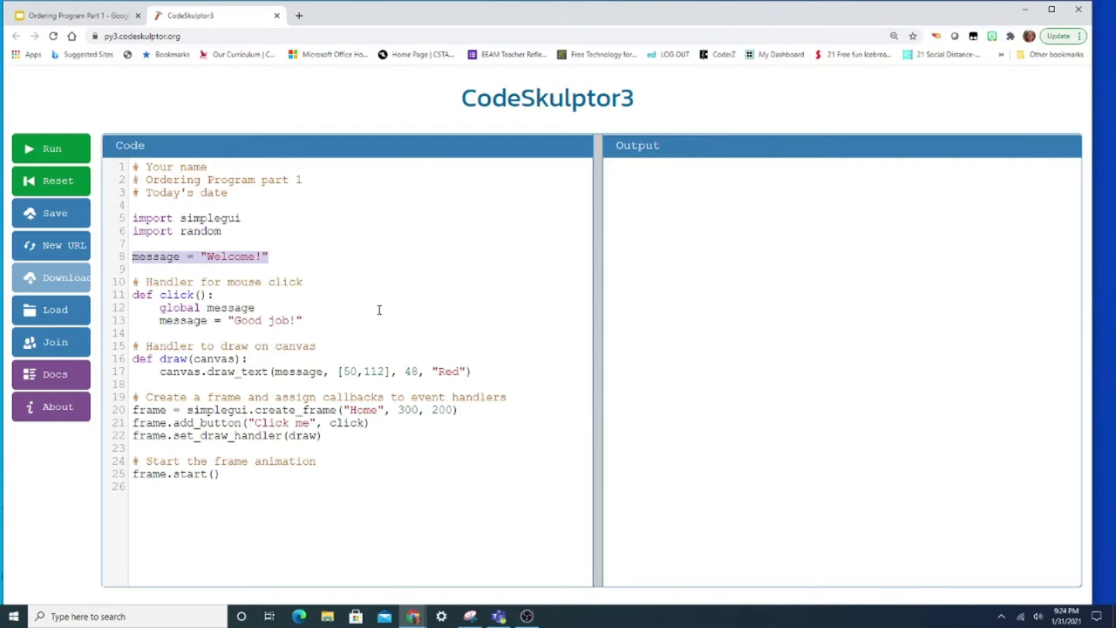
- Type a '# --- global variables' section comment in place of the Welcome message line
{"action": "type", "text": "#"}
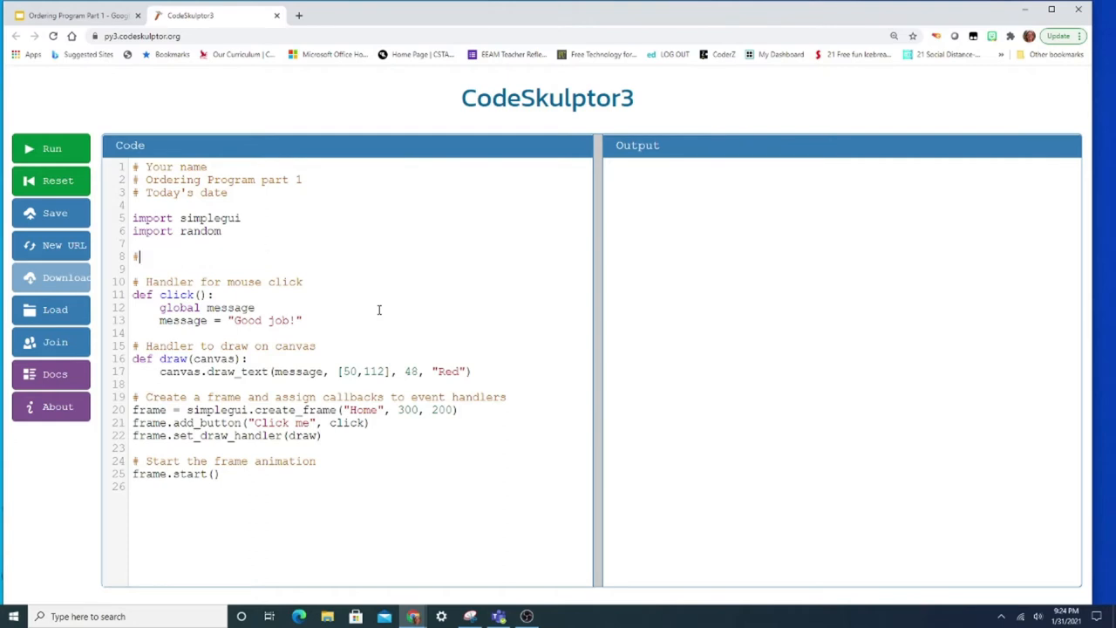
{"action": "type", "text": "--- gobl"}
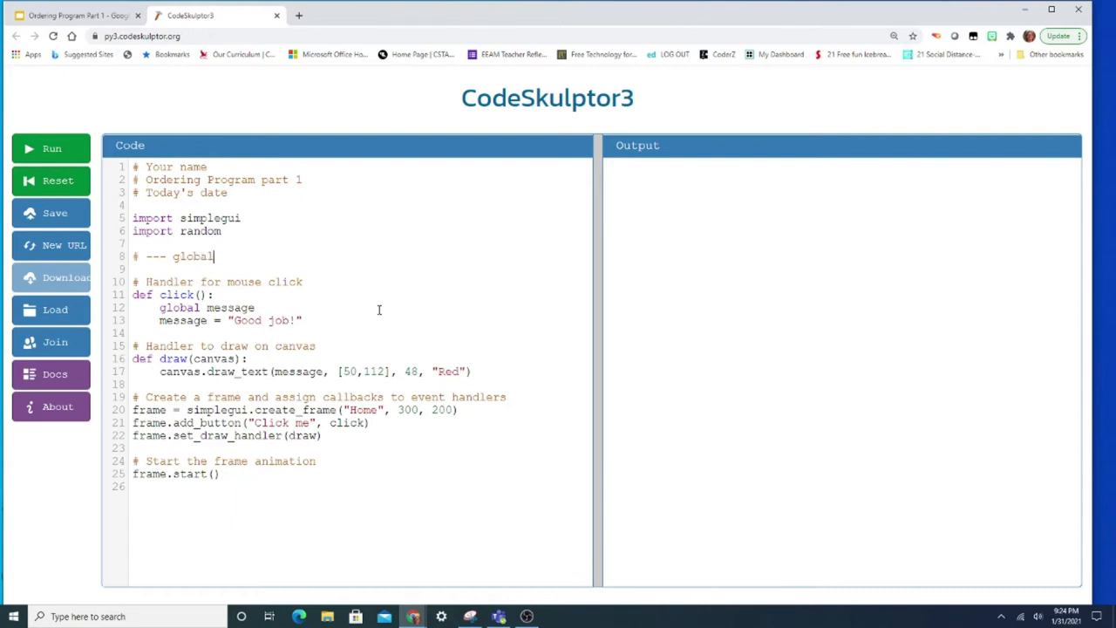
{"action": "type", "text": "variables"}
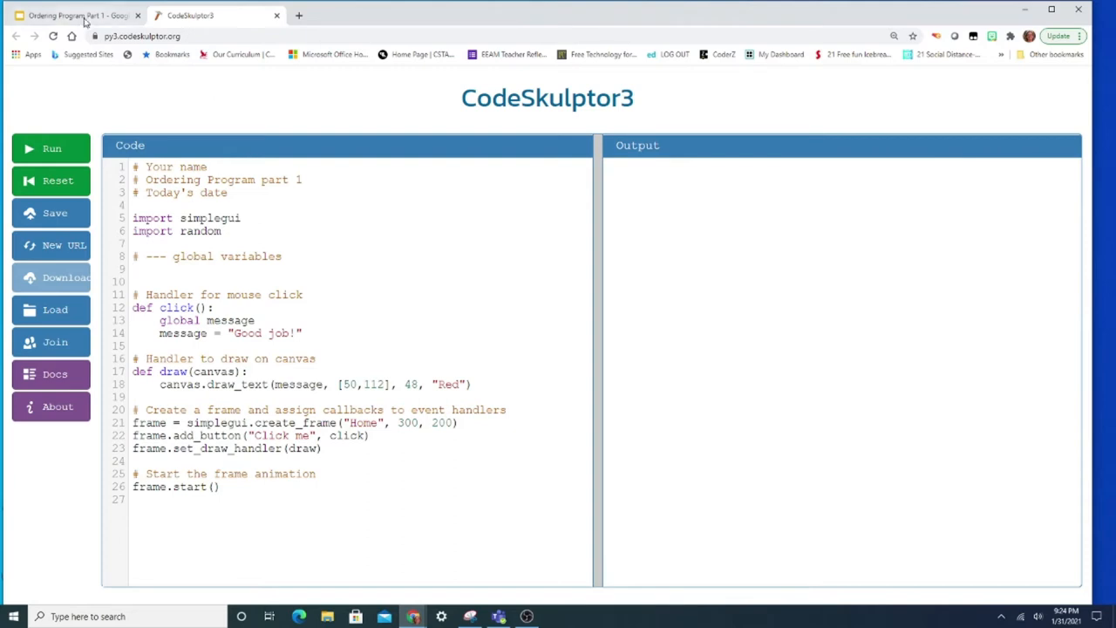
- Highlight the global variables step, then show the User Interface slide with sample windows
{"action": "left_click", "coordinate": [75, 15]}
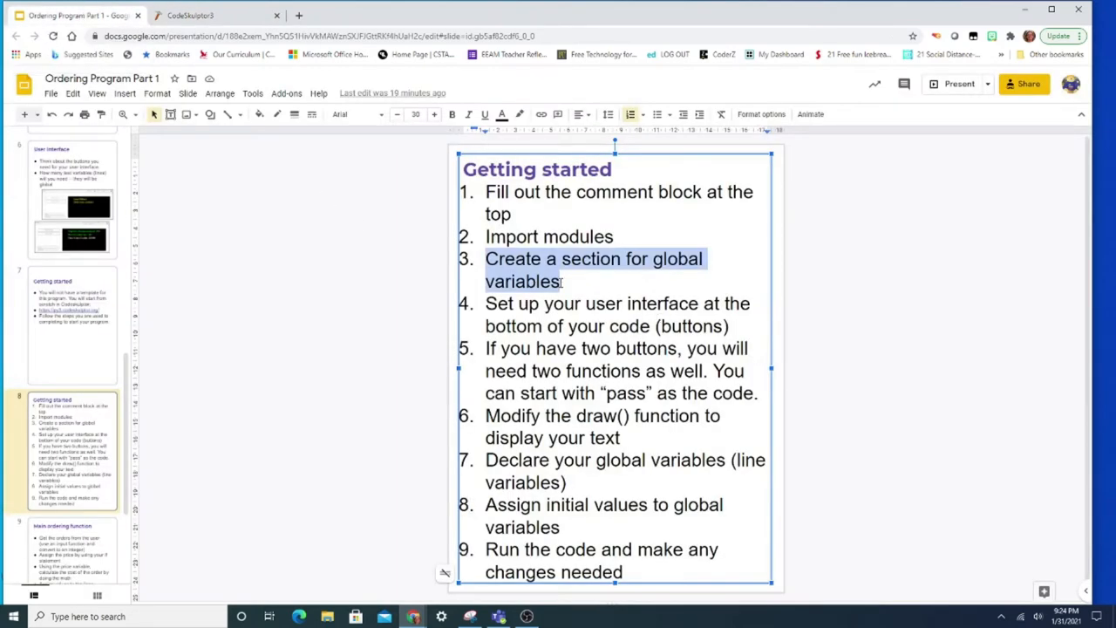
{"action": "double_click", "coordinate": [703, 327]}
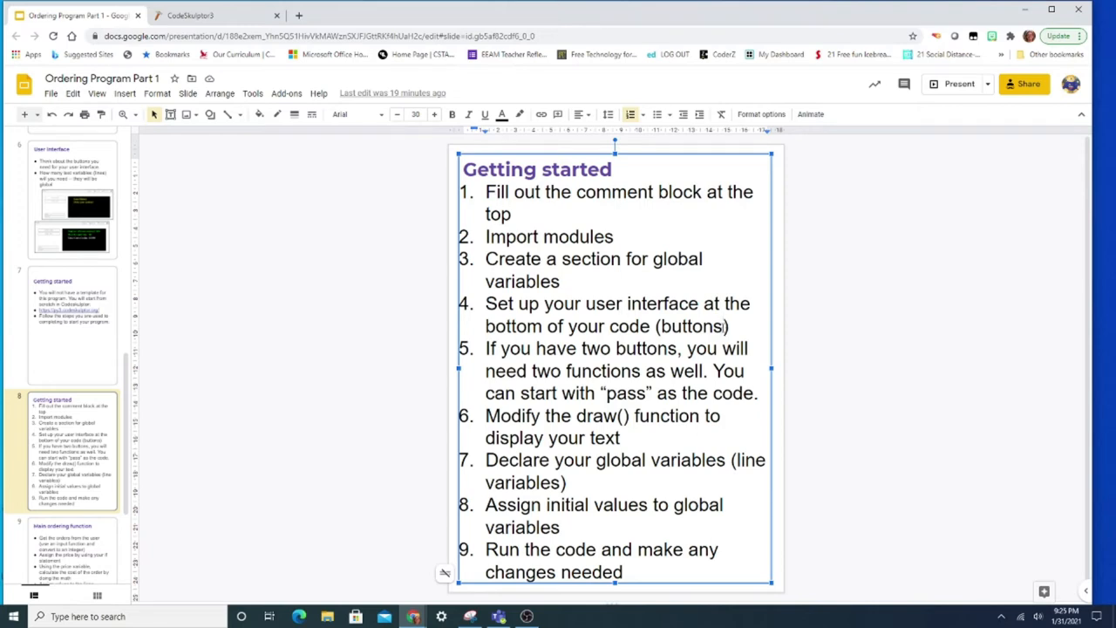
{"action": "mouse_move", "coordinate": [118, 216]}
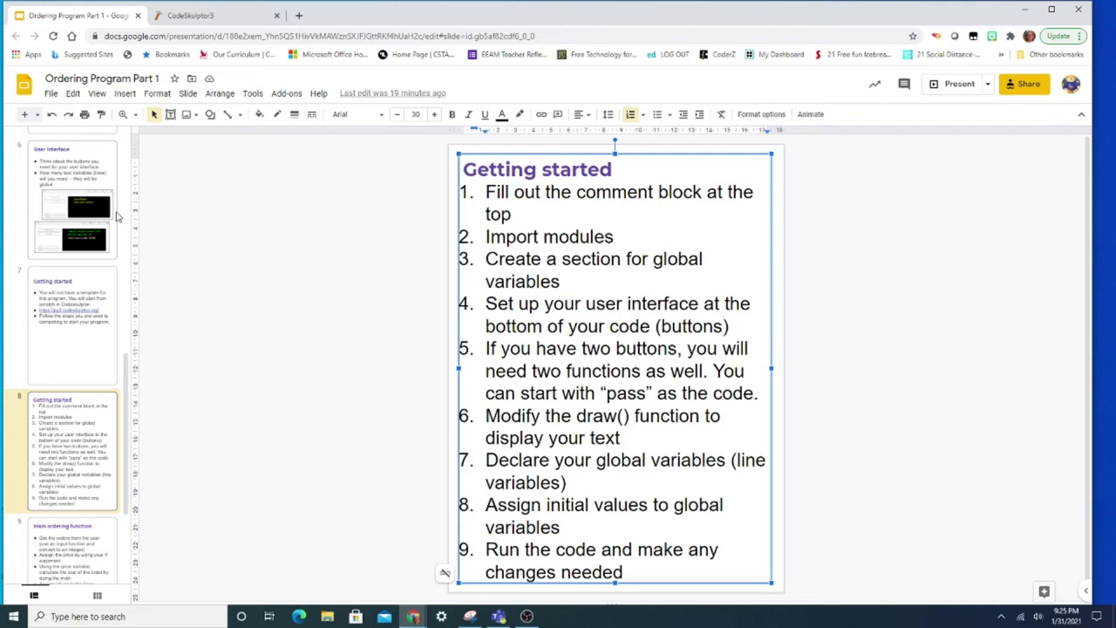
{"action": "mouse_move", "coordinate": [60, 200]}
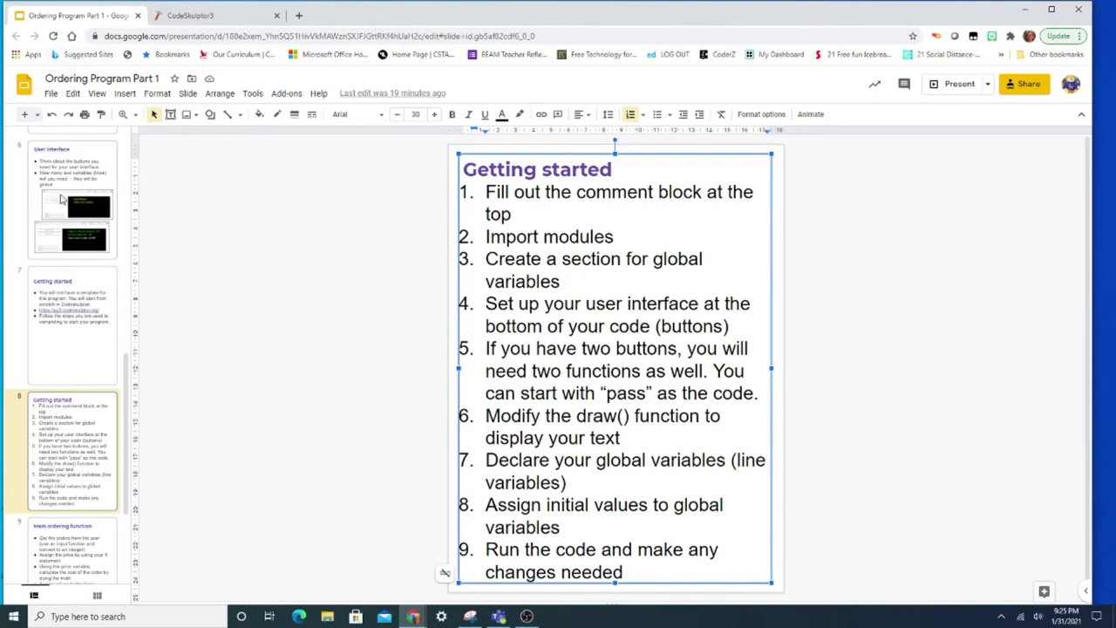
{"action": "left_click", "coordinate": [74, 205]}
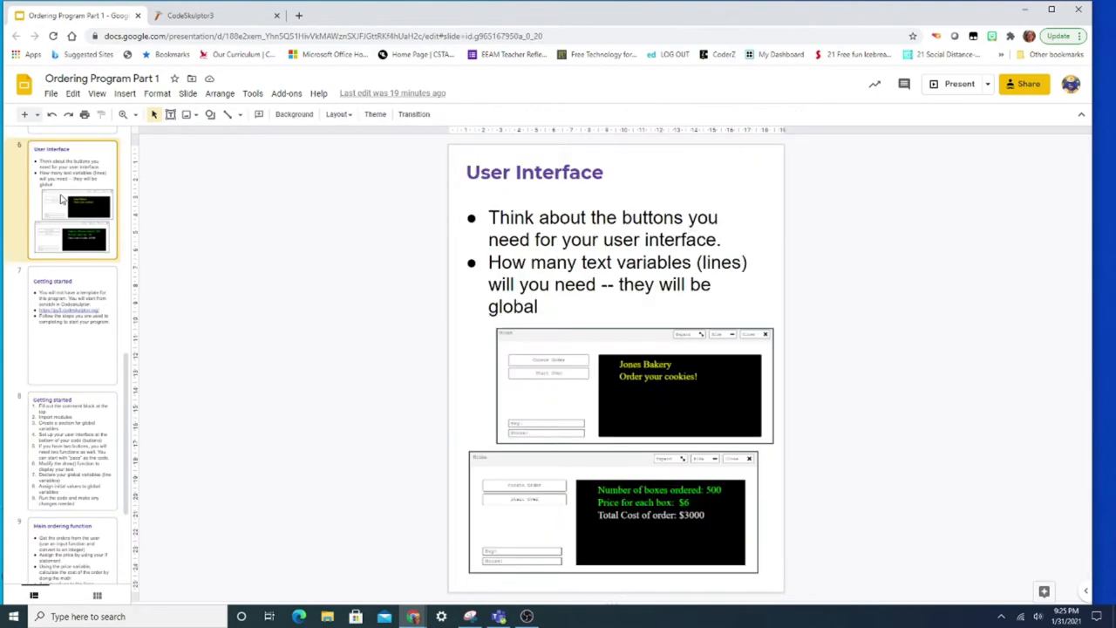
{"action": "mouse_move", "coordinate": [500, 358]}
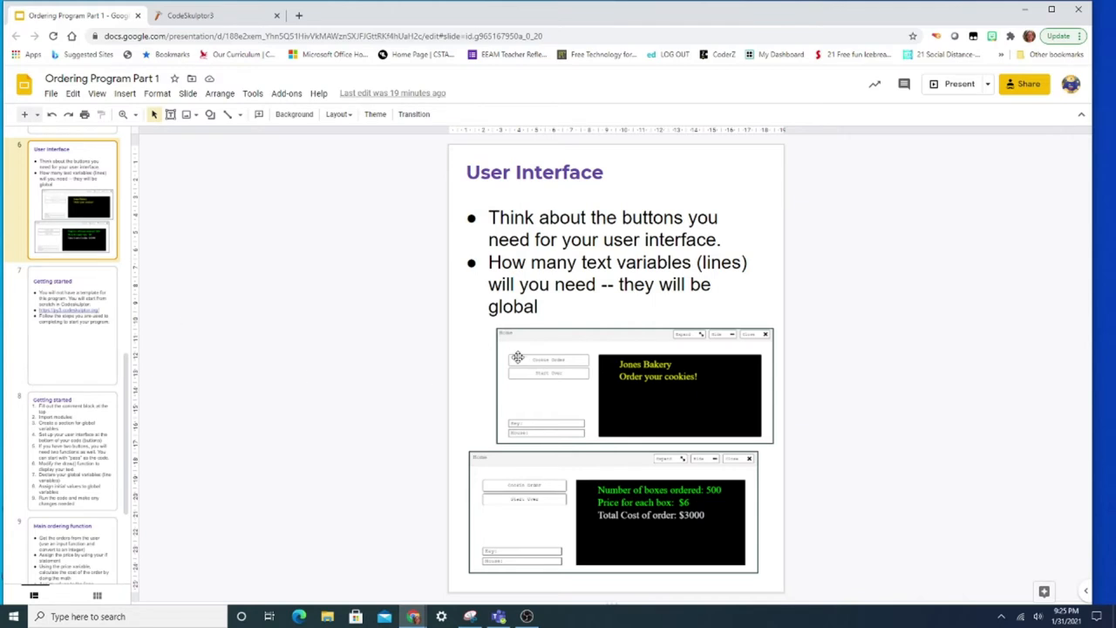
{"action": "mouse_move", "coordinate": [543, 355]}
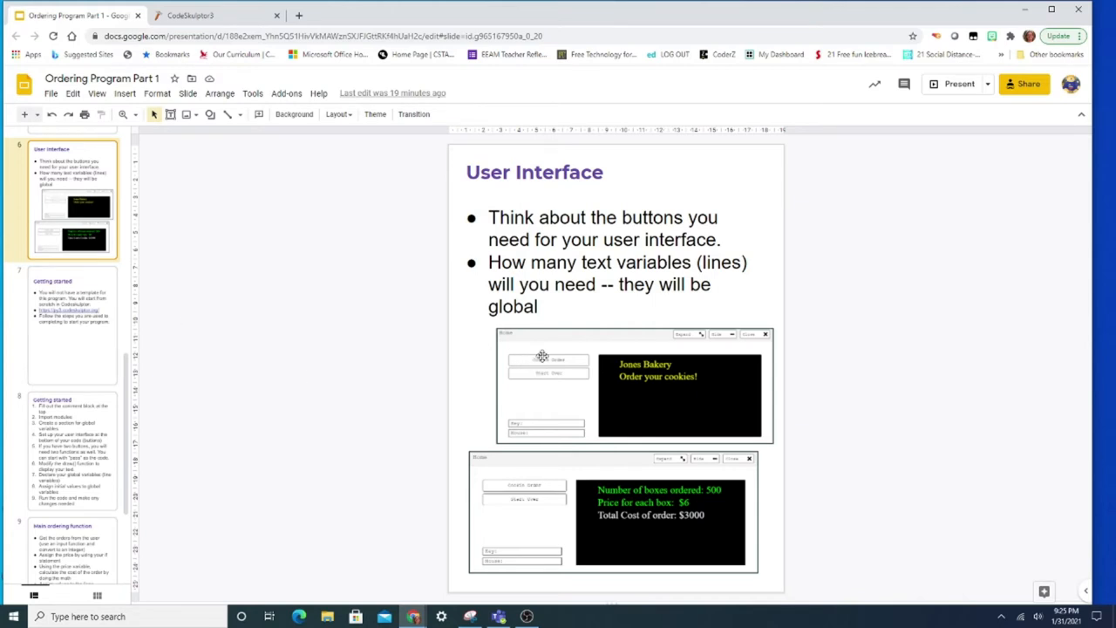
{"action": "mouse_move", "coordinate": [461, 403]}
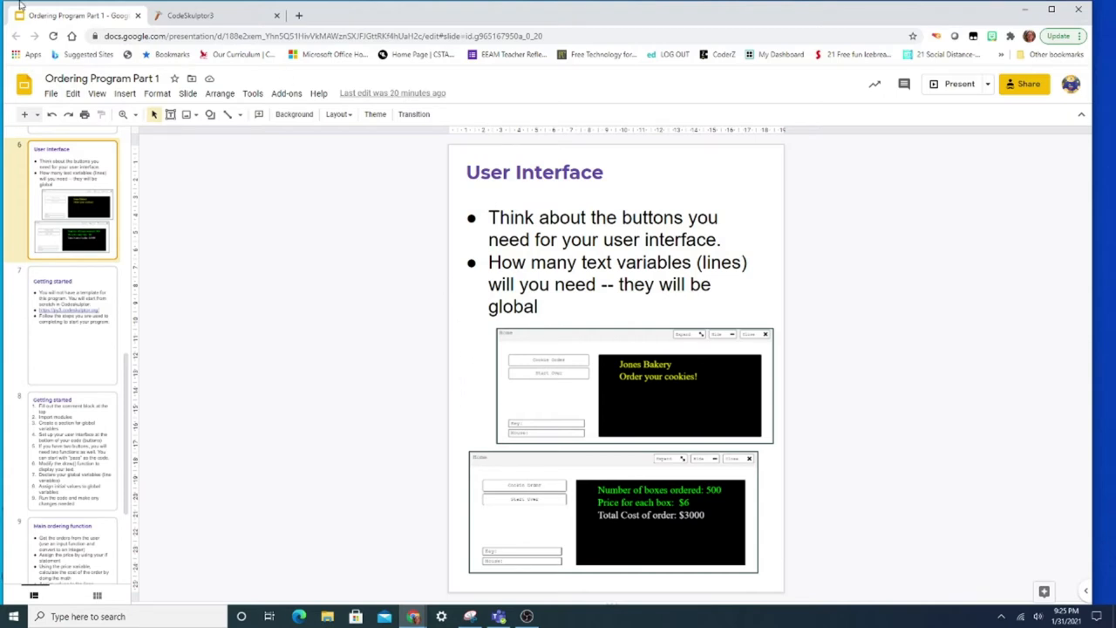
- Change the create_frame title from 'Home' to 'Order Program'
{"action": "left_click", "coordinate": [210, 16]}
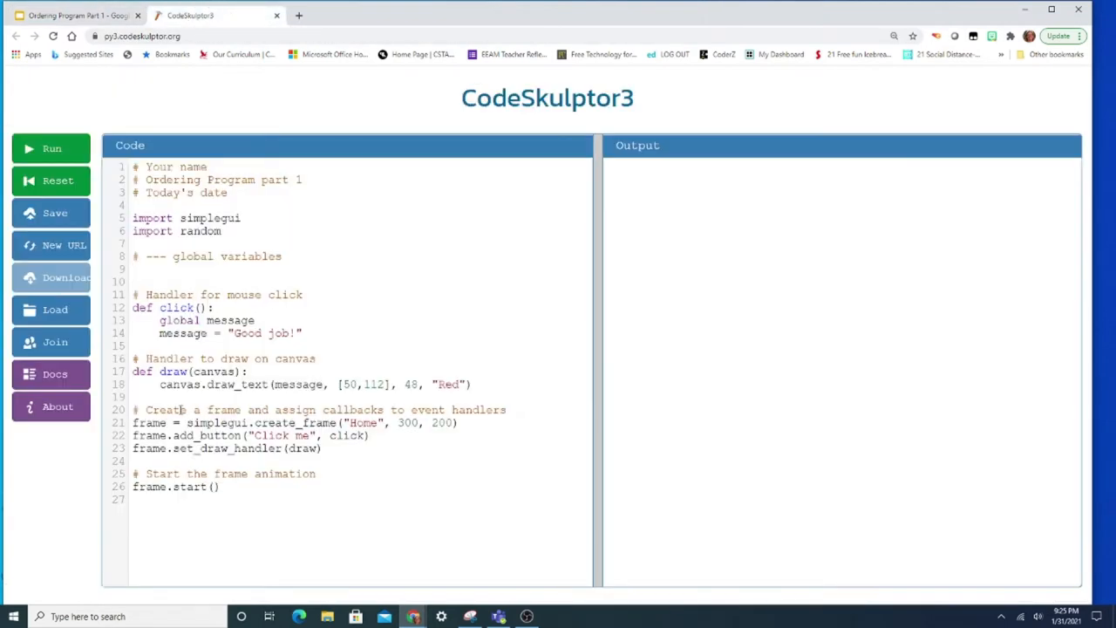
{"action": "left_click_drag", "start_coordinate": [132, 409], "coordinate": [220, 486]}
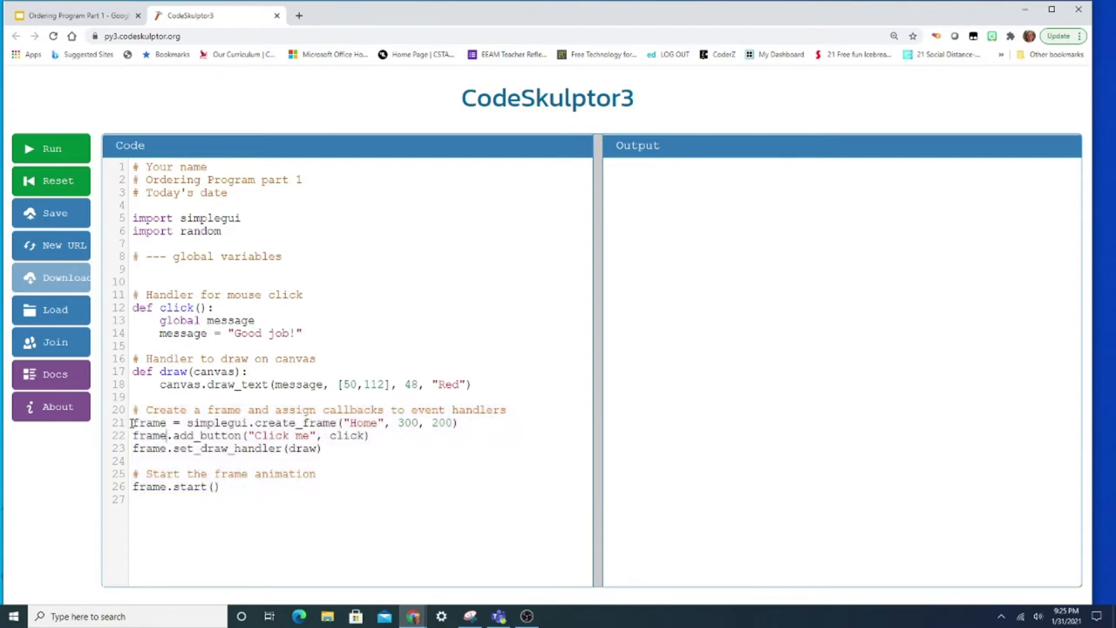
{"action": "left_click_drag", "start_coordinate": [133, 422], "coordinate": [458, 423]}
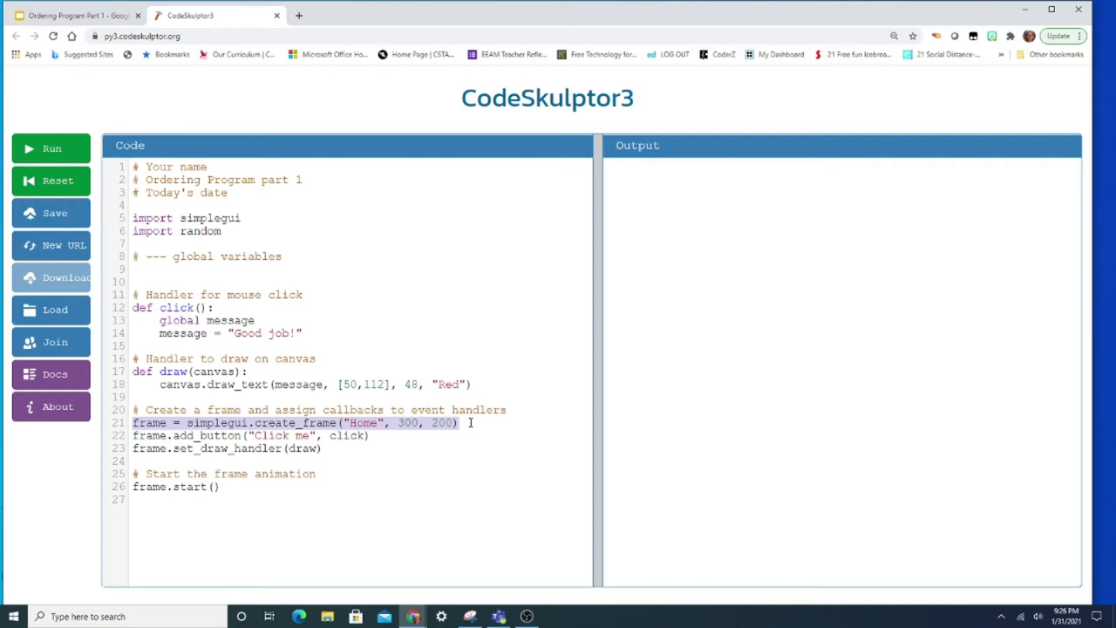
{"action": "mouse_move", "coordinate": [377, 420]}
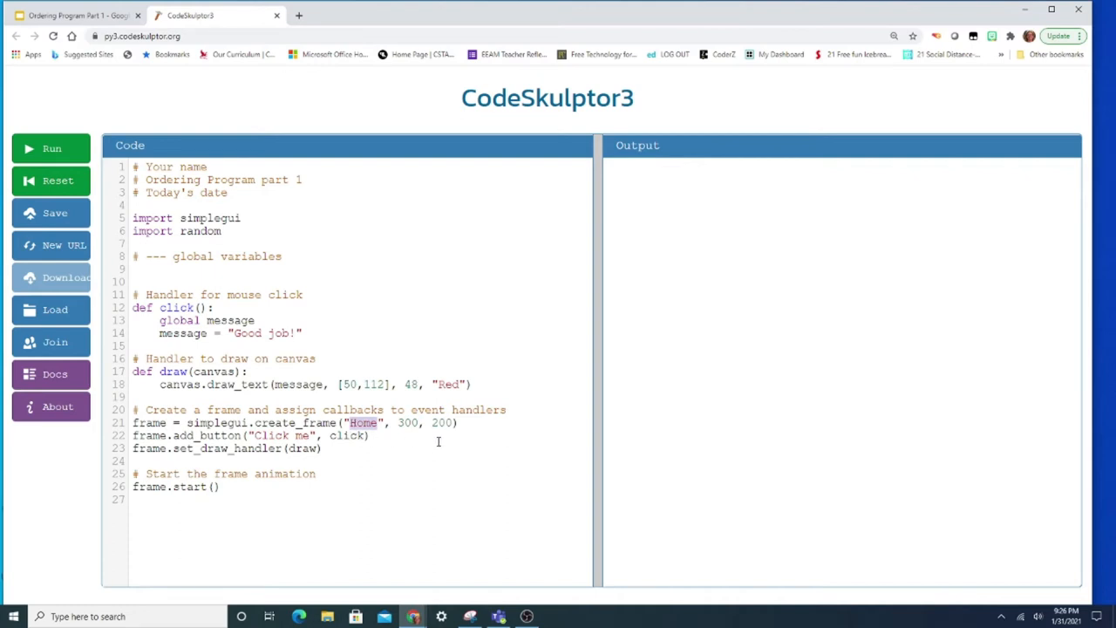
{"action": "type", "text": "Order Progra"}
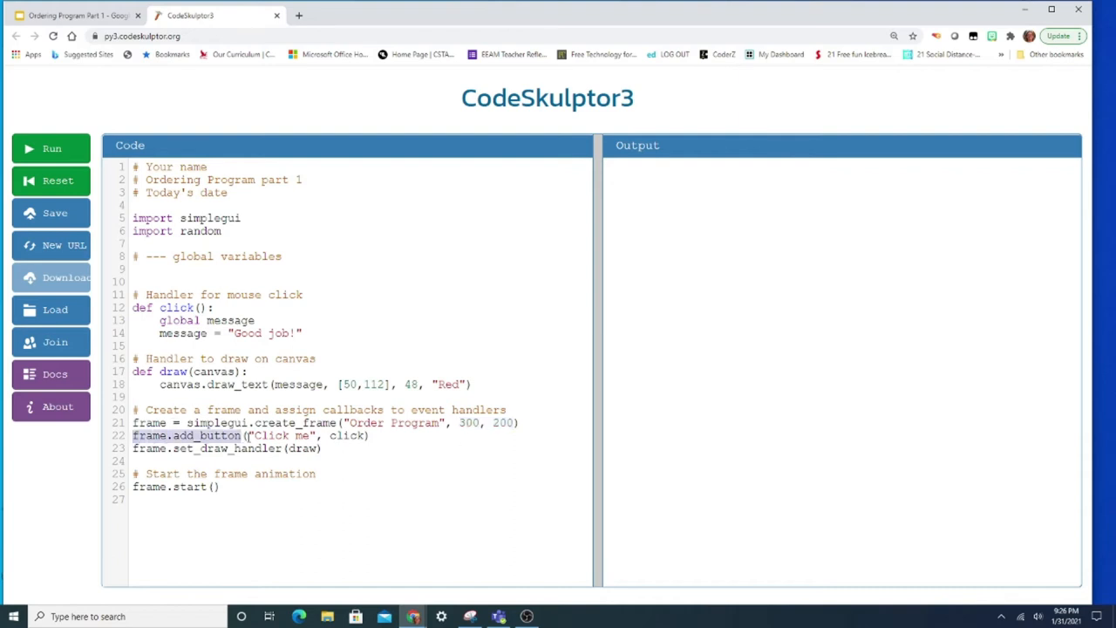
{"action": "mouse_move", "coordinate": [276, 435]}
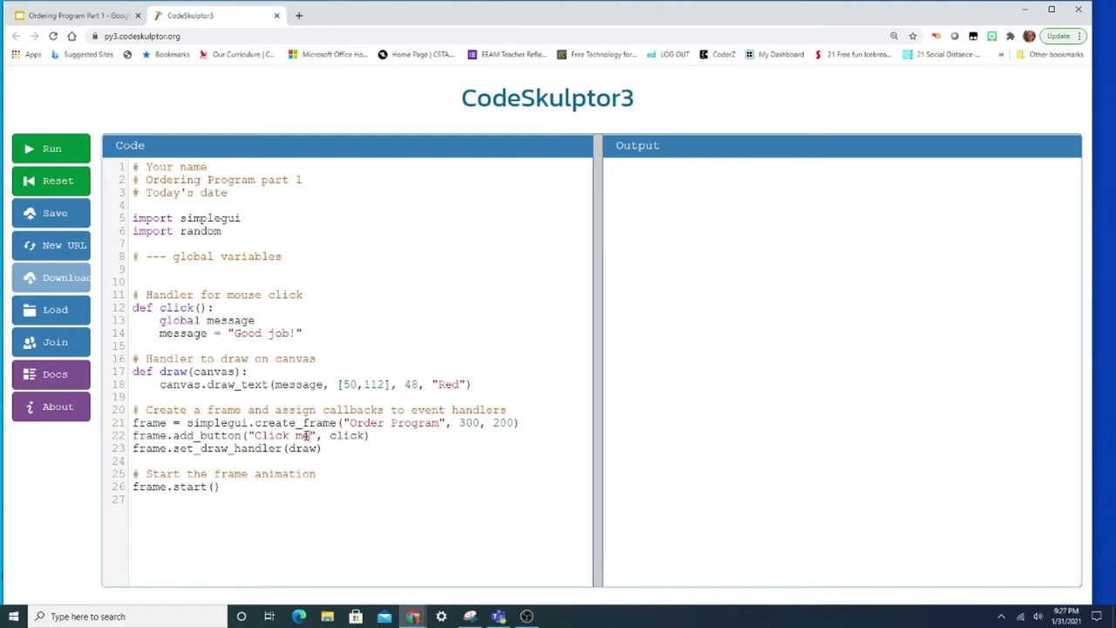
- Make the first button 'Cookie Order' calling getOrders with width 200
{"action": "double_click", "coordinate": [301, 437]}
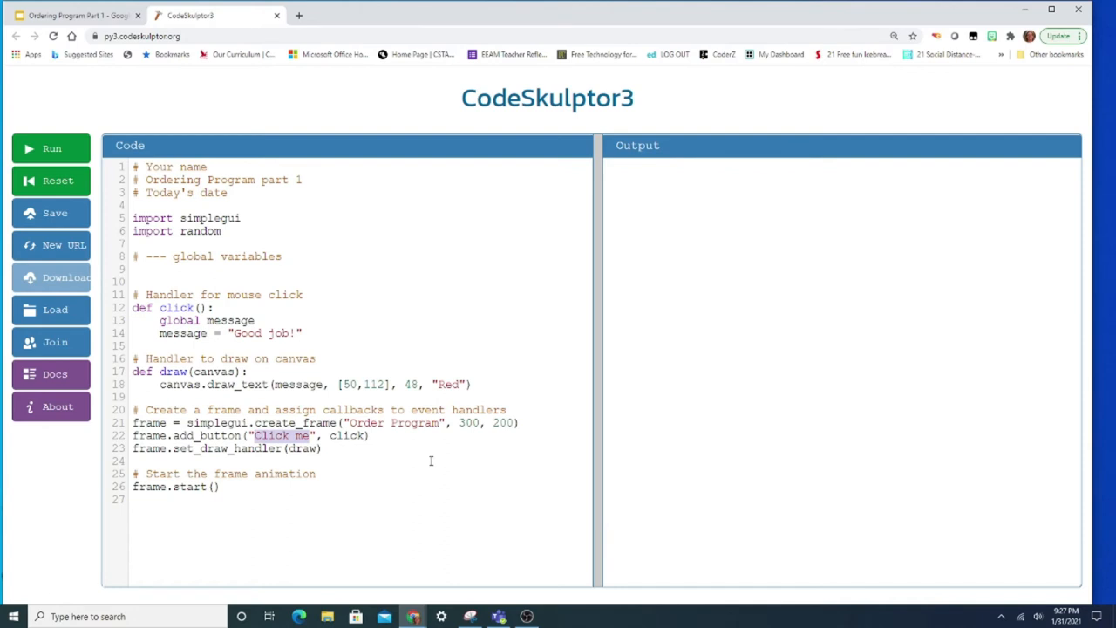
{"action": "type", "text": "Cookie"}
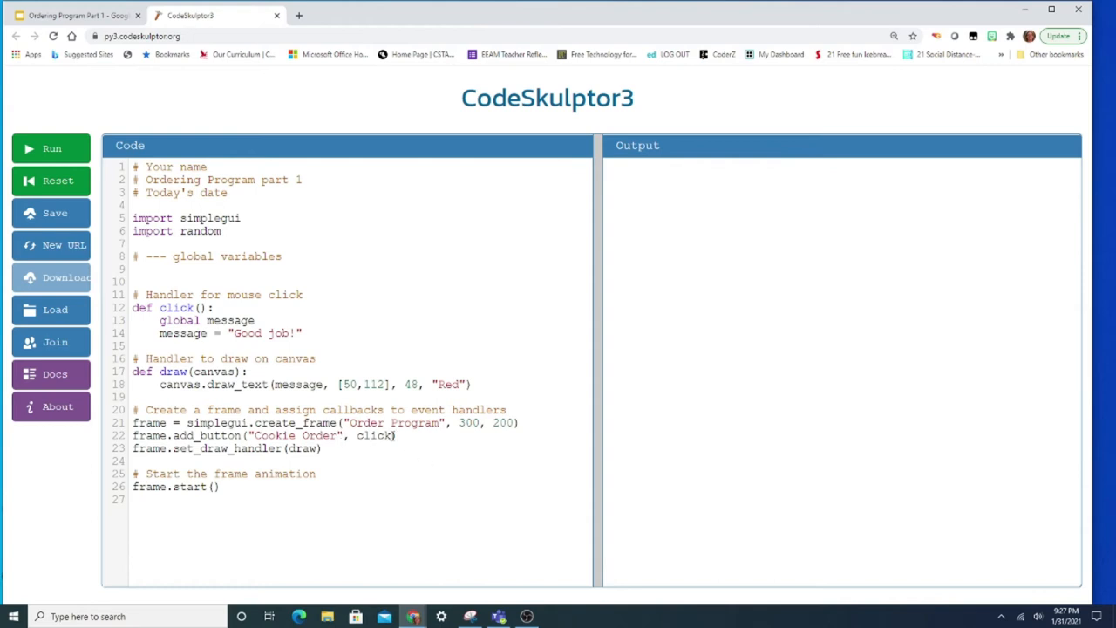
{"action": "double_click", "coordinate": [373, 435]}
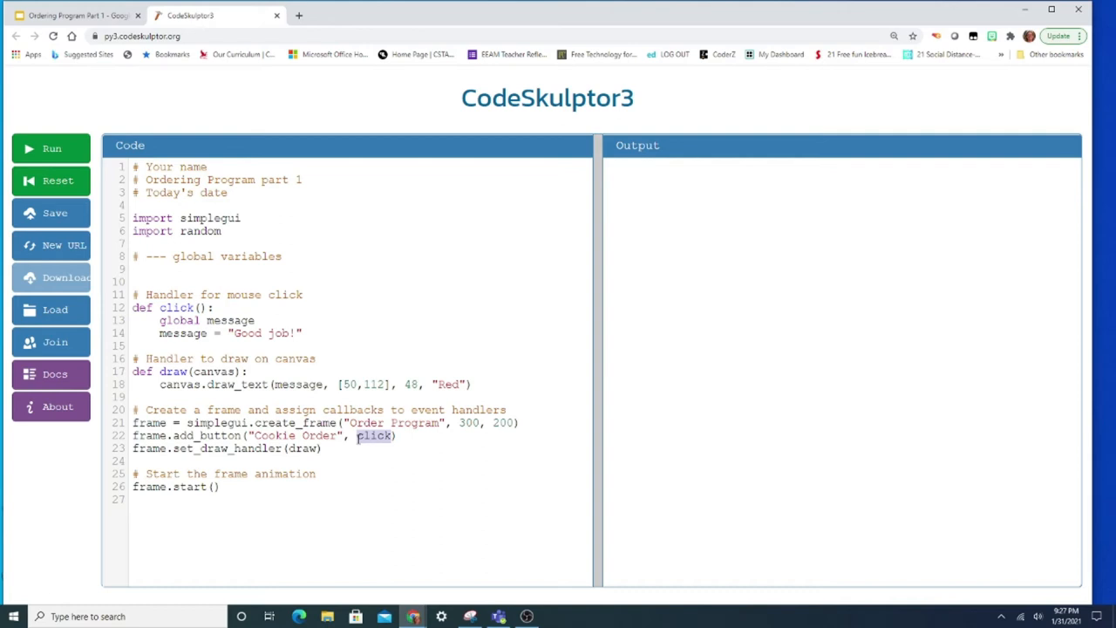
{"action": "type", "text": "getOrders,"}
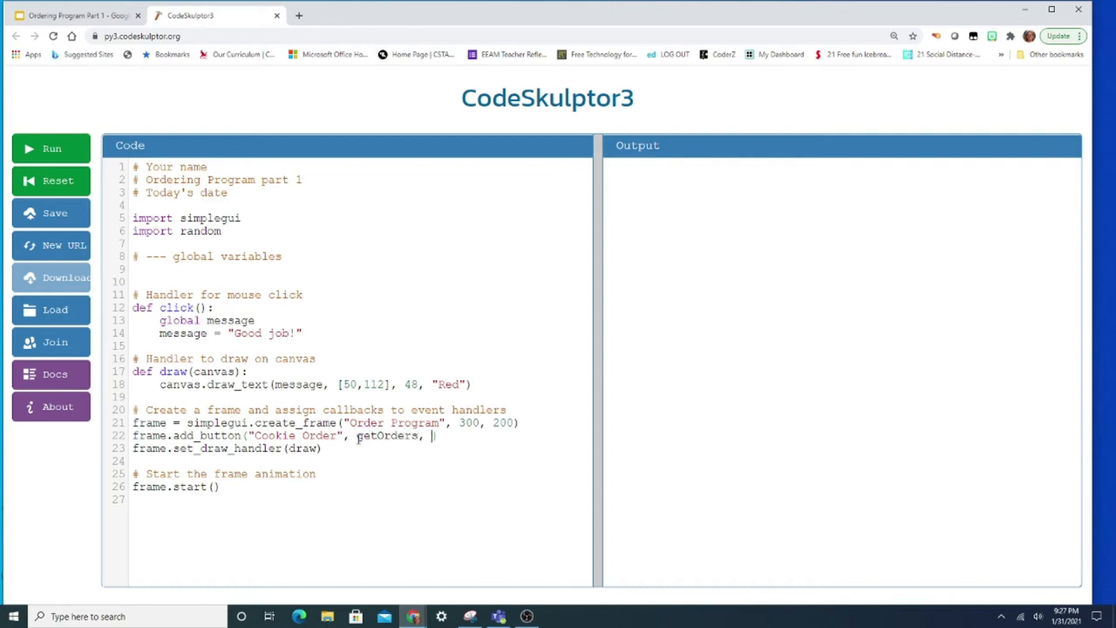
{"action": "type", "text": "200)"}
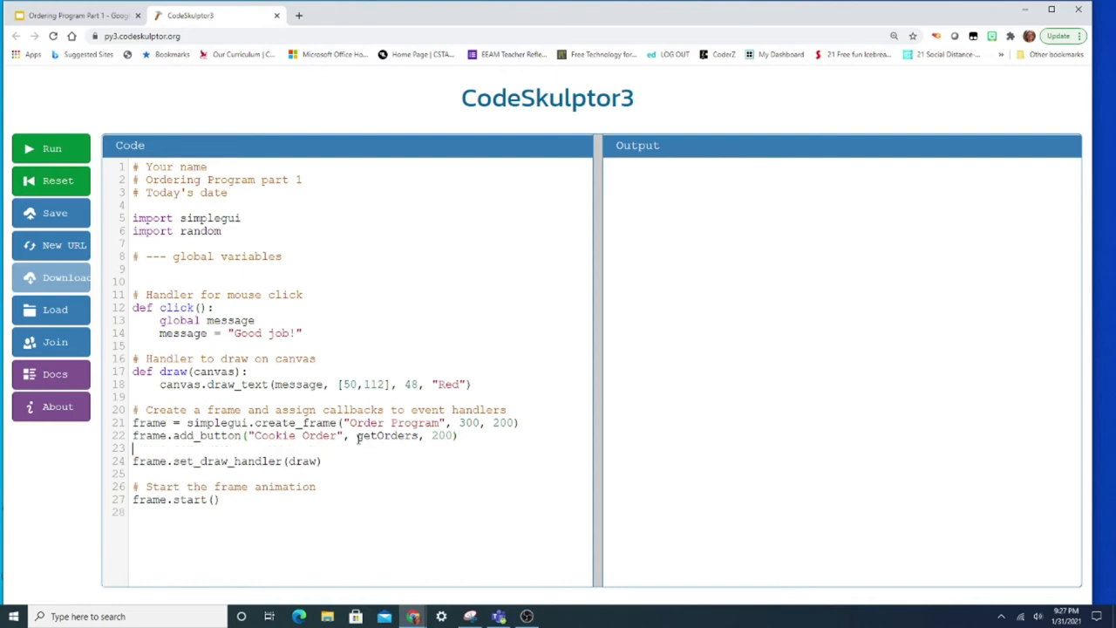
- Add a line frame.add_button("Start Over", startover, 200)
{"action": "type", "text": "frame.a"}
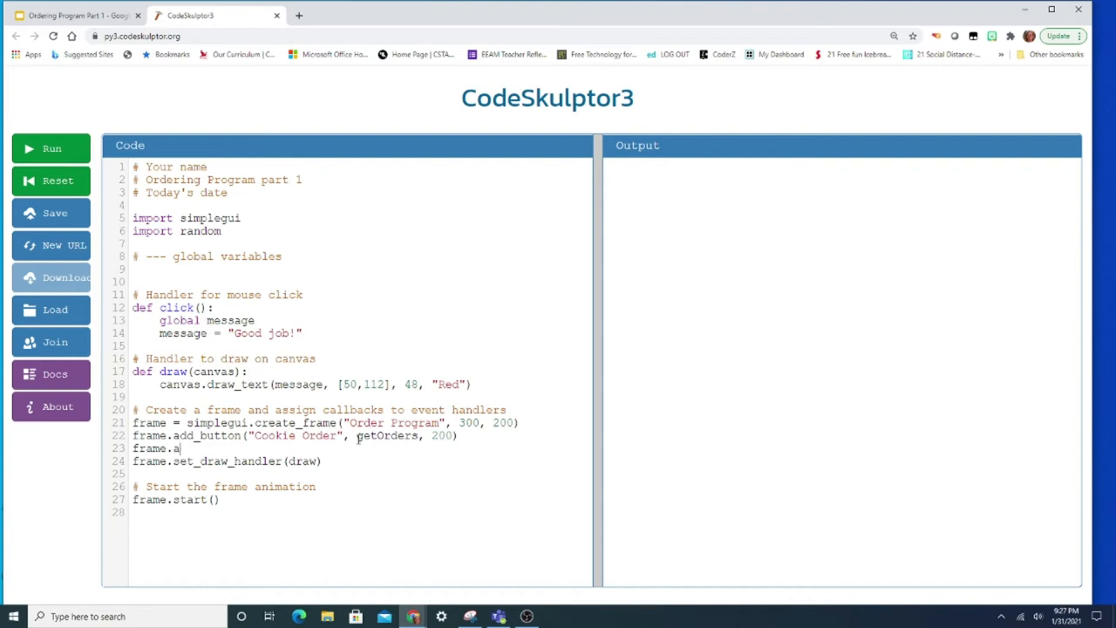
{"action": "type", "text": "dd_butt"}
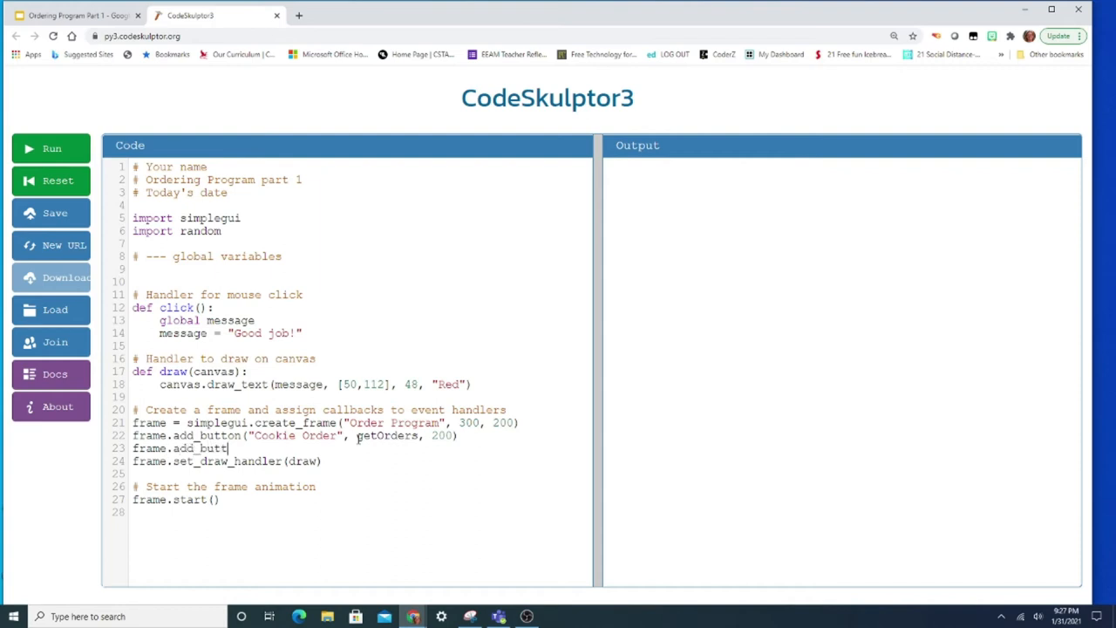
{"action": "type", "text": "on(\""}
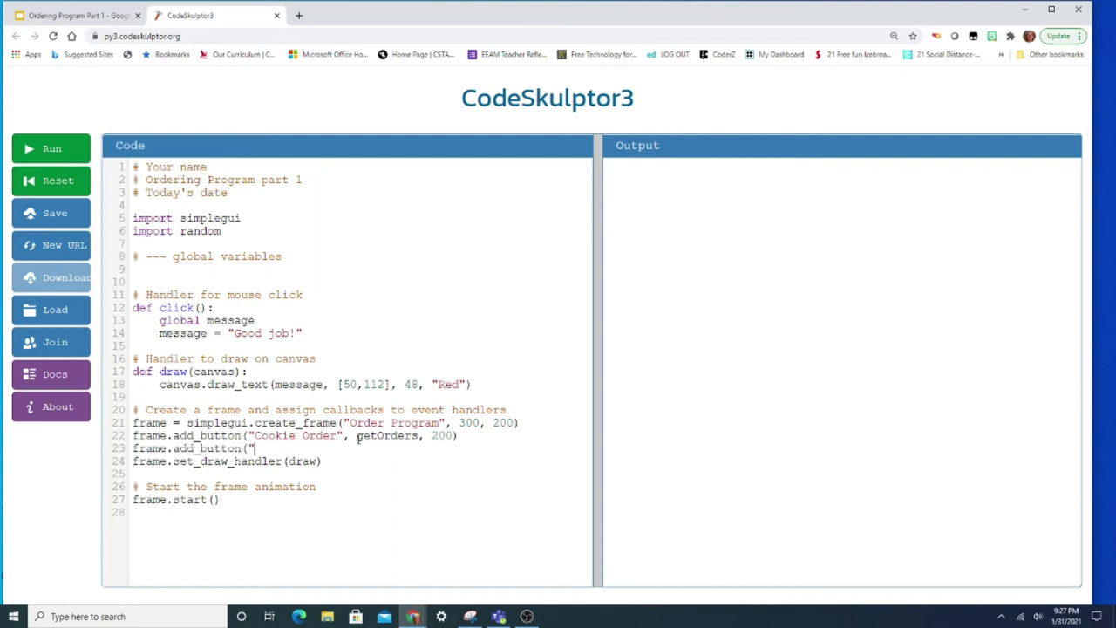
{"action": "type", "text": "Star"}
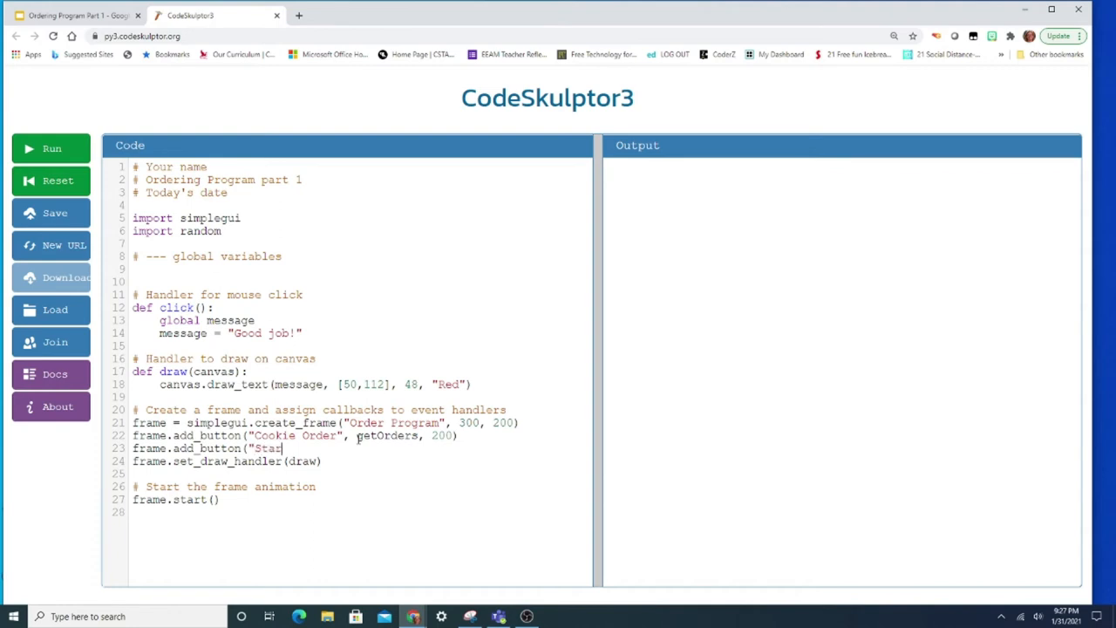
{"action": "type", "text": "Over\","}
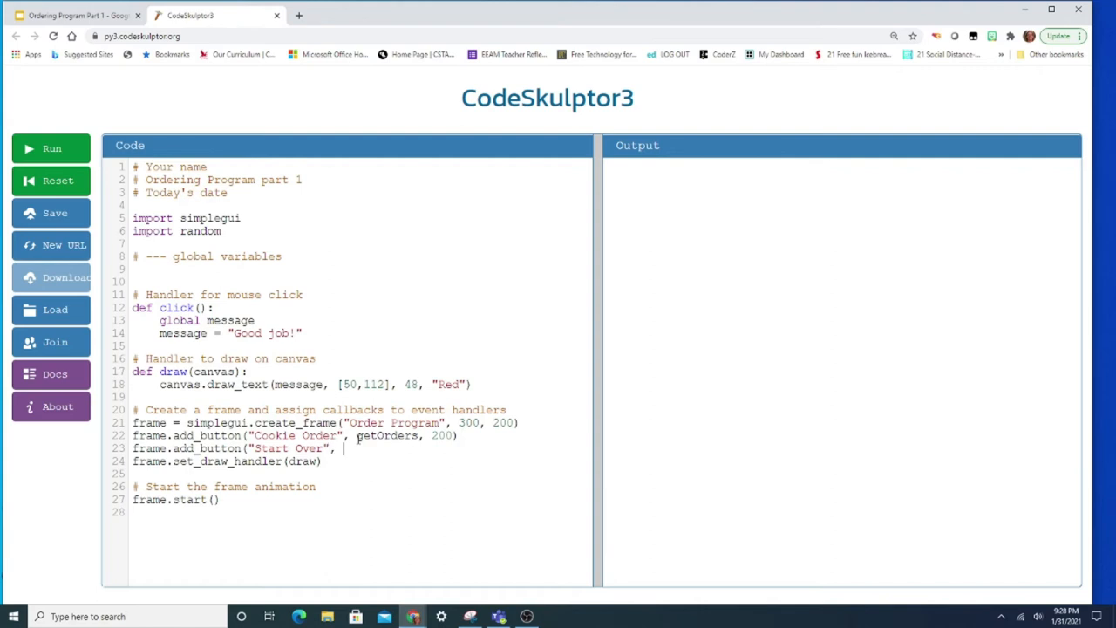
{"action": "type", "text": "startover"}
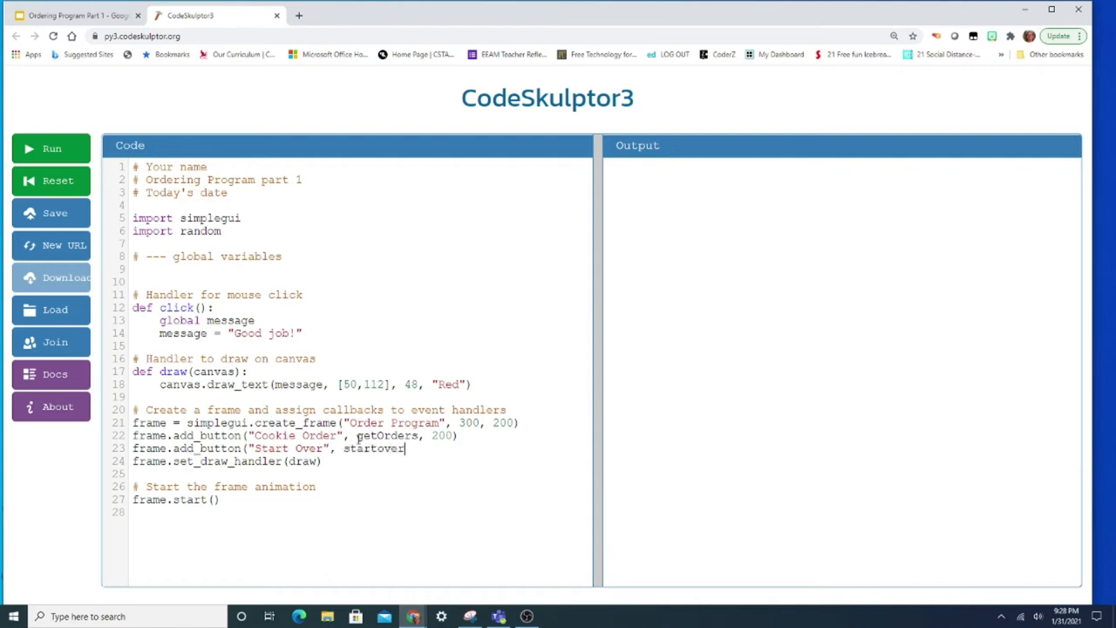
{"action": "type", "text": ", 200)"}
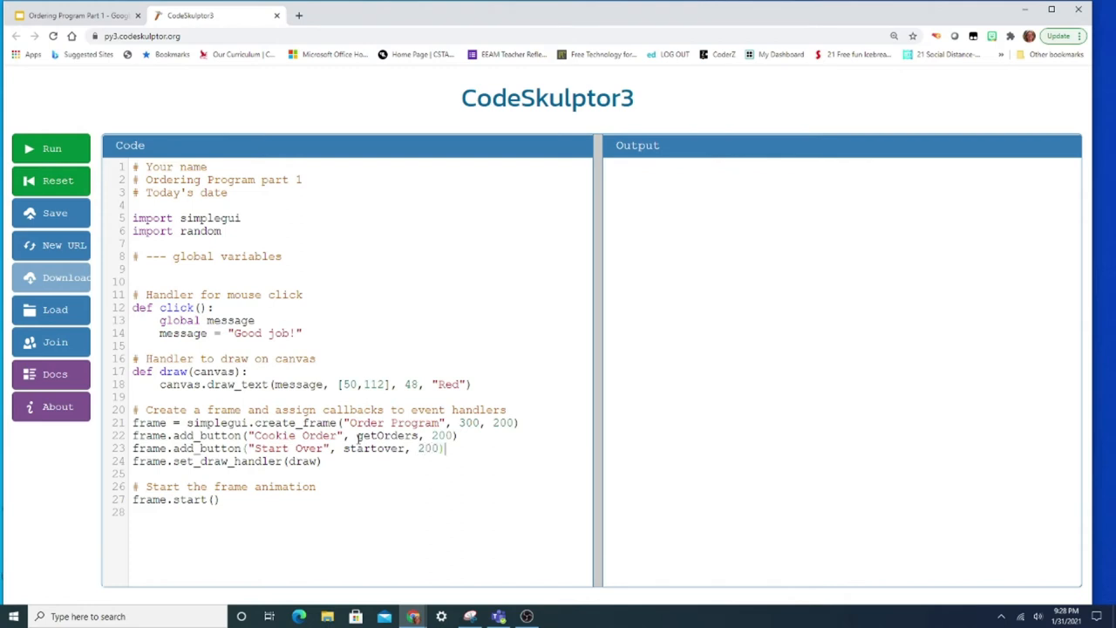
{"action": "mouse_move", "coordinate": [375, 435]}
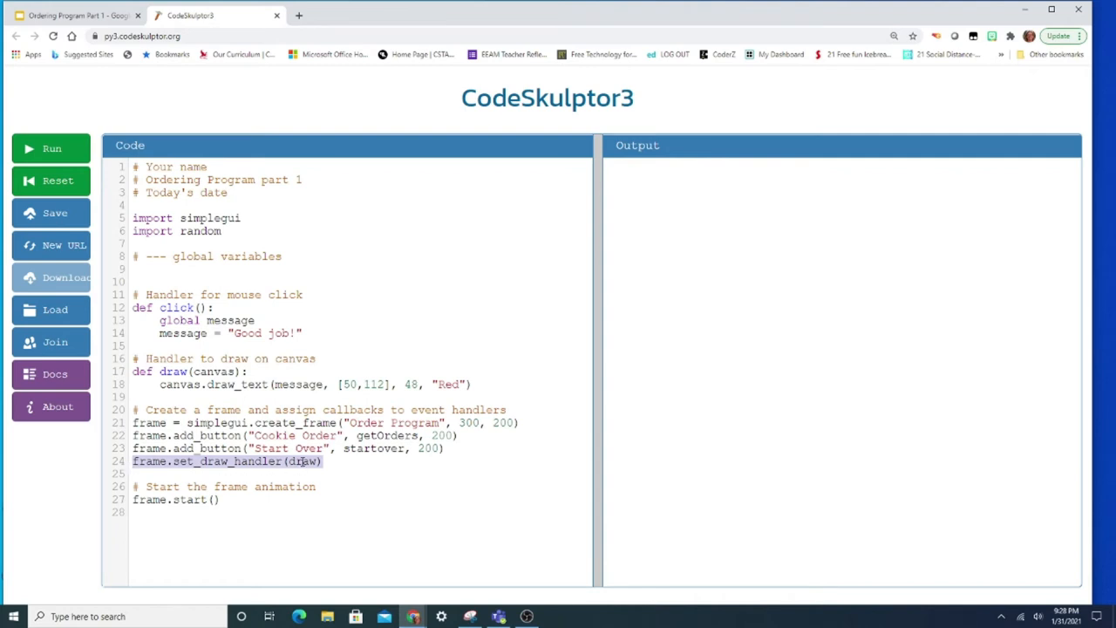
{"action": "left_click", "coordinate": [151, 500]}
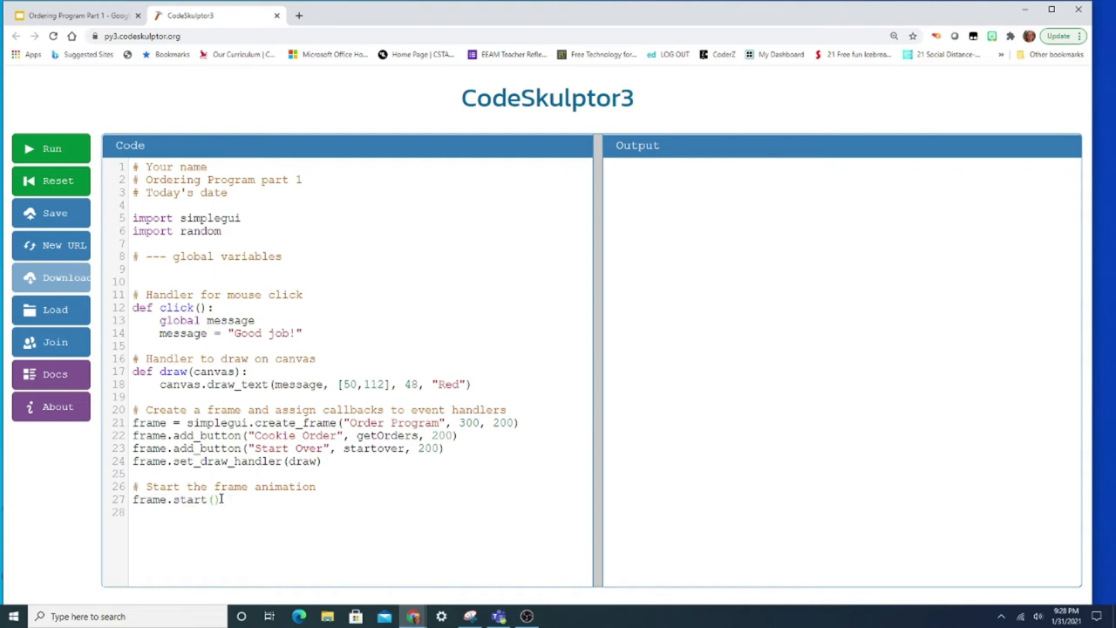
{"action": "left_click_drag", "start_coordinate": [132, 462], "coordinate": [223, 499]}
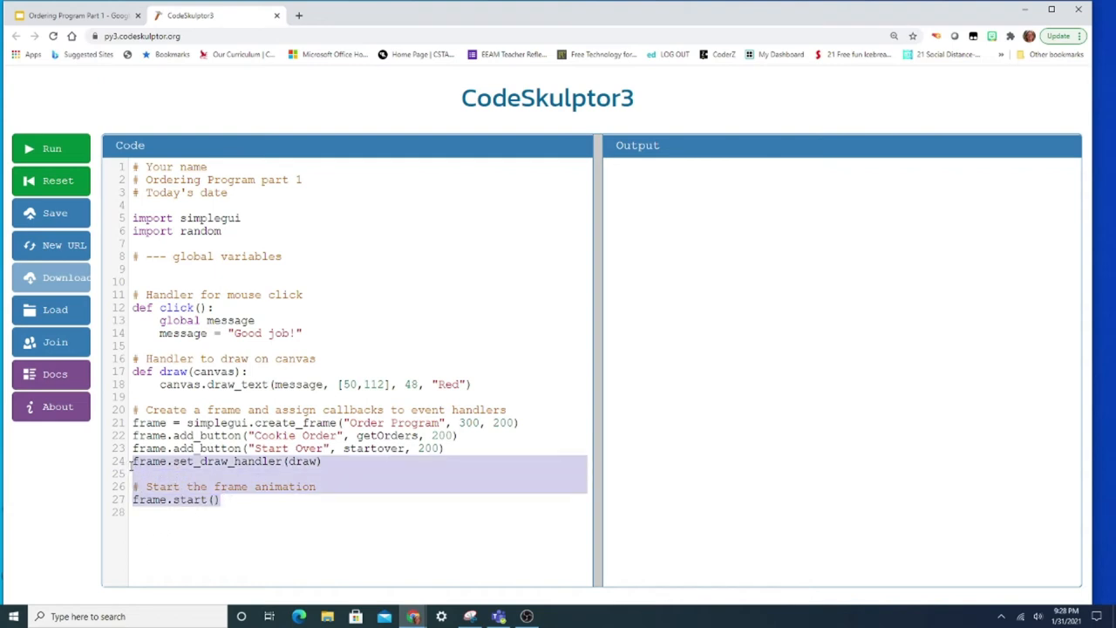
{"action": "left_click", "coordinate": [235, 500]}
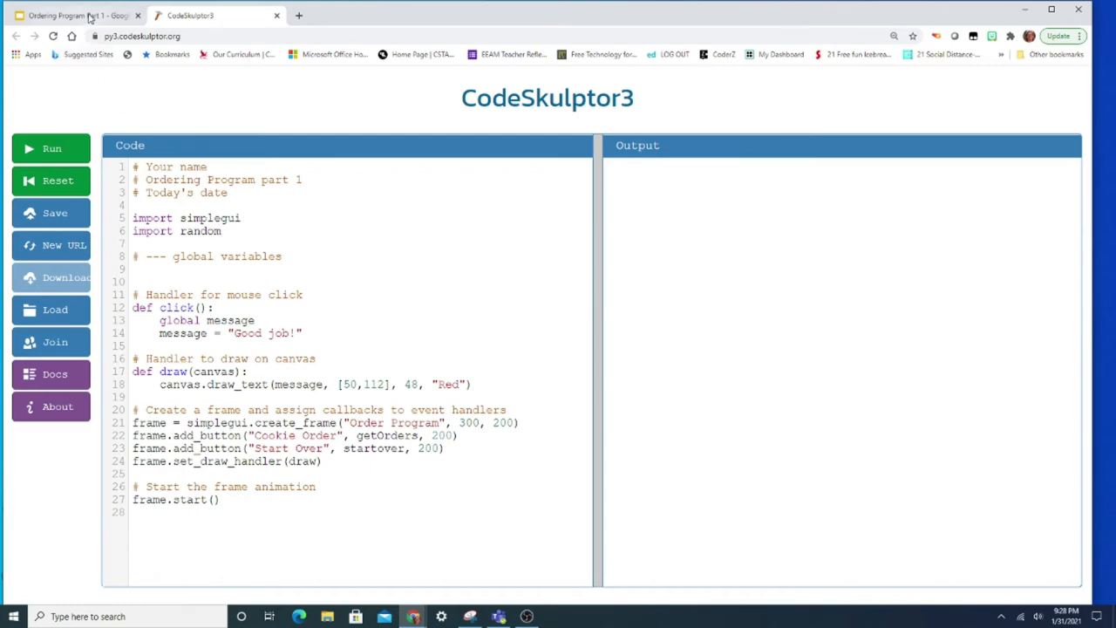
- Review the checklist steps on modifying draw(), setting up buttons, and starting functions with pass
{"action": "left_click", "coordinate": [74, 15]}
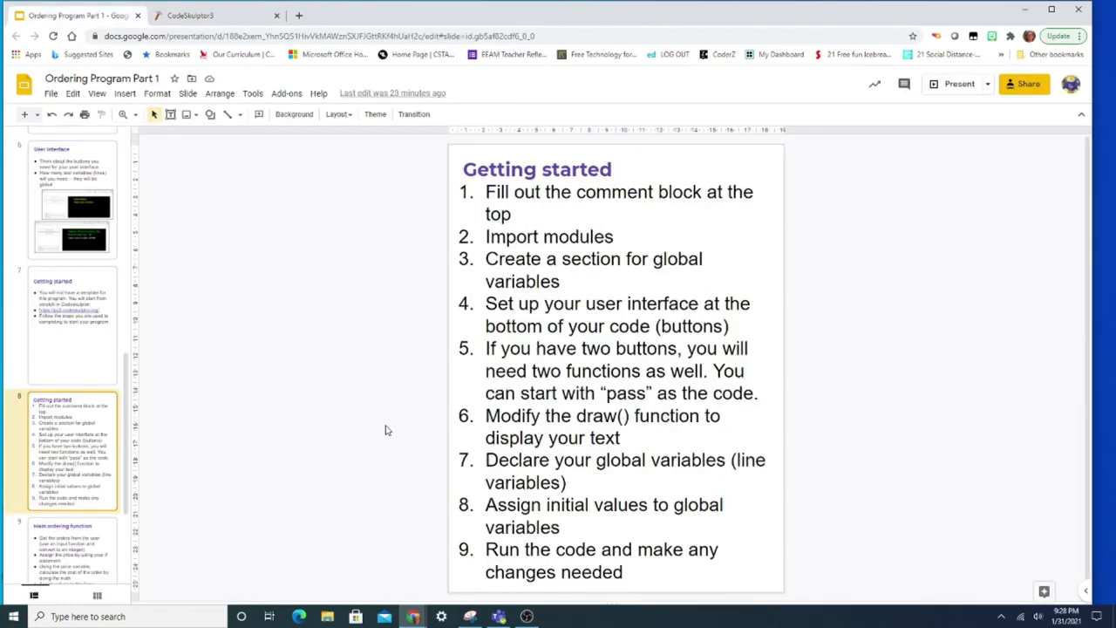
{"action": "double_click", "coordinate": [602, 426]}
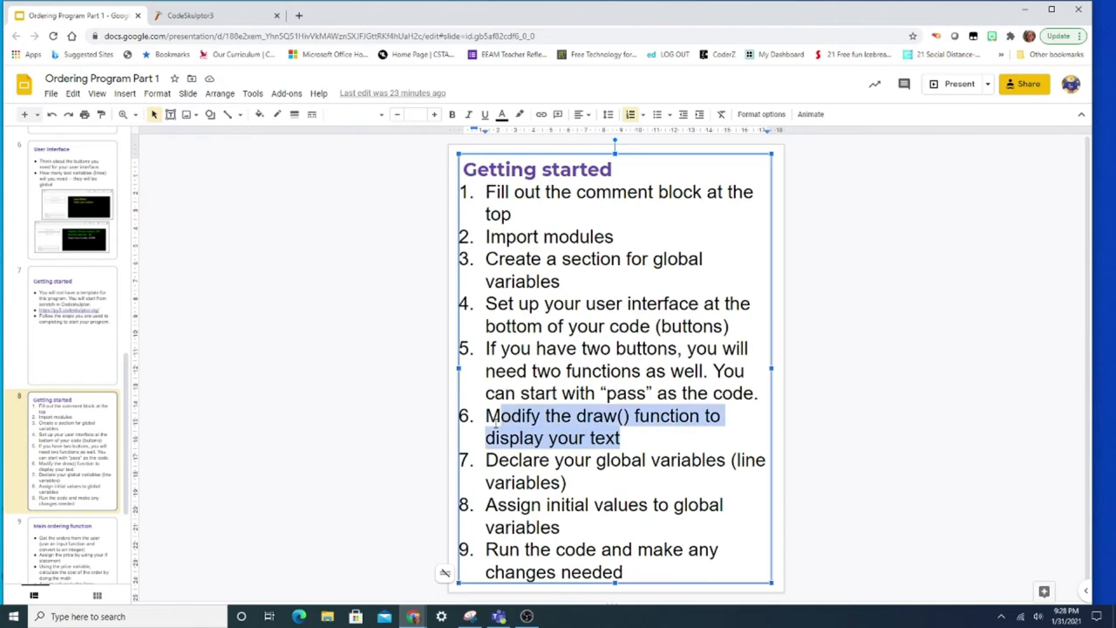
{"action": "left_click", "coordinate": [620, 393]}
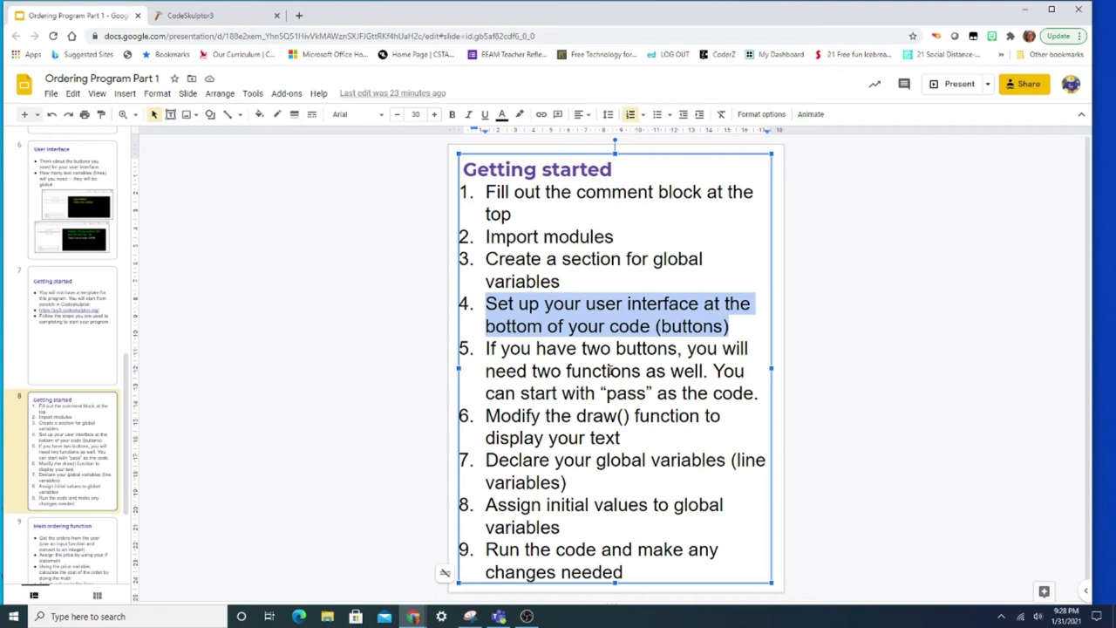
{"action": "double_click", "coordinate": [627, 393]}
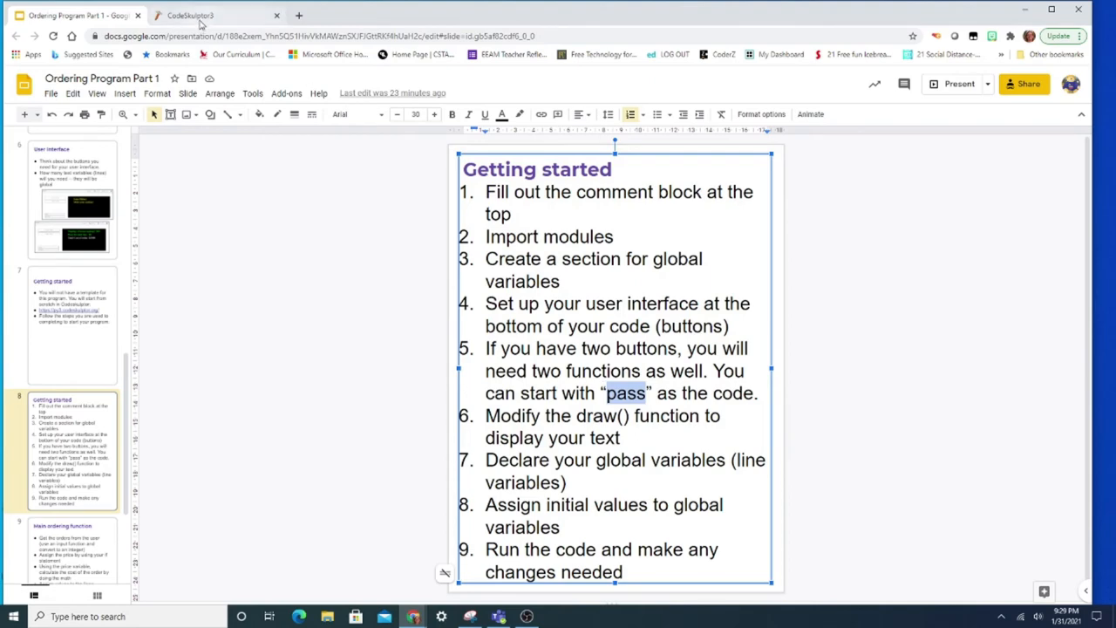
- Rewrite the handler section comment to read 'event handler functions'
{"action": "left_click", "coordinate": [197, 15]}
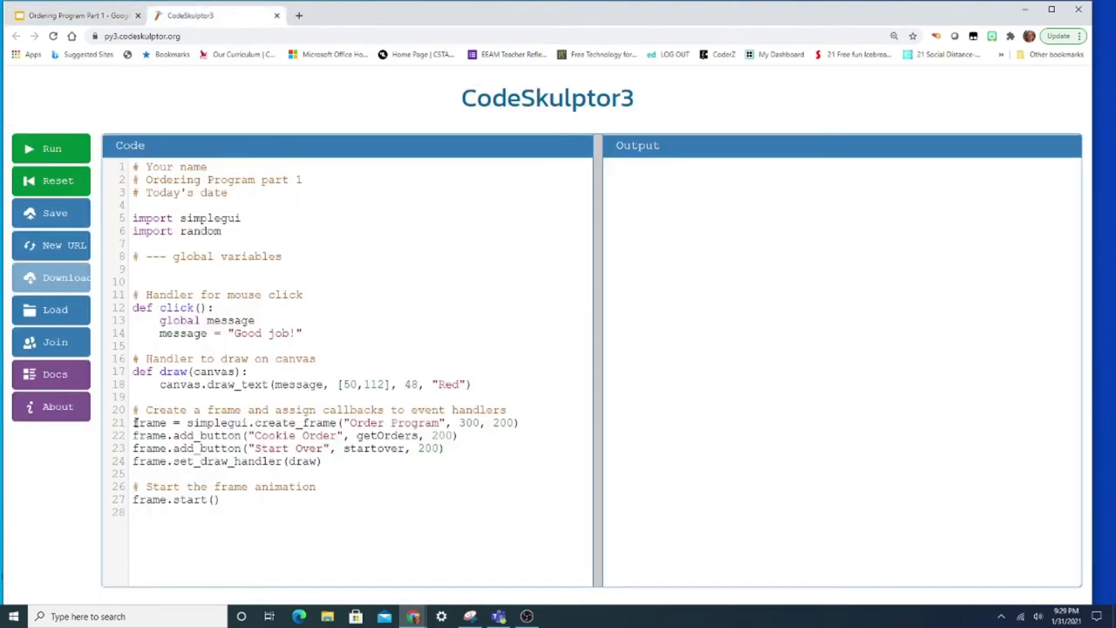
{"action": "left_click_drag", "start_coordinate": [133, 422], "coordinate": [321, 462]}
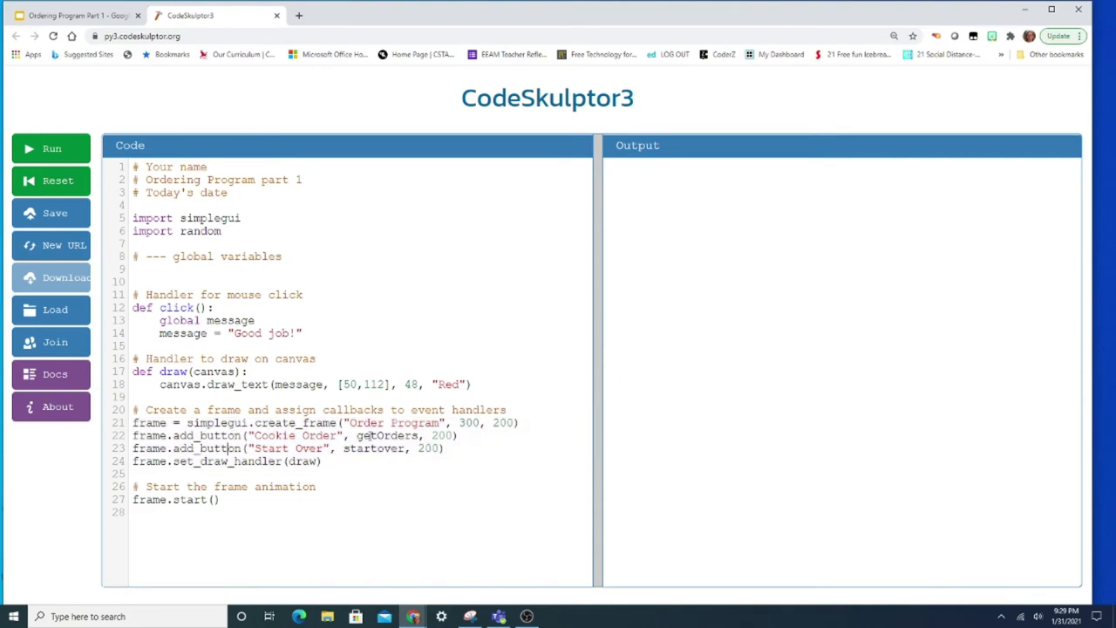
{"action": "double_click", "coordinate": [389, 435]}
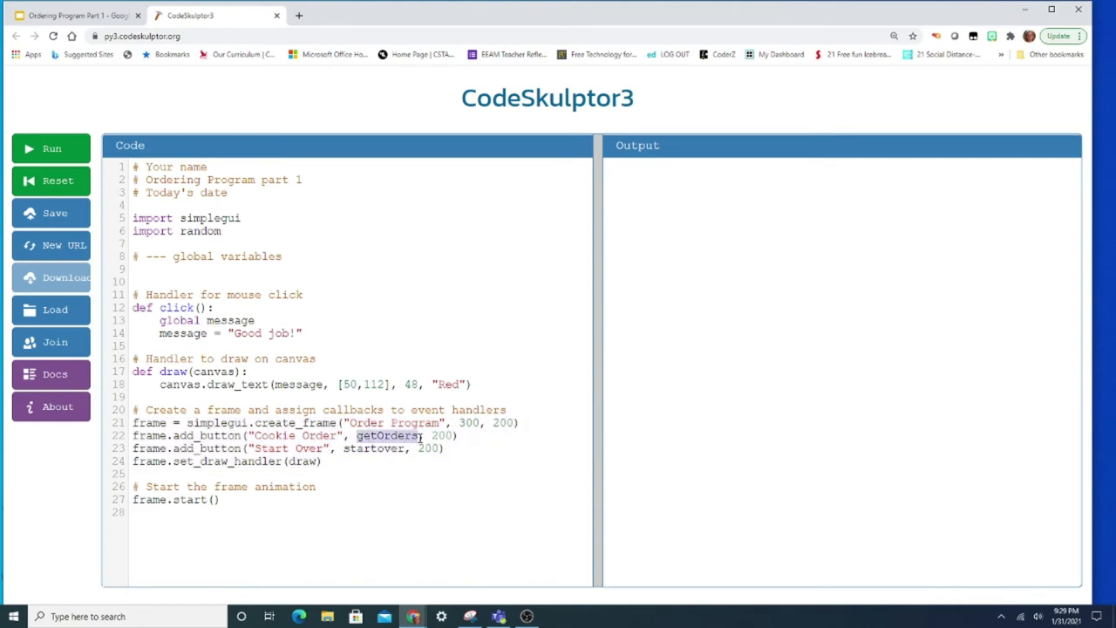
{"action": "double_click", "coordinate": [374, 448]}
{"action": "type", "text": "# --- o"}
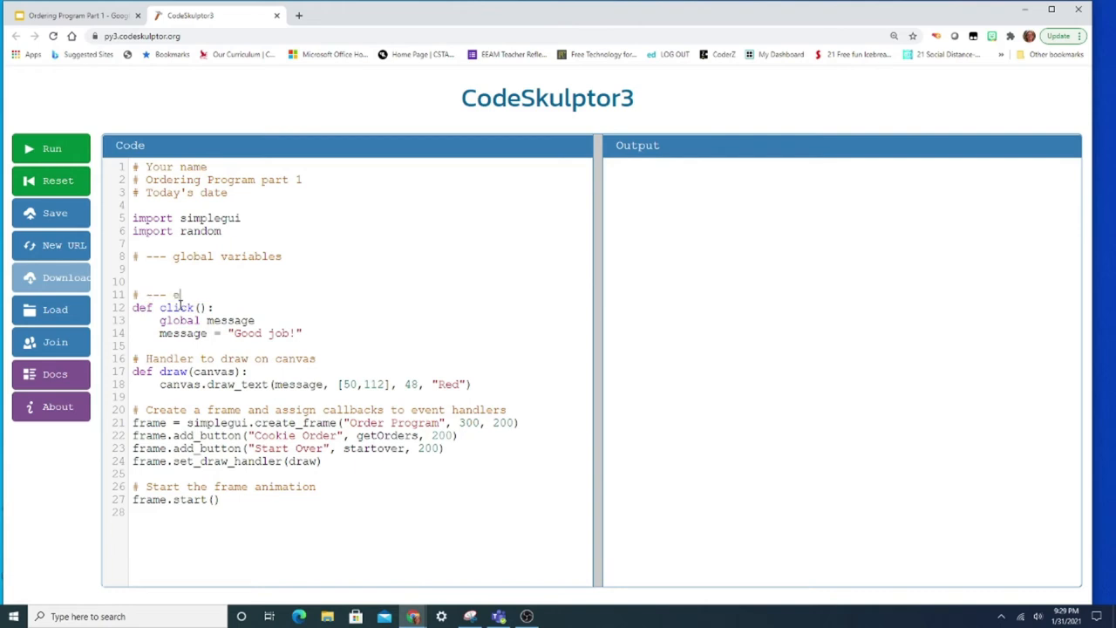
{"action": "type", "text": "vent handler"}
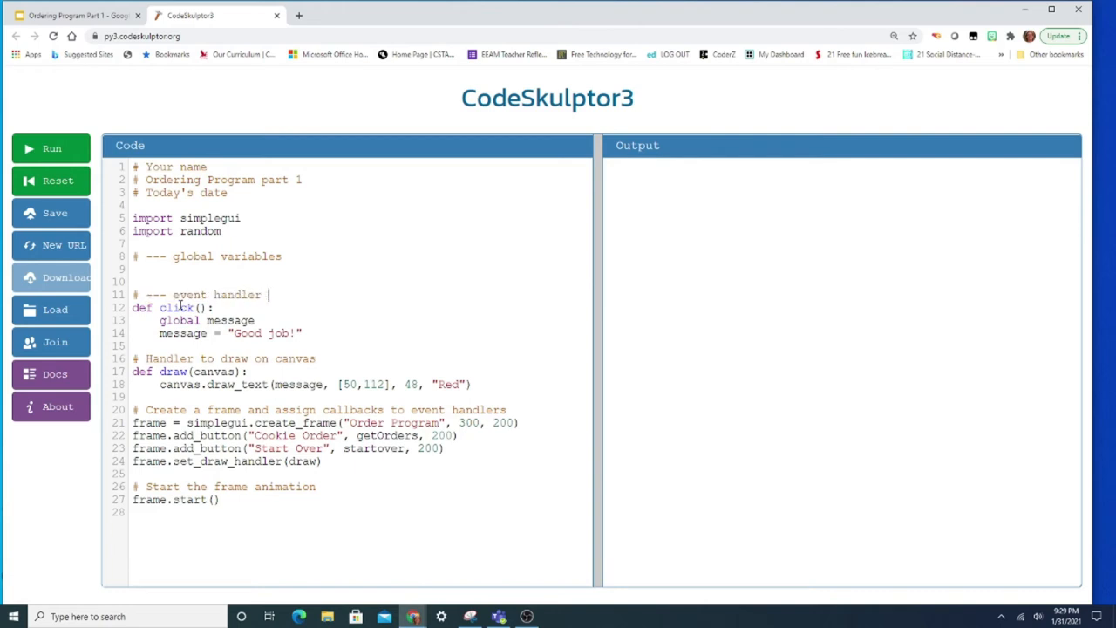
{"action": "type", "text": "functions"}
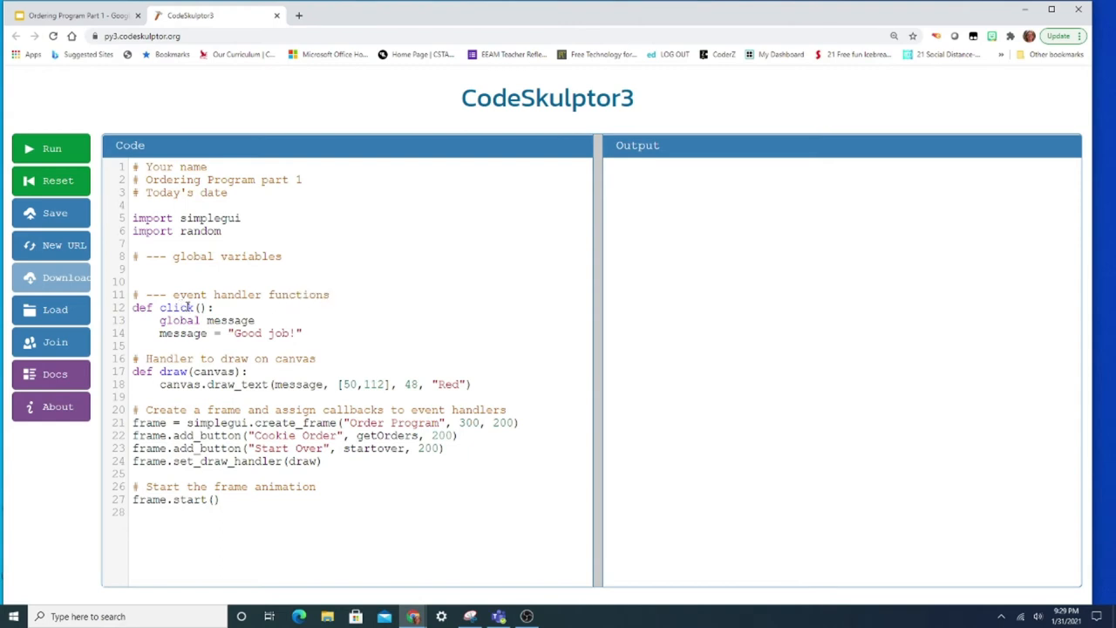
- Rename click() to getOrders() with a pass body, and add def startover() below
{"action": "double_click", "coordinate": [174, 308]}
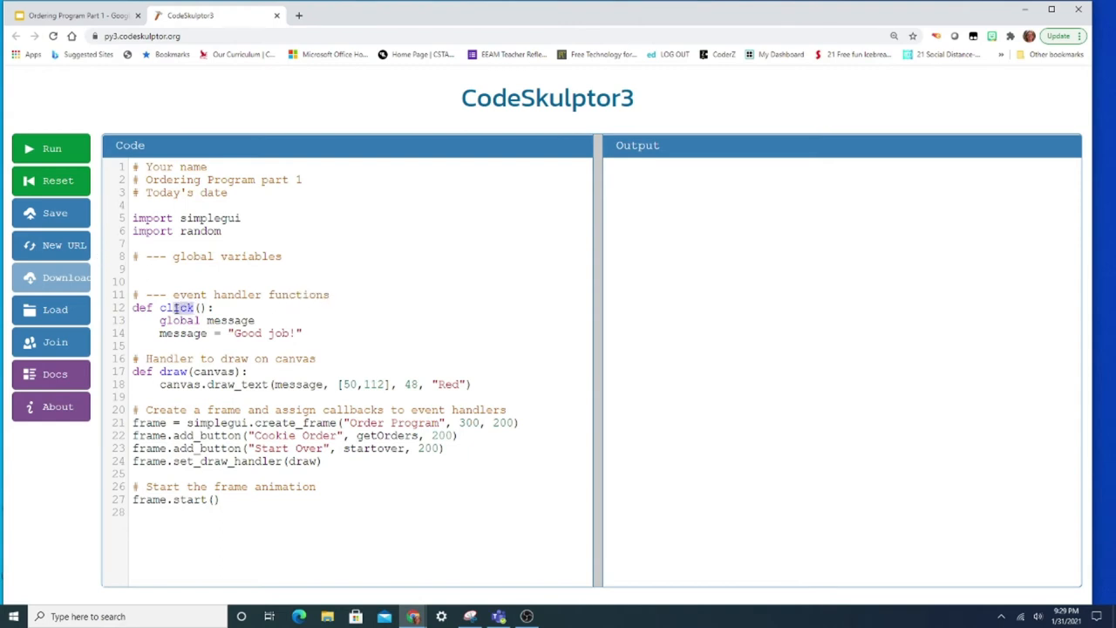
{"action": "double_click", "coordinate": [175, 307]}
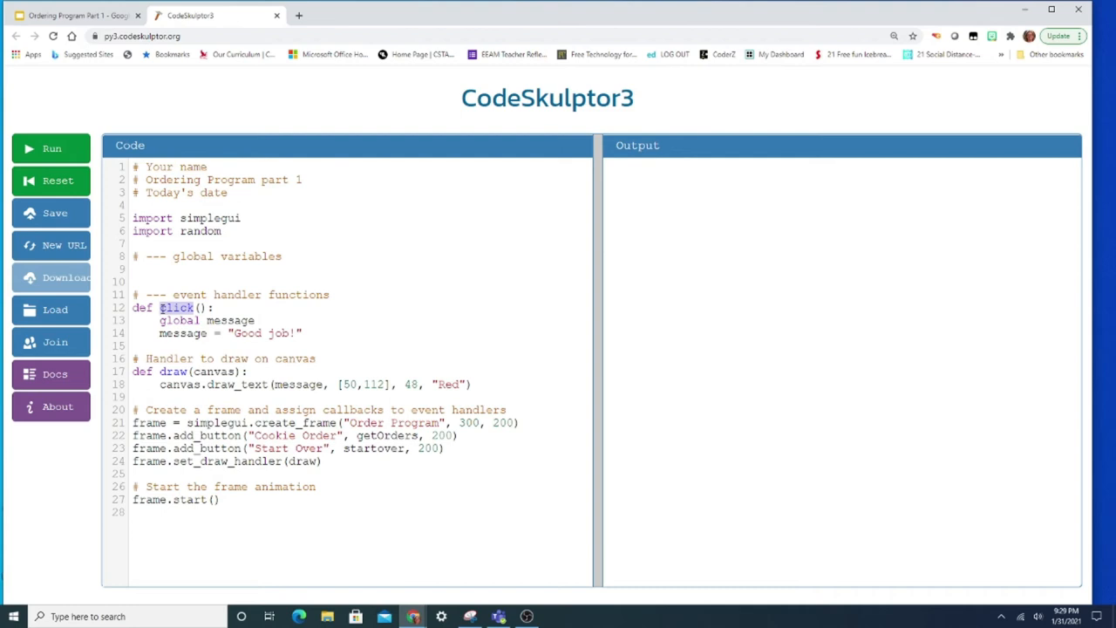
{"action": "type", "text": "get"}
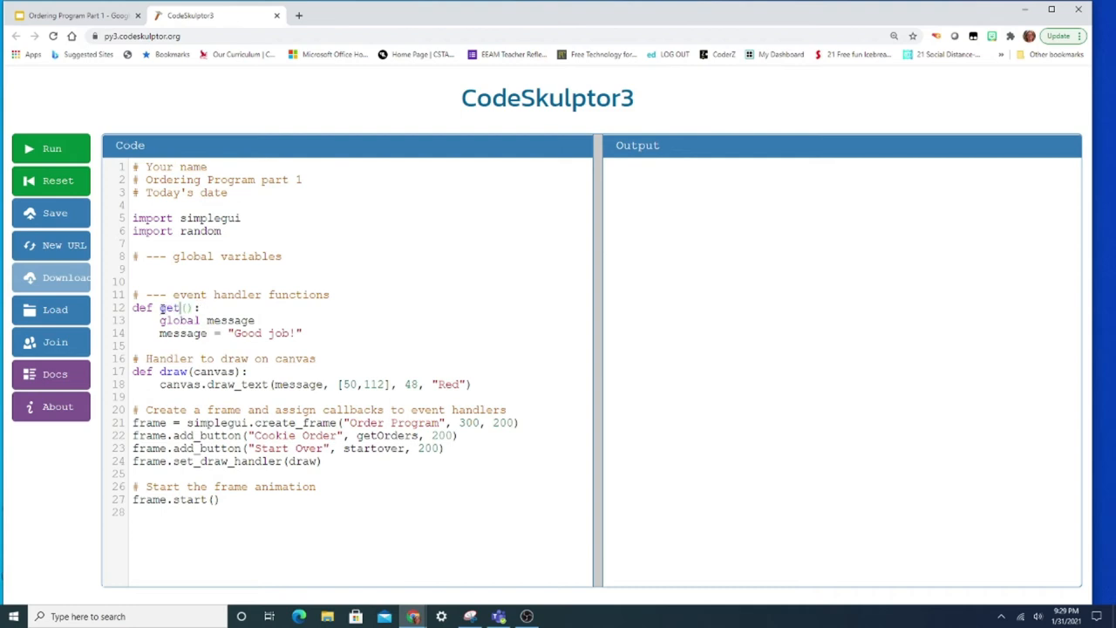
{"action": "type", "text": "Orders"}
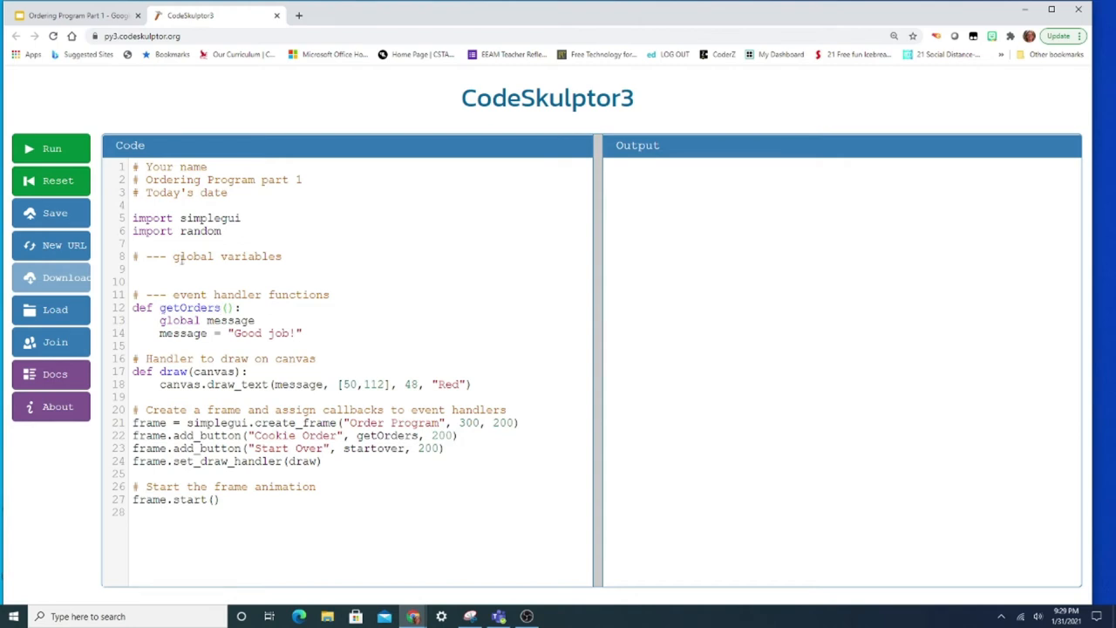
{"action": "left_click_drag", "start_coordinate": [159, 321], "coordinate": [304, 333]}
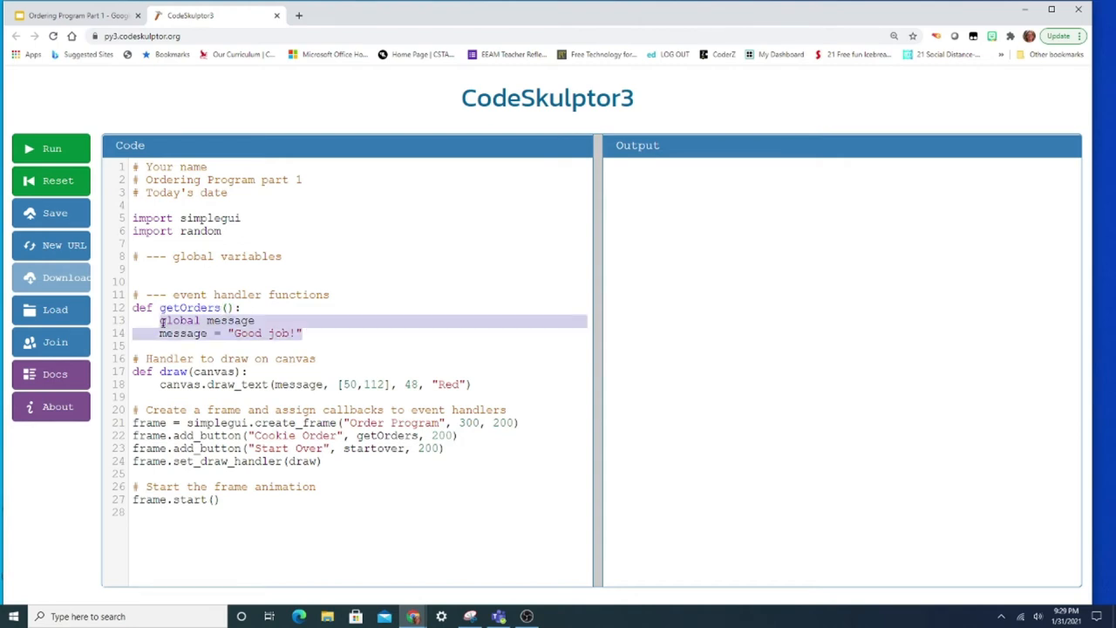
{"action": "type", "text": "pass"}
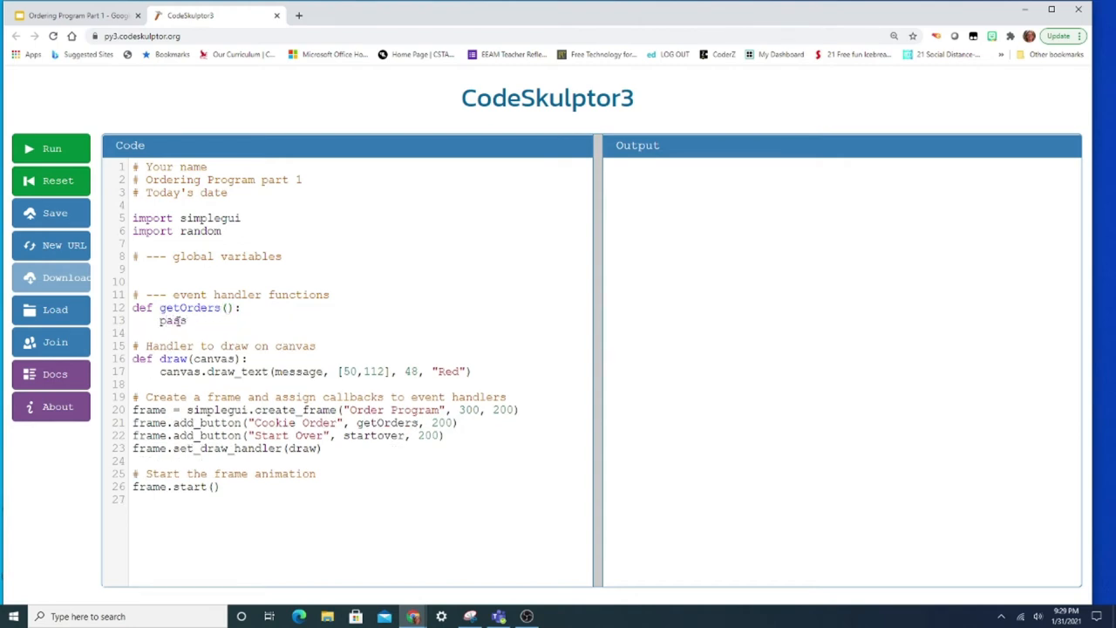
{"action": "key", "text": "Enter"}
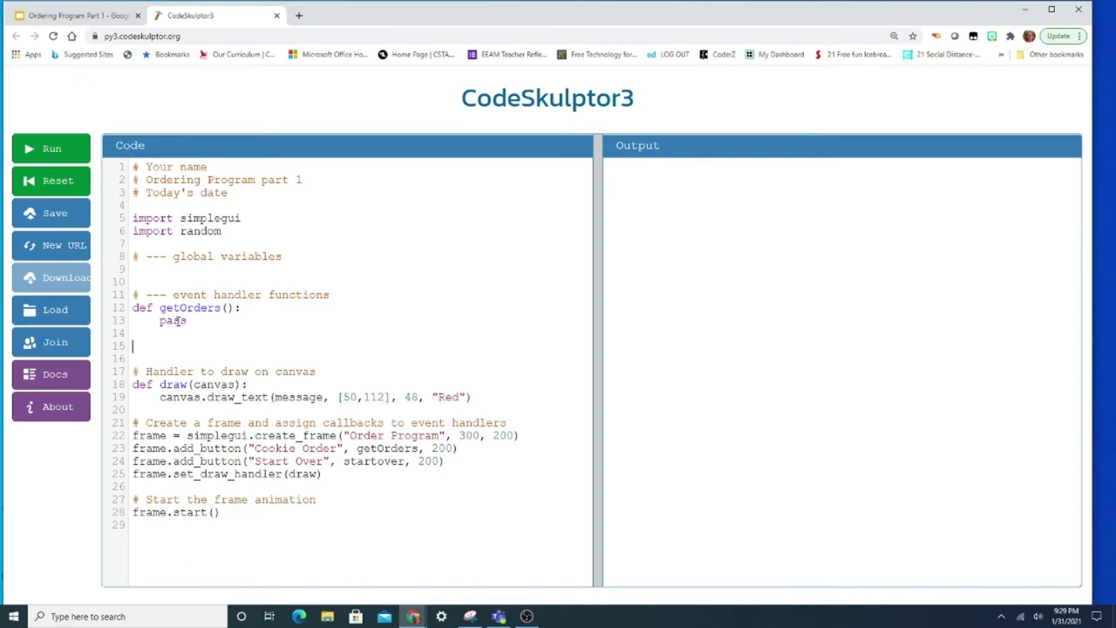
{"action": "type", "text": "def startover():"}
{"action": "type", "text": "pass"}
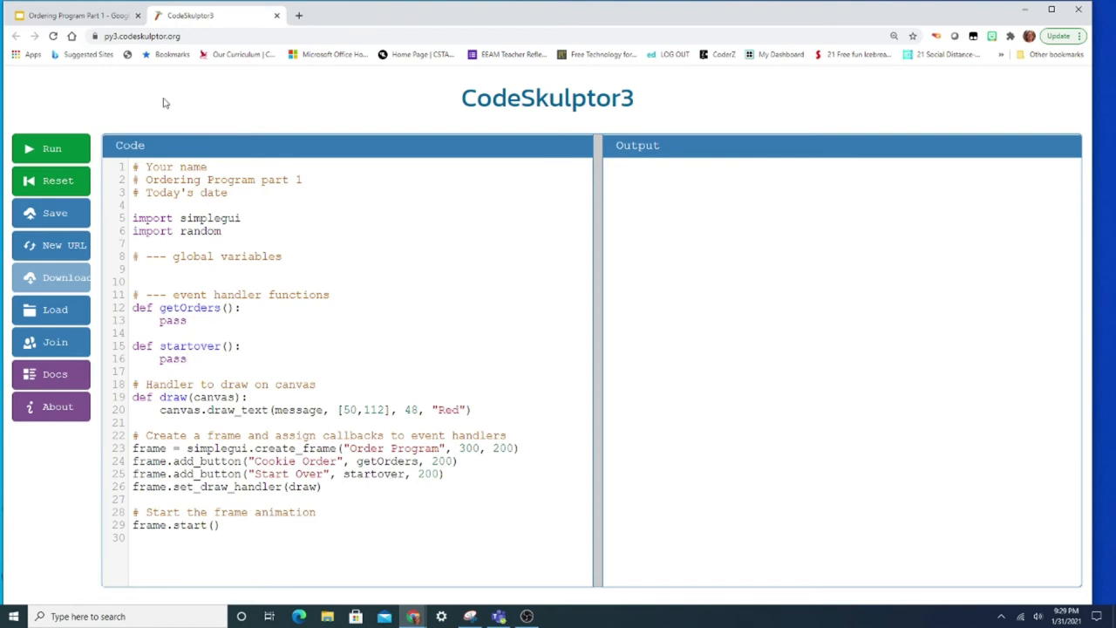
- Highlight step 6 about modifying draw(), then bring up the User Interface slide
{"action": "left_click", "coordinate": [65, 16]}
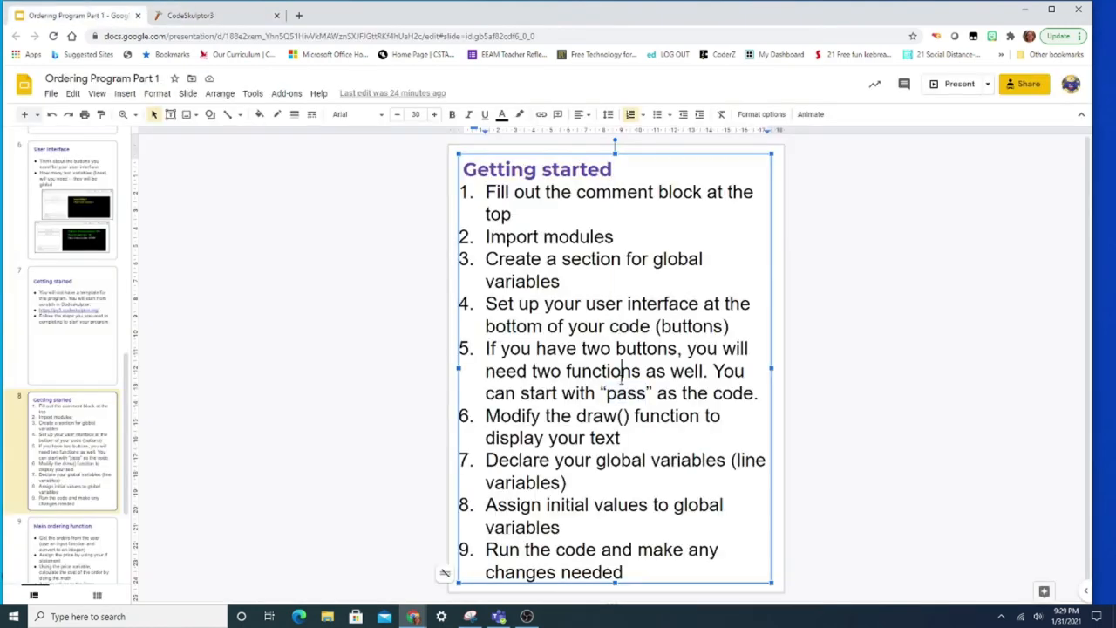
{"action": "left_click_drag", "start_coordinate": [543, 415], "coordinate": [621, 438]}
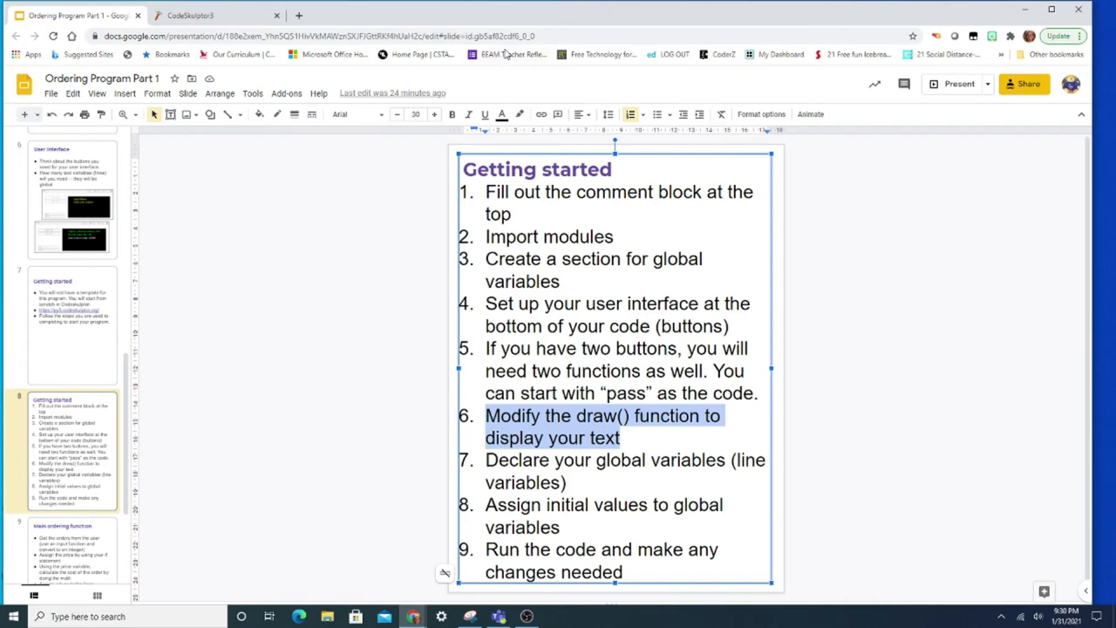
{"action": "left_click", "coordinate": [213, 15]}
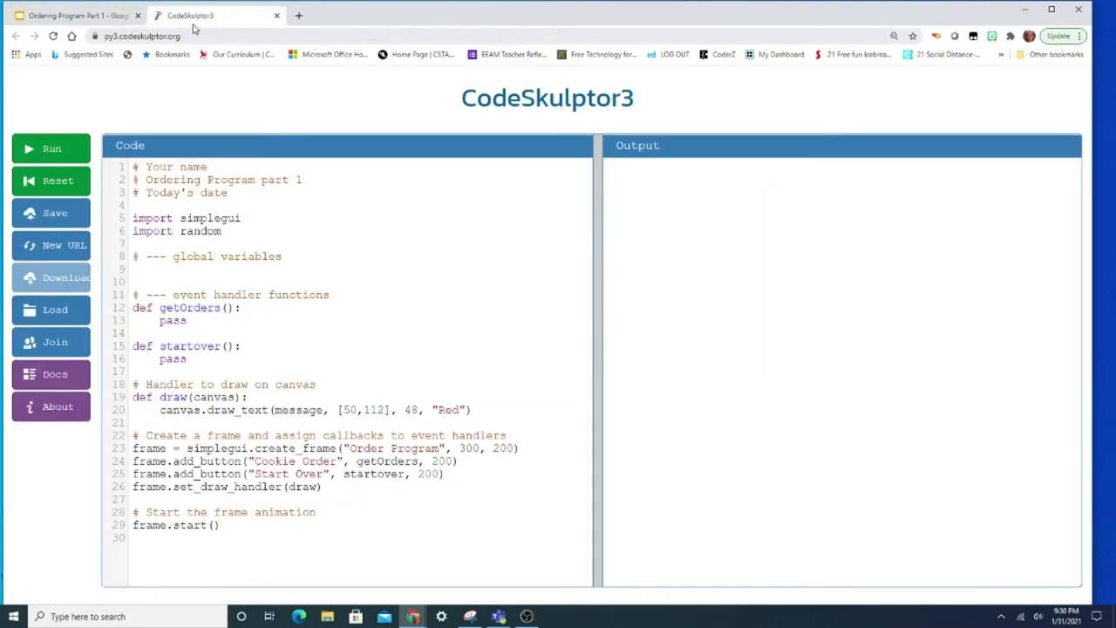
{"action": "left_click", "coordinate": [82, 16]}
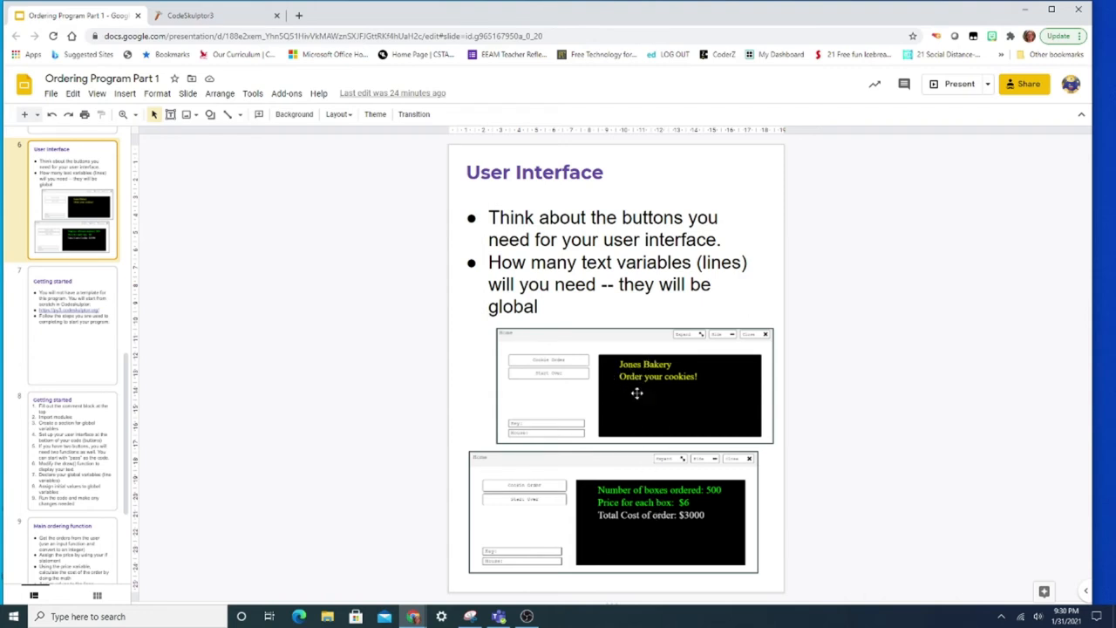
{"action": "mouse_move", "coordinate": [676, 398]}
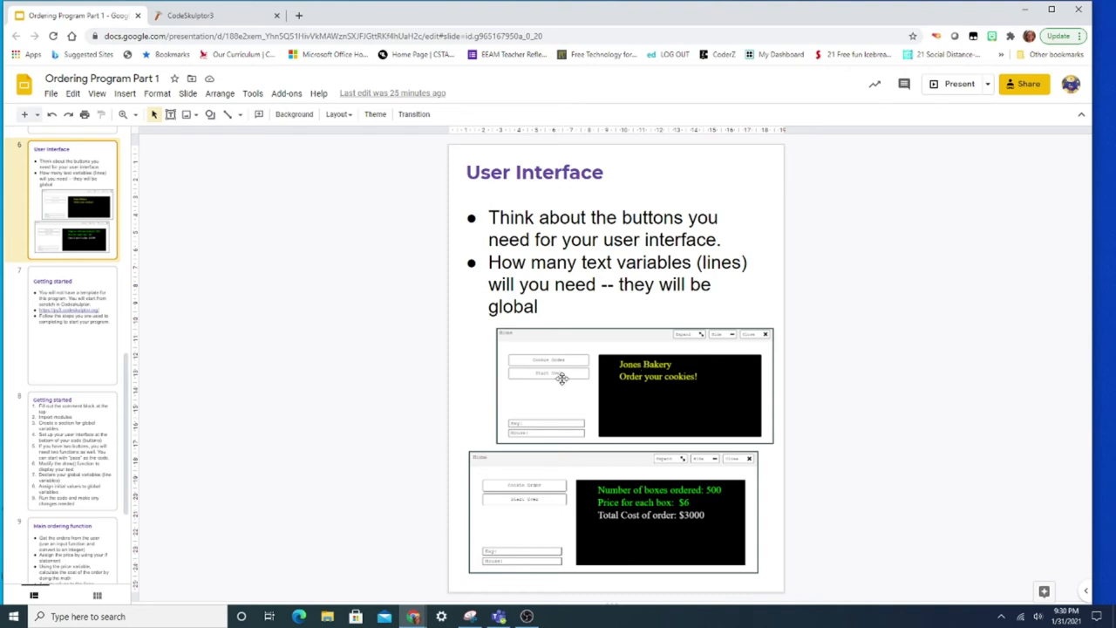
- Change the draw_text call to draw line1 at [50, 50] in size-24 White text
{"action": "left_click", "coordinate": [209, 19]}
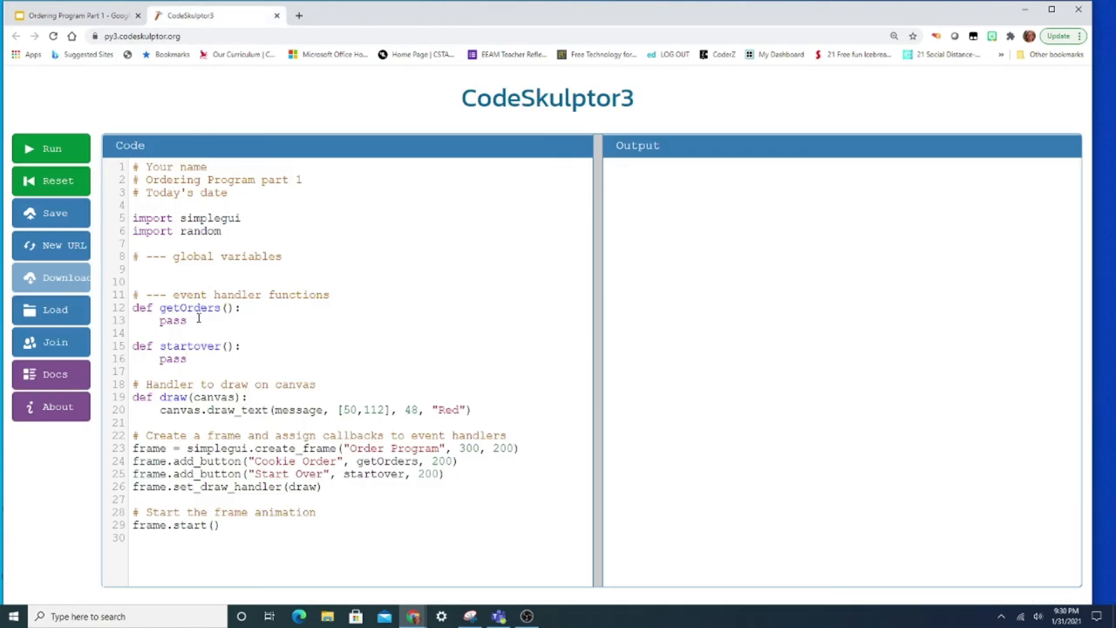
{"action": "mouse_move", "coordinate": [298, 417]}
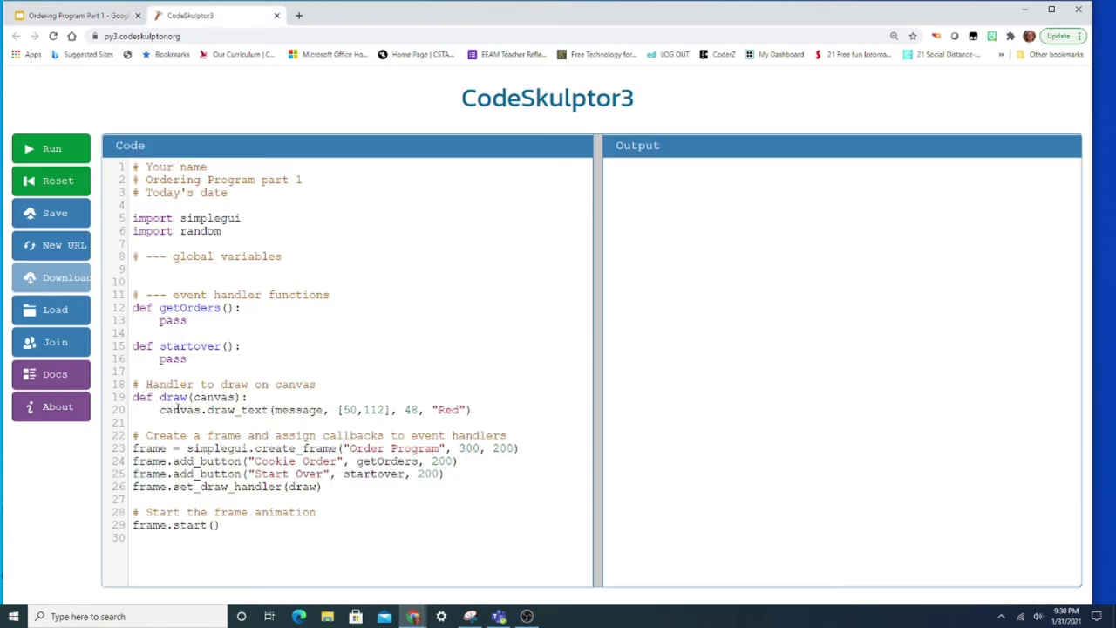
{"action": "left_click_drag", "start_coordinate": [160, 410], "coordinate": [476, 410]}
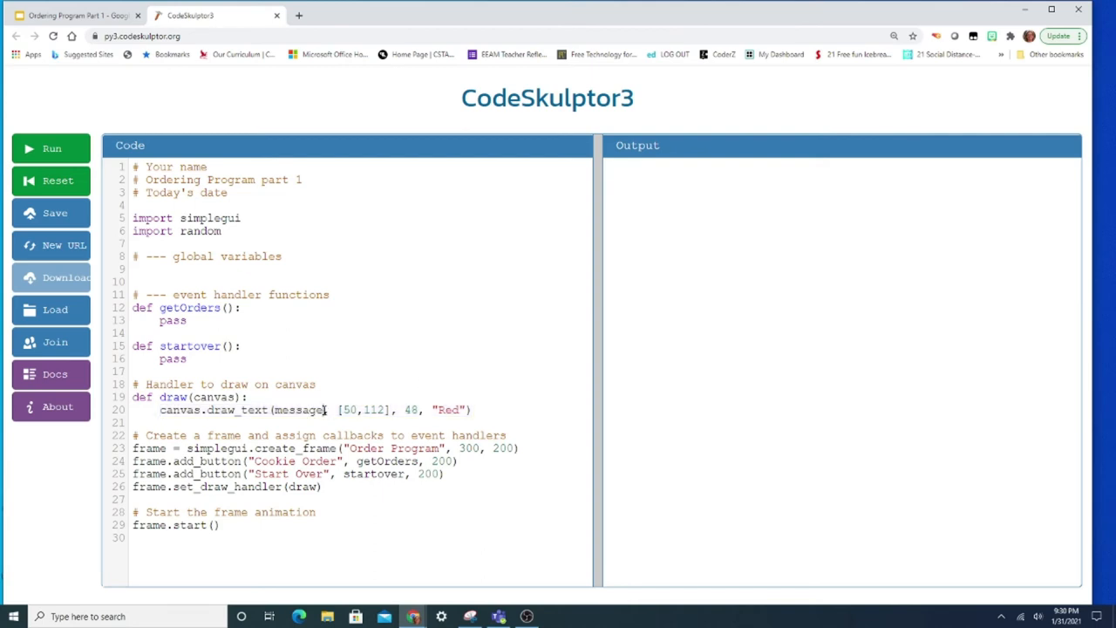
{"action": "double_click", "coordinate": [301, 410]}
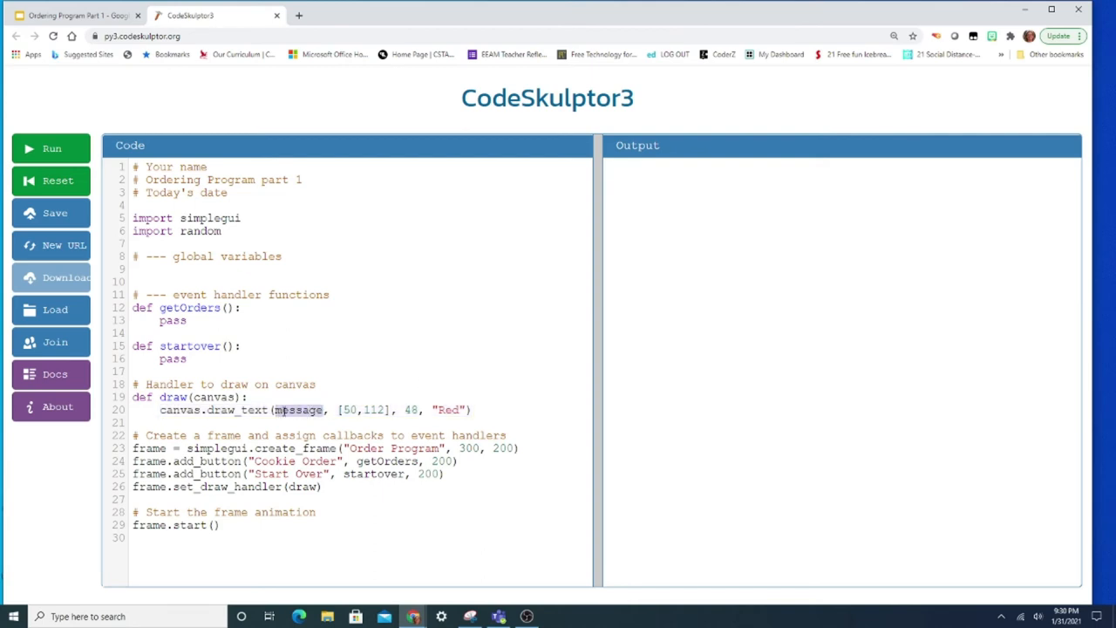
{"action": "type", "text": "line1"}
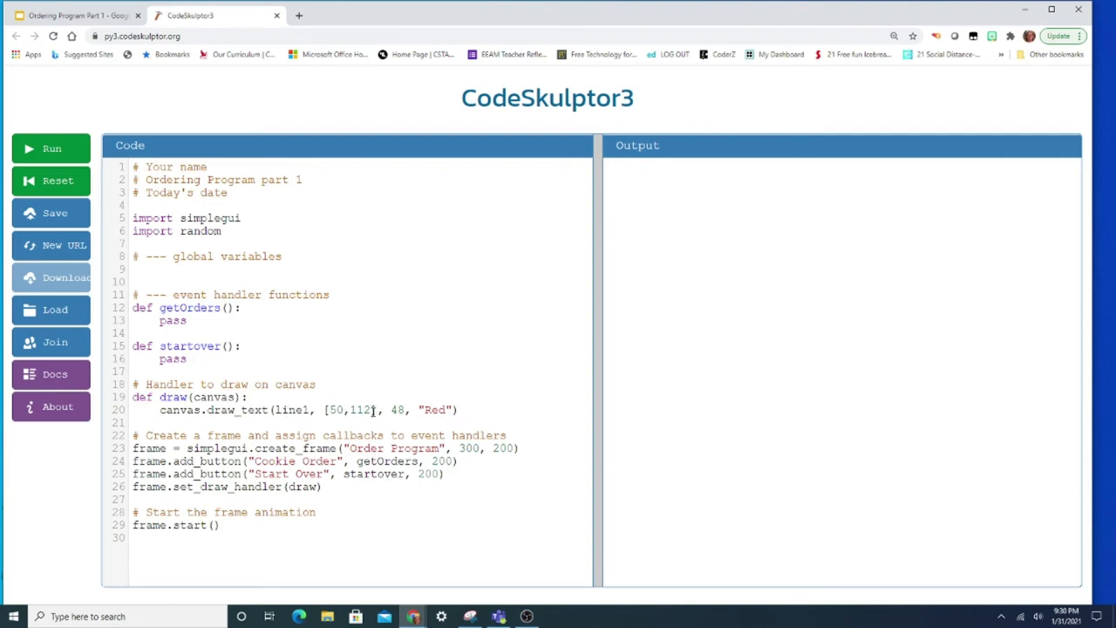
{"action": "double_click", "coordinate": [334, 409]}
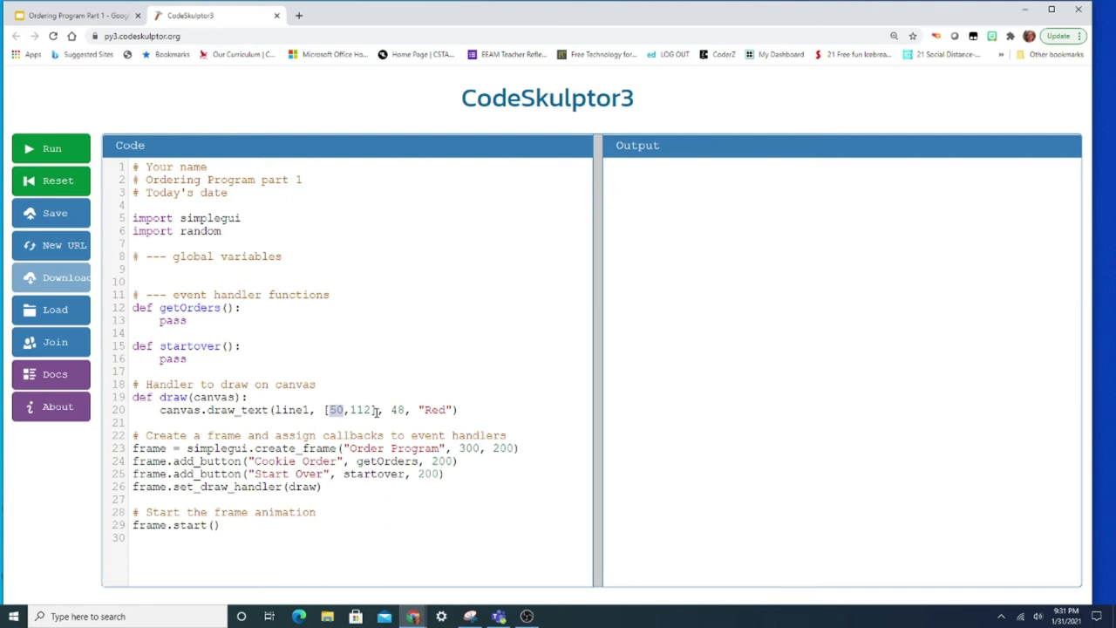
{"action": "double_click", "coordinate": [364, 410]}
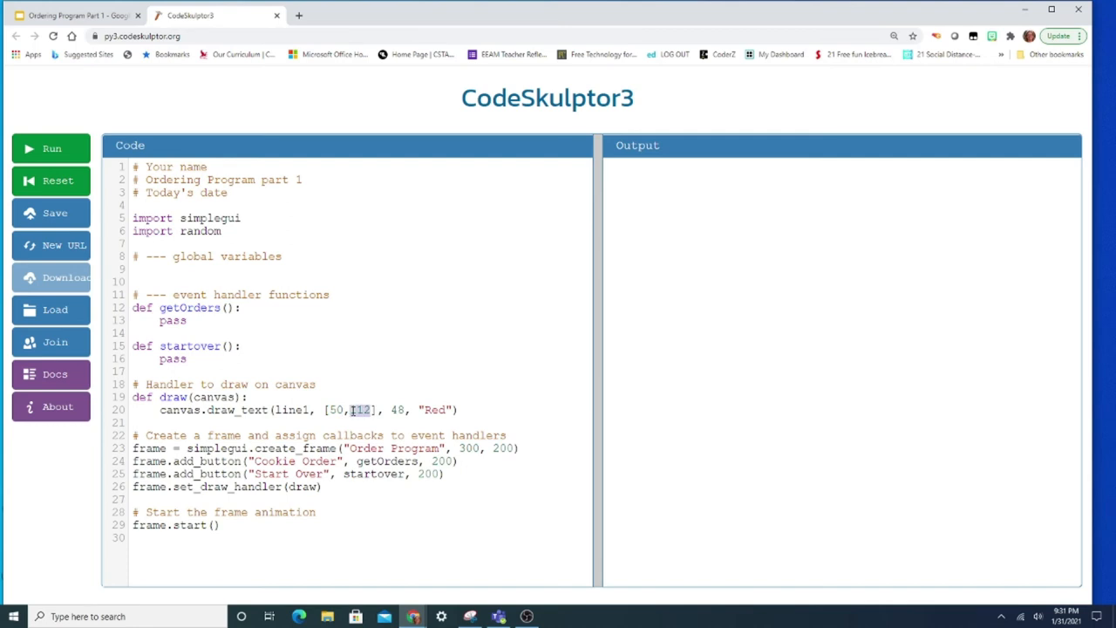
{"action": "type", "text": "50"}
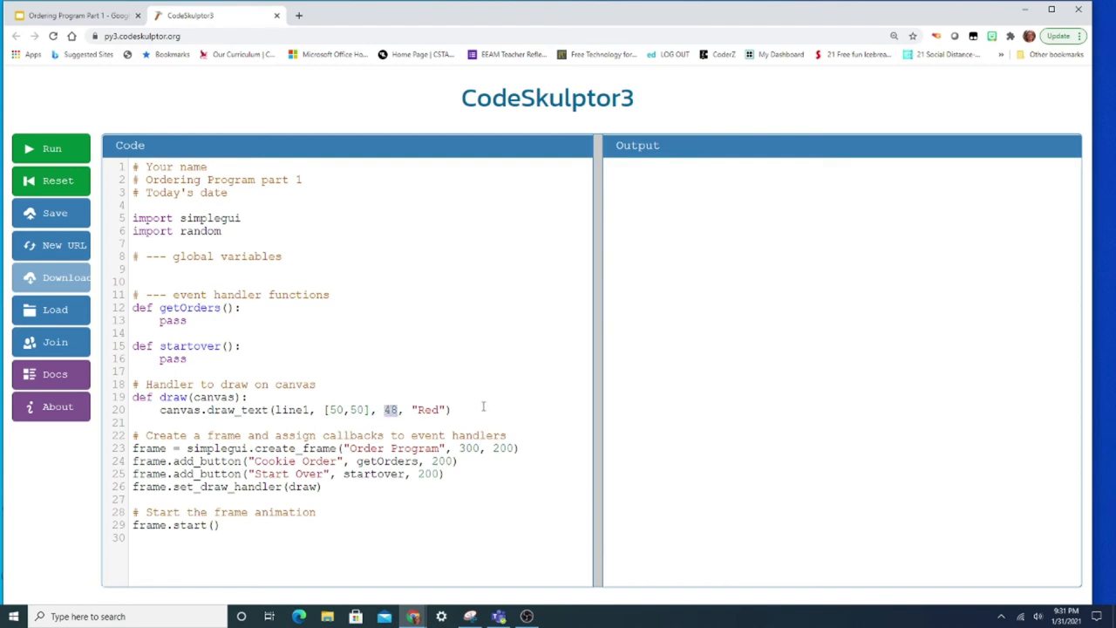
{"action": "type", "text": "24"}
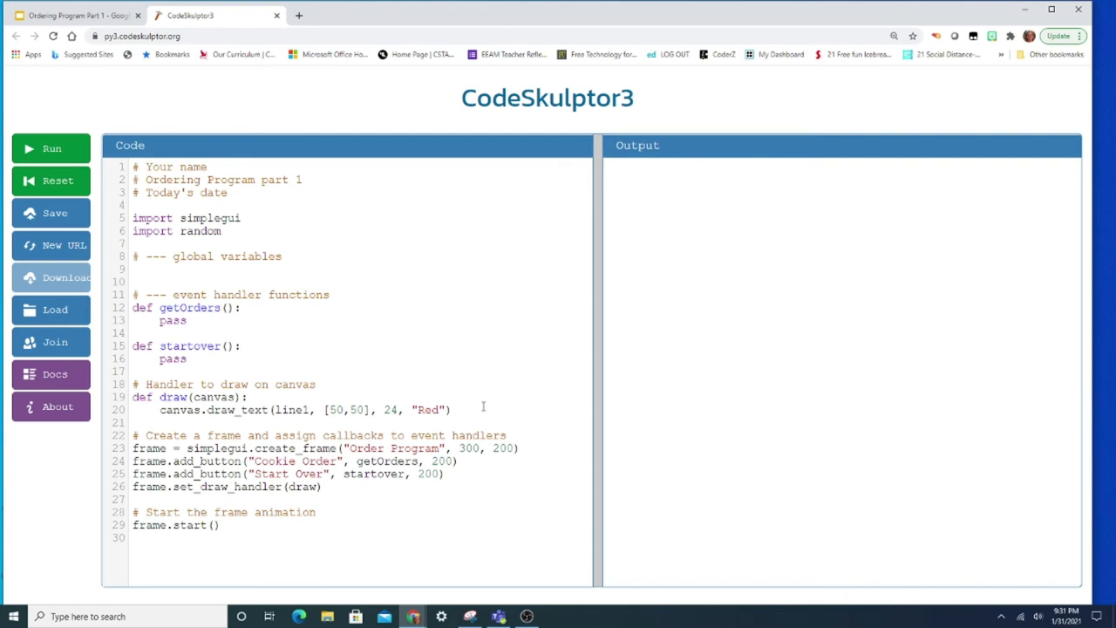
{"action": "mouse_move", "coordinate": [469, 411]}
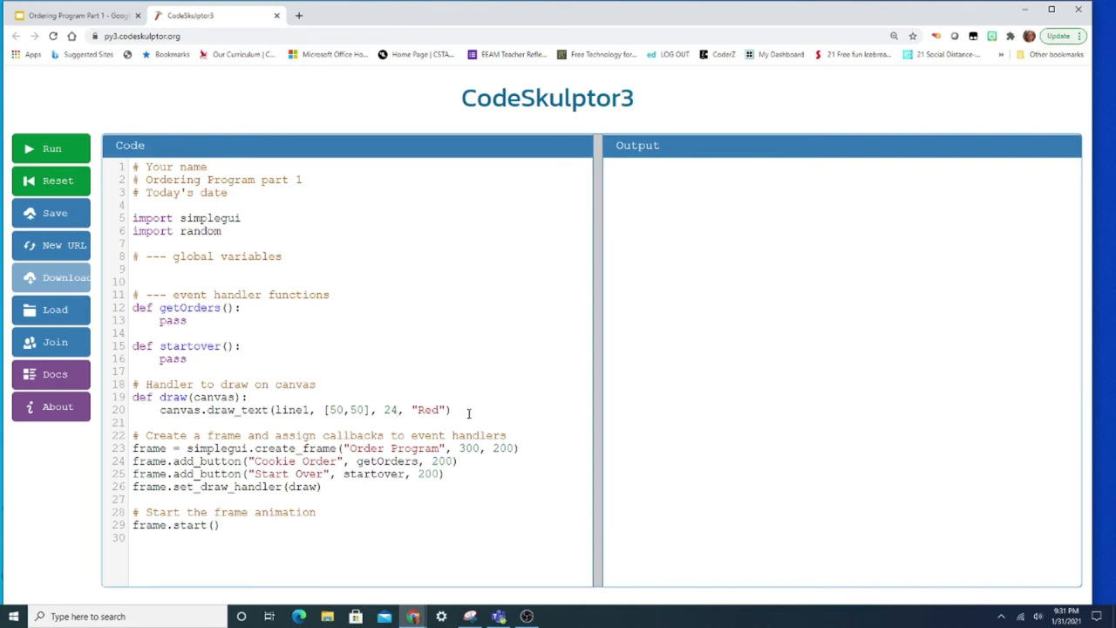
{"action": "double_click", "coordinate": [435, 410]}
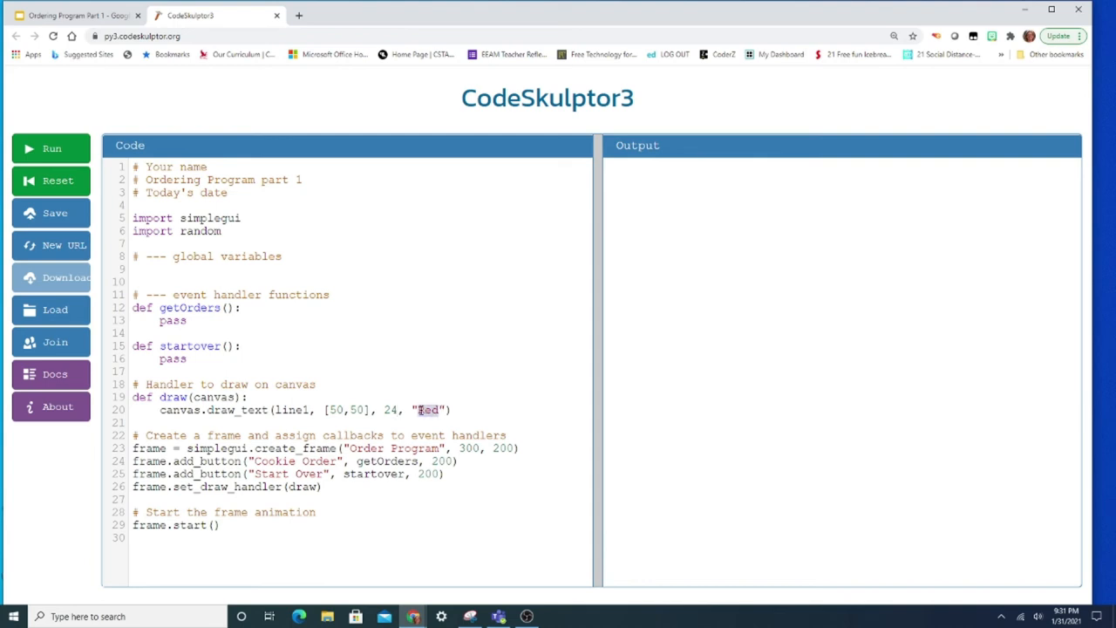
{"action": "type", "text": "White"}
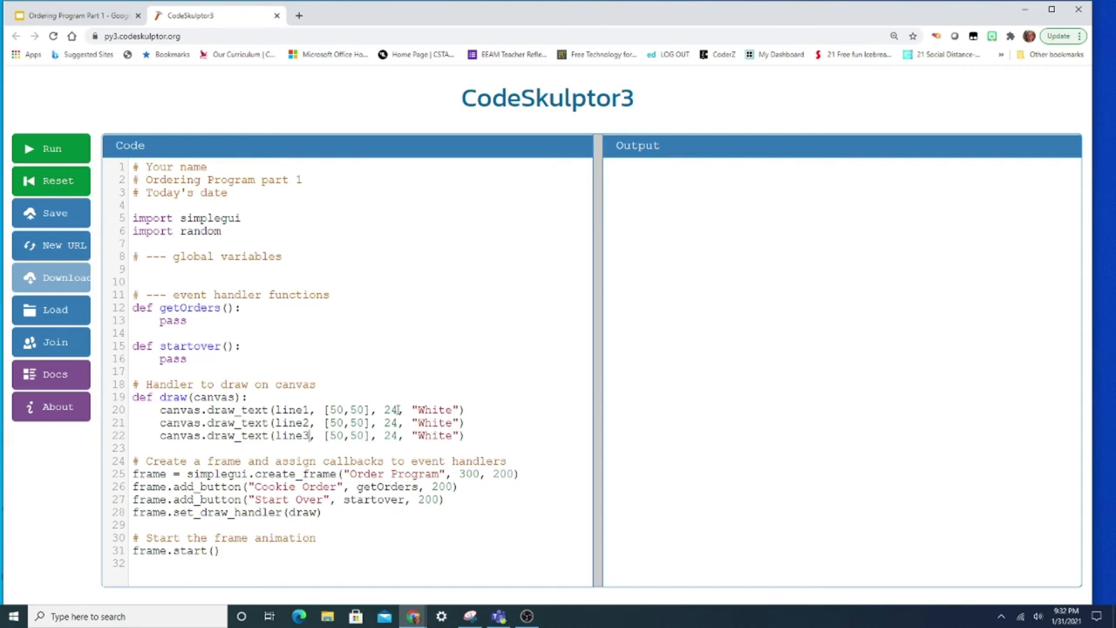
- Adjust the copied draw_text line's vertical position for line2 to 80
{"action": "double_click", "coordinate": [390, 410]}
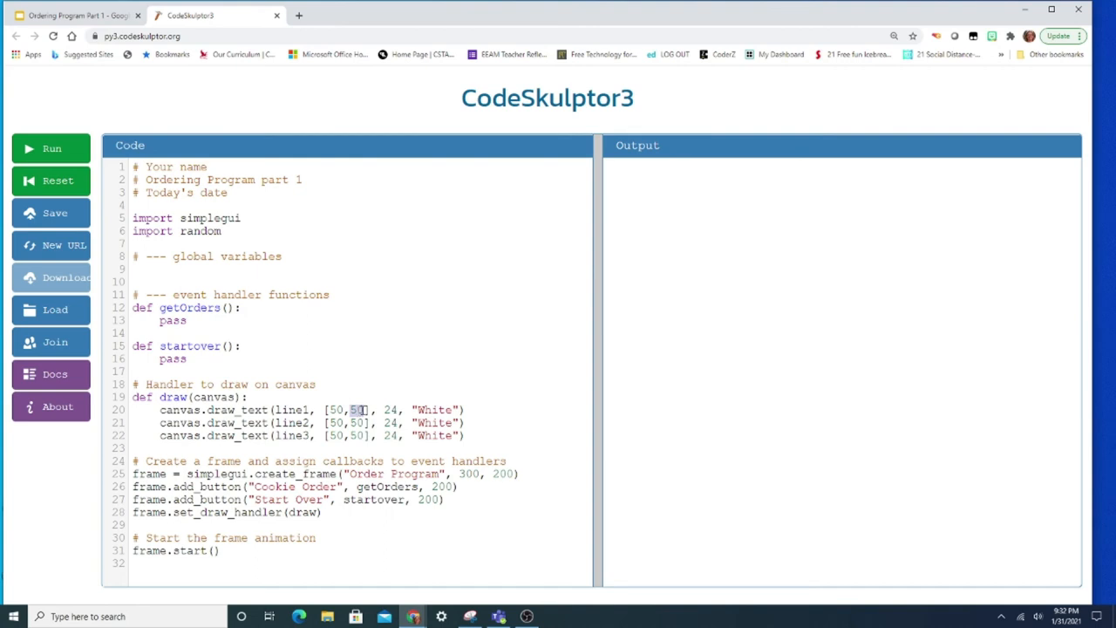
{"action": "left_click", "coordinate": [361, 410]}
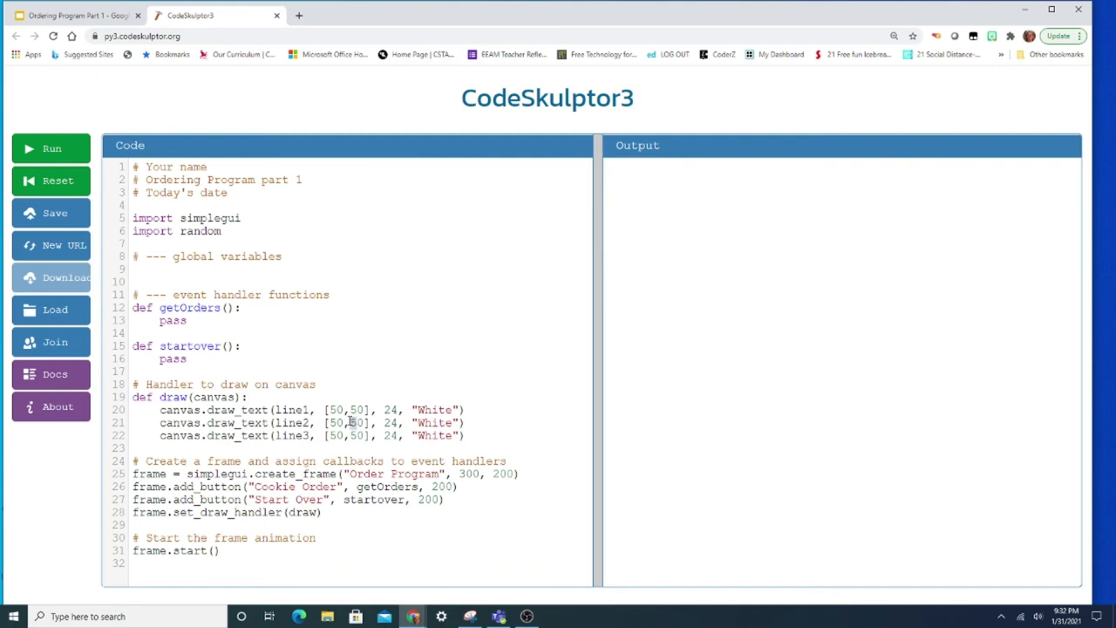
{"action": "type", "text": "80"}
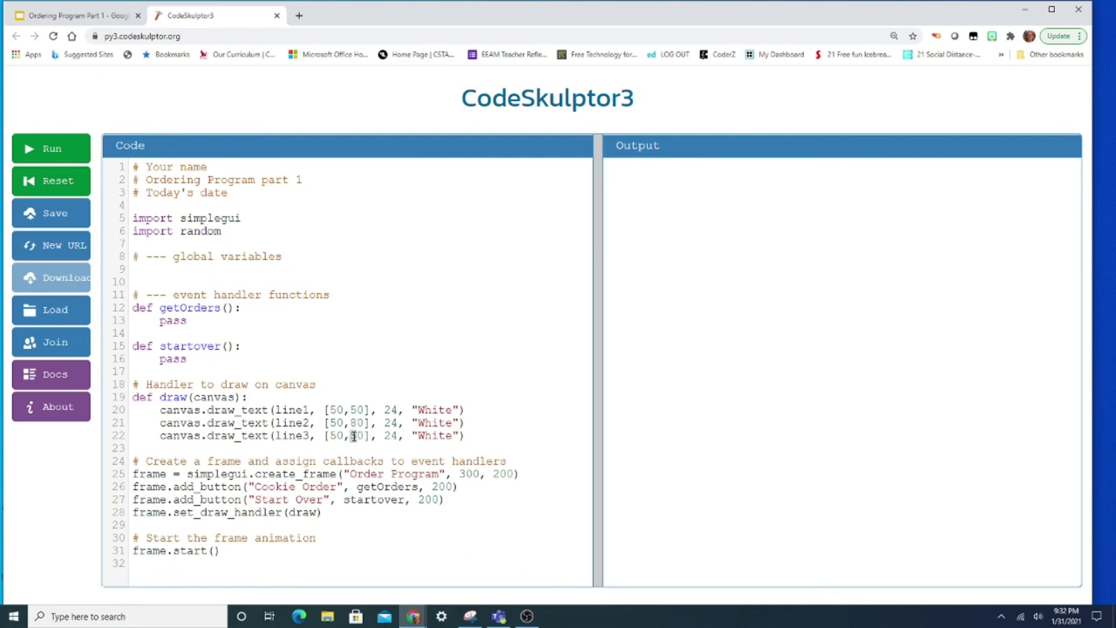
{"action": "type", "text": "11"}
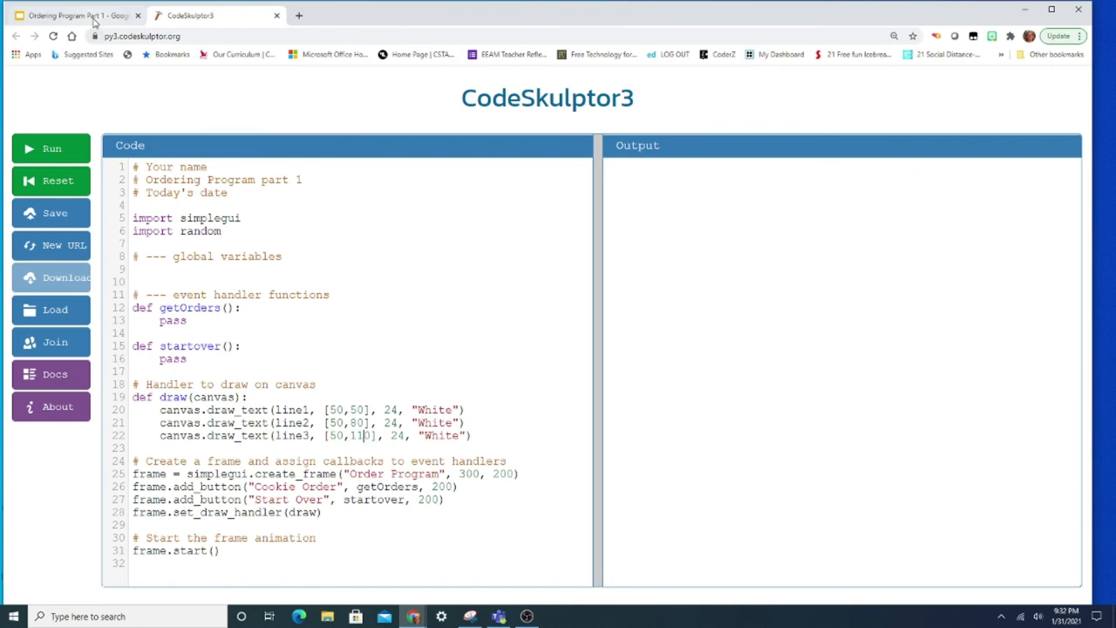
- Review checklist step 7 on declaring the line variables, then return to the code
{"action": "left_click", "coordinate": [70, 16]}
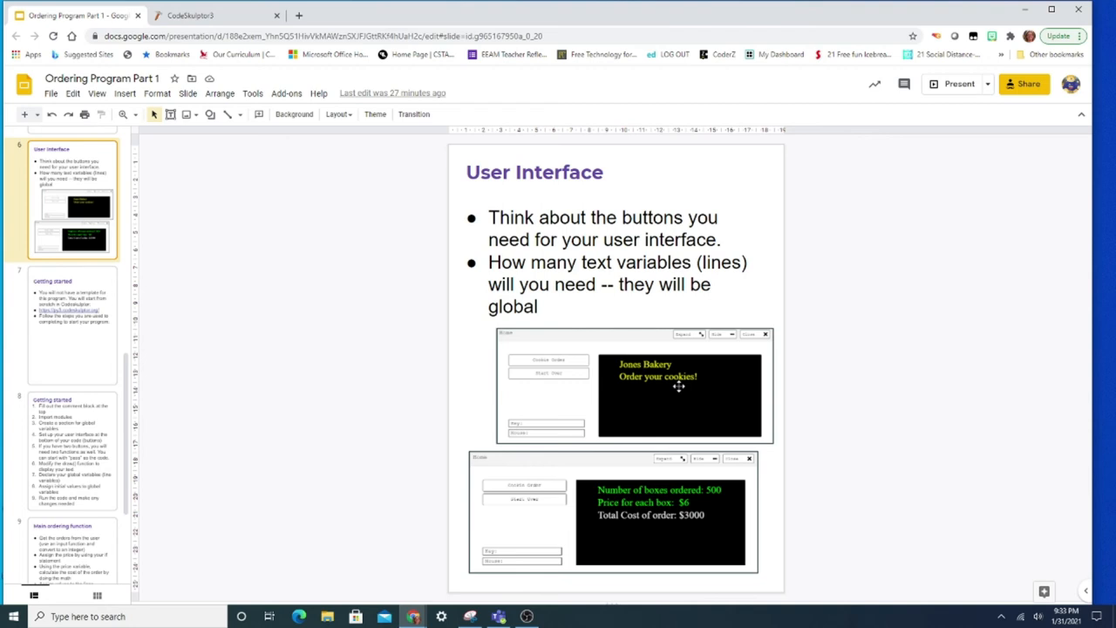
{"action": "mouse_move", "coordinate": [160, 474]}
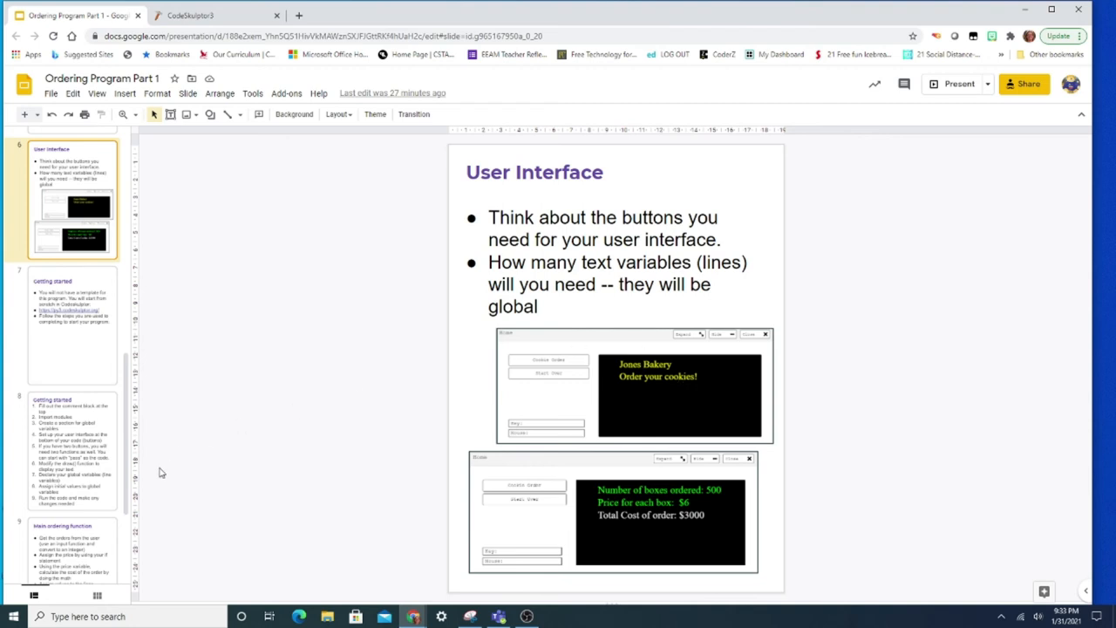
{"action": "left_click", "coordinate": [70, 467]}
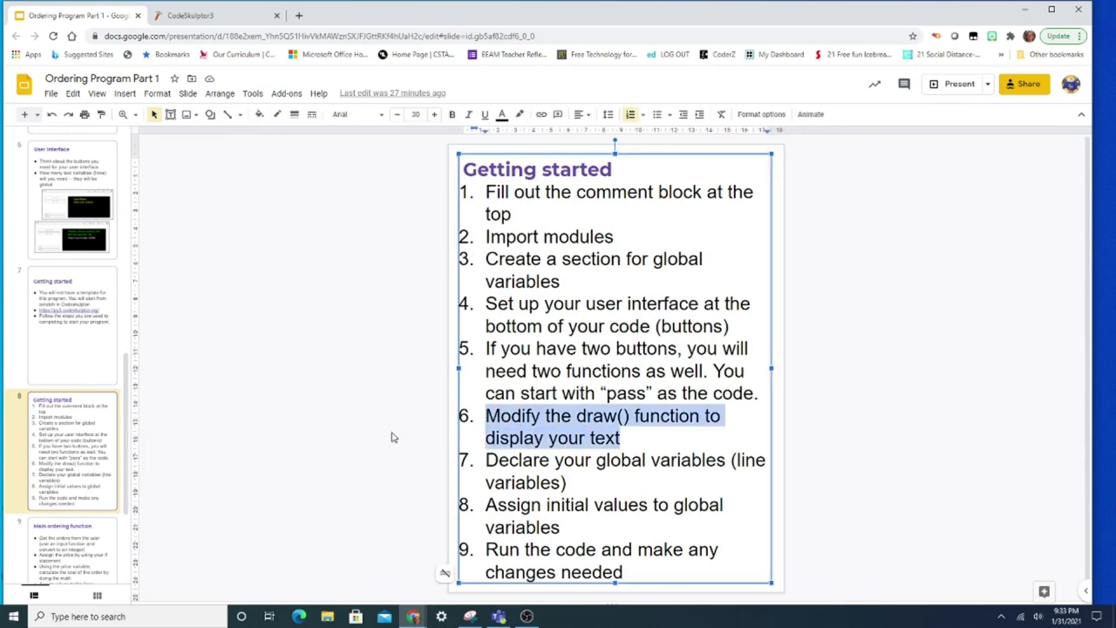
{"action": "mouse_move", "coordinate": [387, 437]}
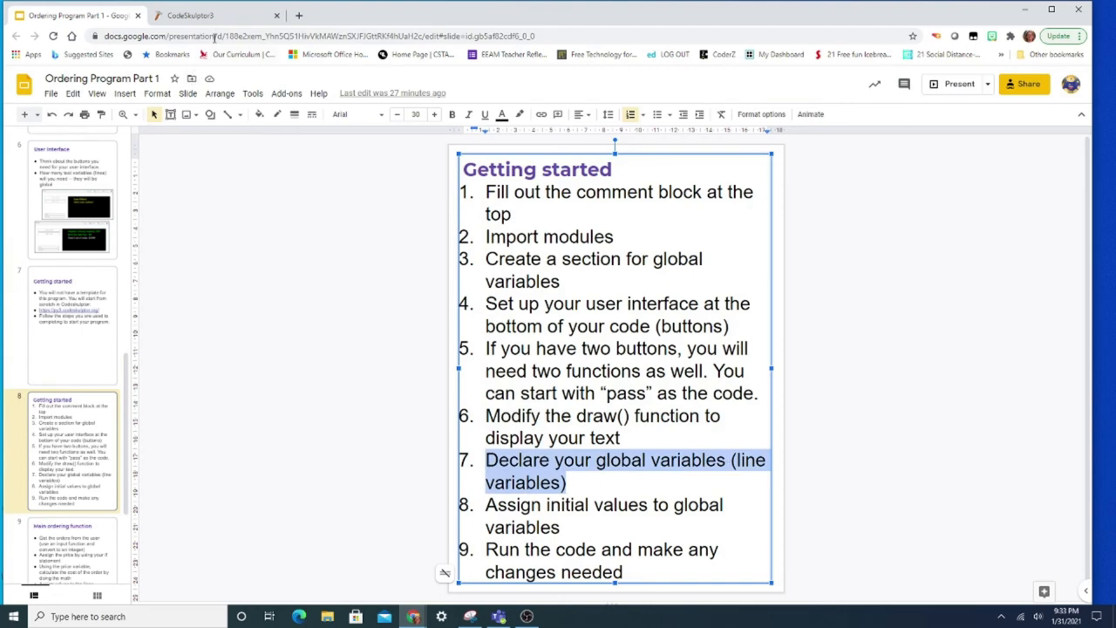
{"action": "left_click", "coordinate": [187, 16]}
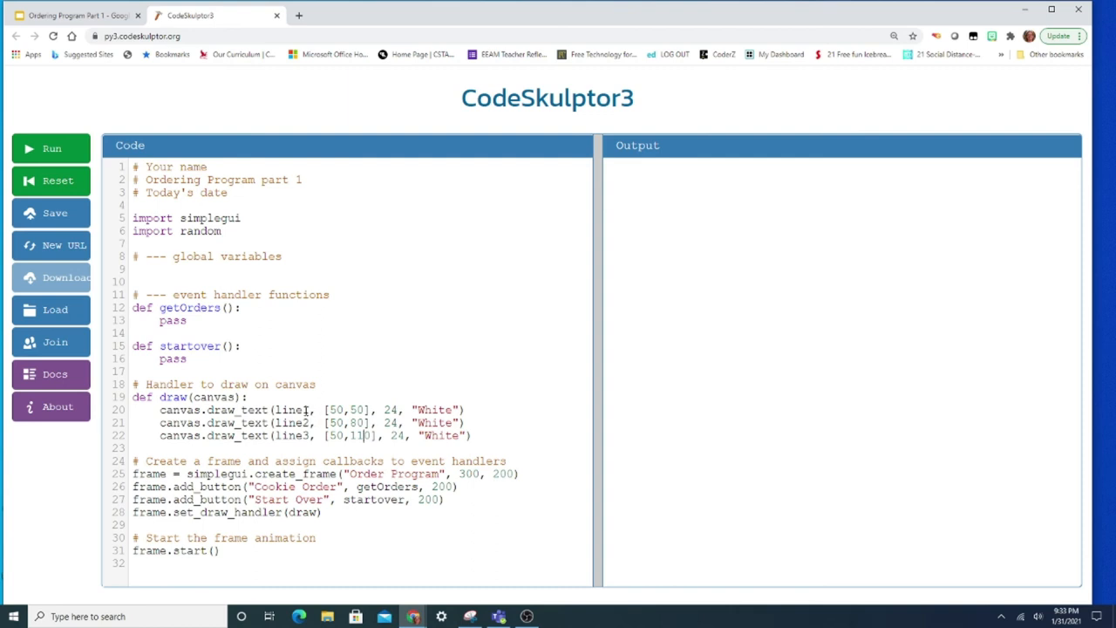
- Type line1, line2 and line3 declarations under the global variables comment
{"action": "double_click", "coordinate": [295, 409]}
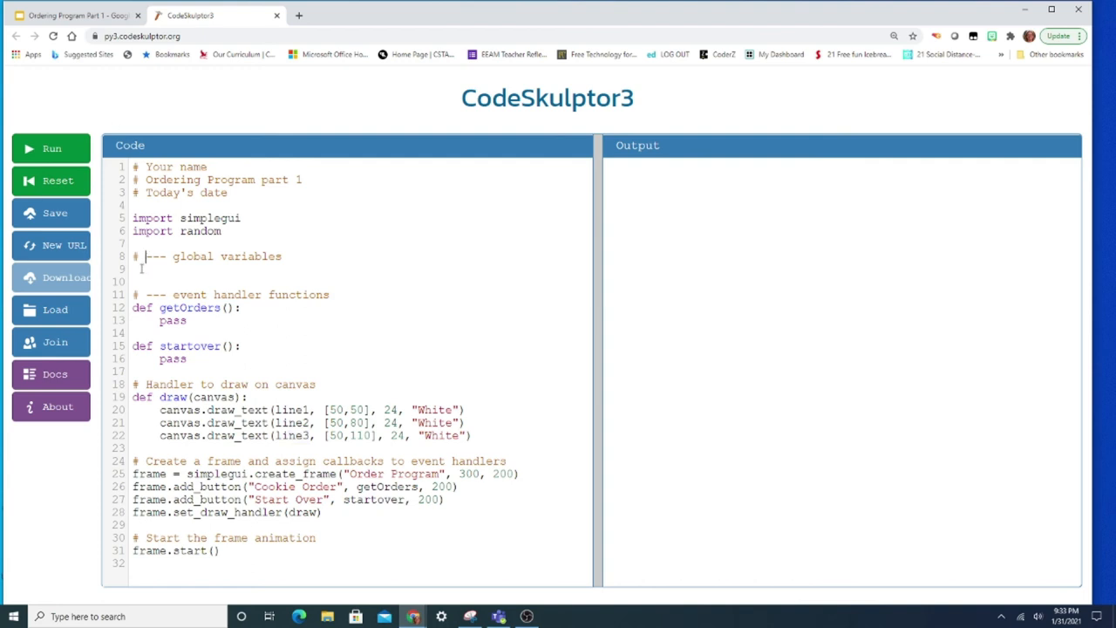
{"action": "type", "text": "line1 = '"}
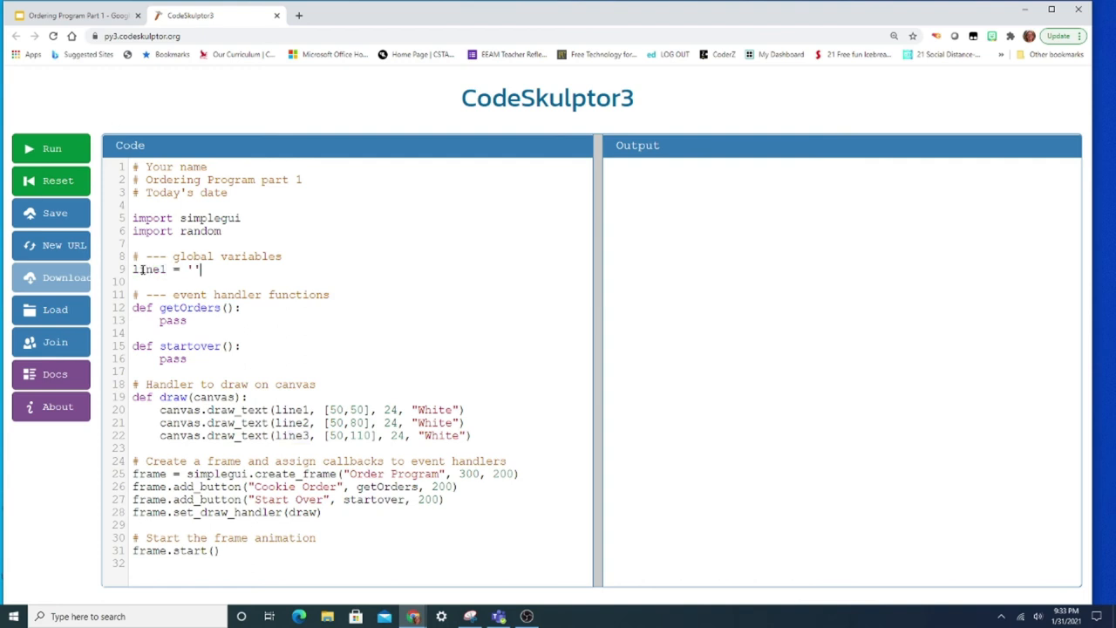
{"action": "type", "text": "line2 = '"}
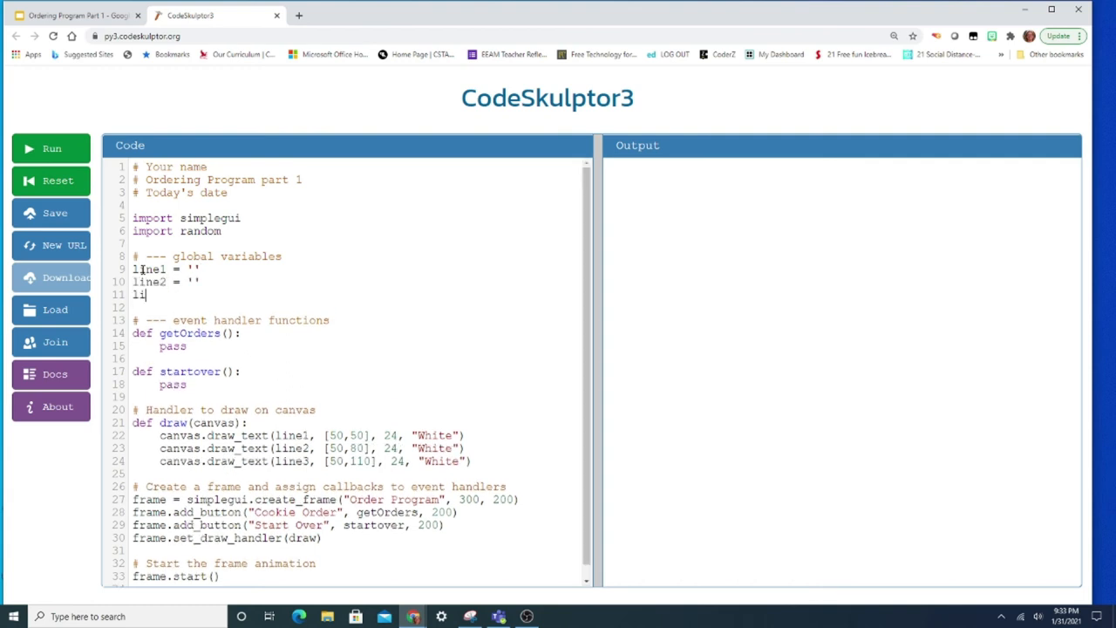
{"action": "type", "text": "ne3"}
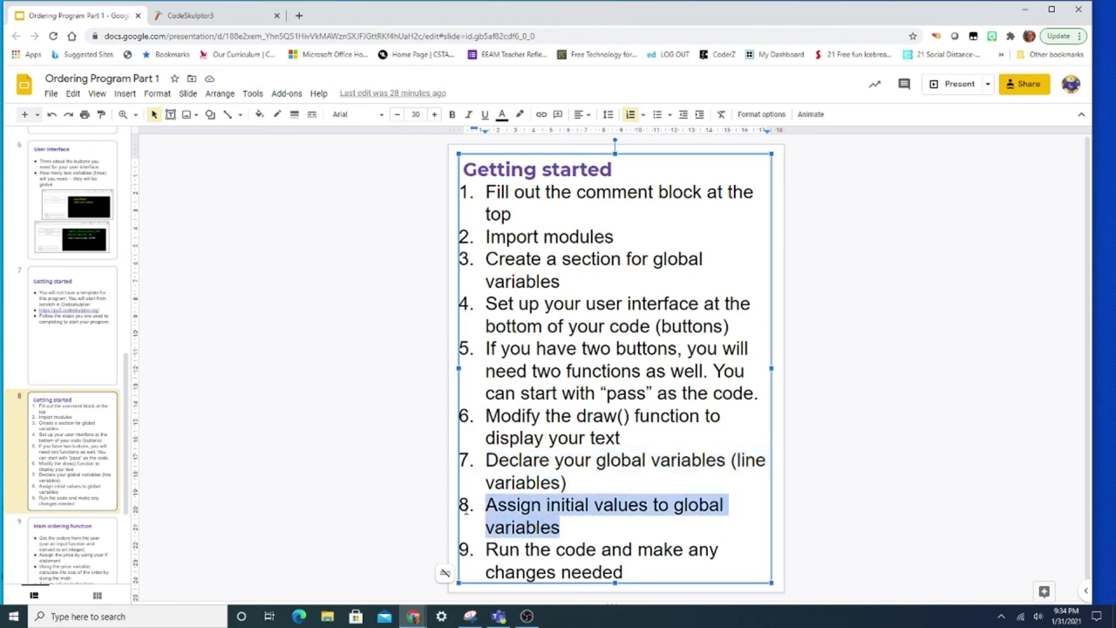
{"action": "mouse_move", "coordinate": [398, 462]}
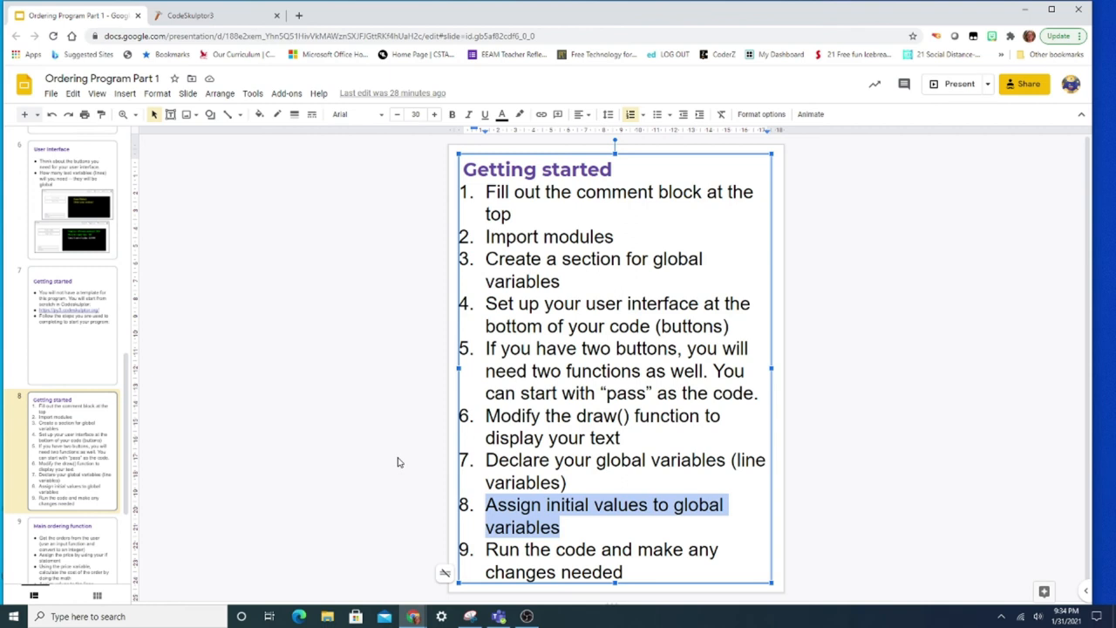
- Show slide 6, the User Interface slide with the Jones Bakery sample windows
{"action": "left_click", "coordinate": [74, 205]}
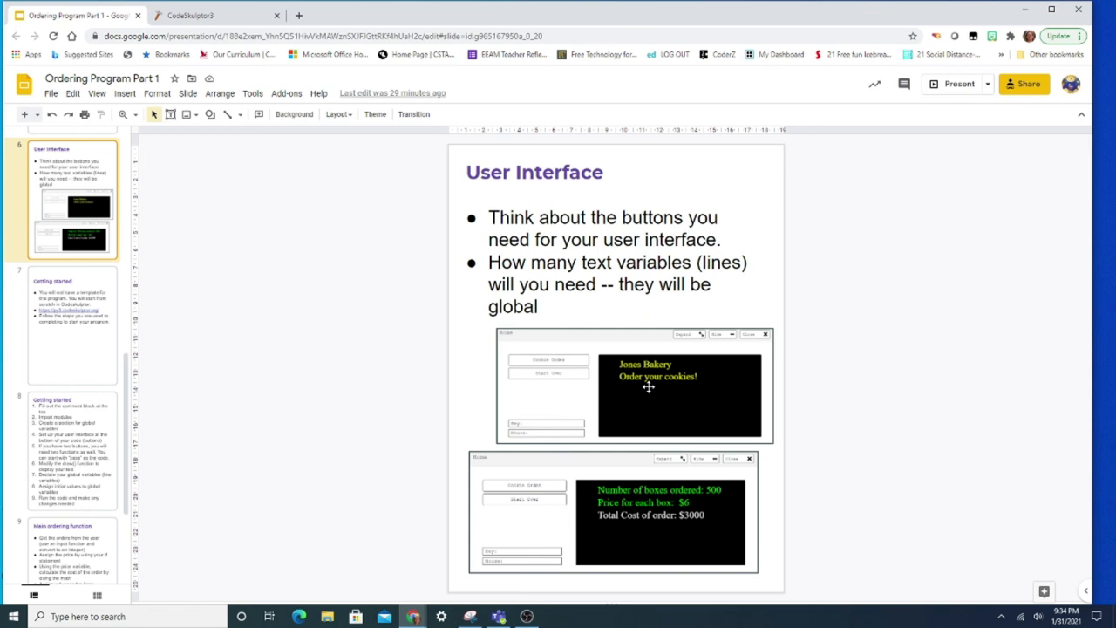
{"action": "mouse_move", "coordinate": [610, 405]}
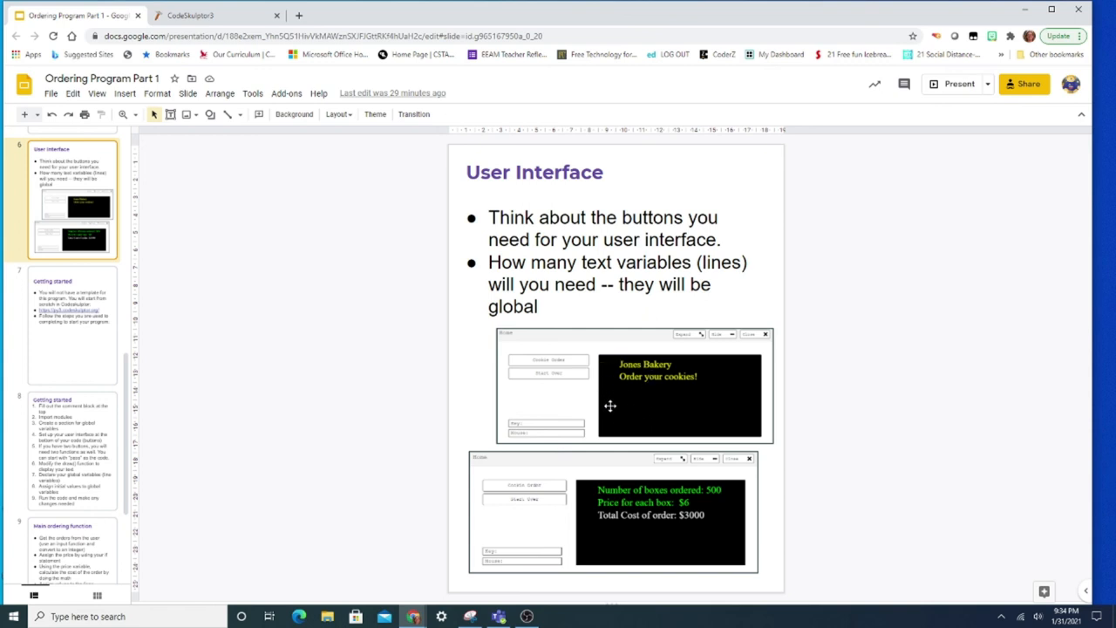
{"action": "mouse_move", "coordinate": [558, 327]}
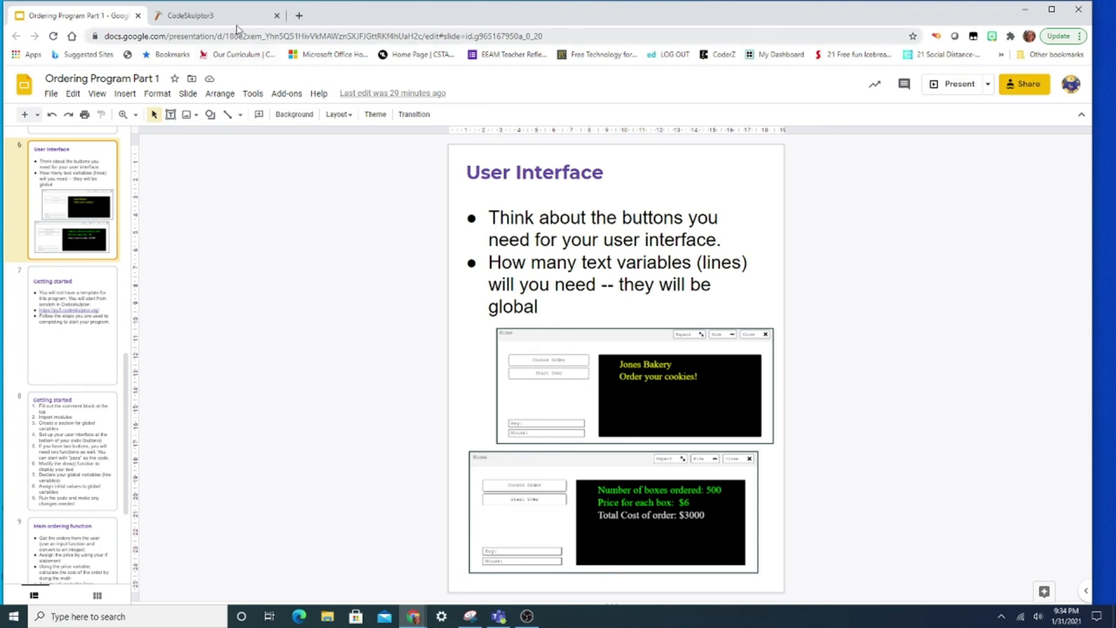
- Fill in line1 as 'Jones Bakery' and line2 as 'Order your cookies'
{"action": "left_click", "coordinate": [209, 17]}
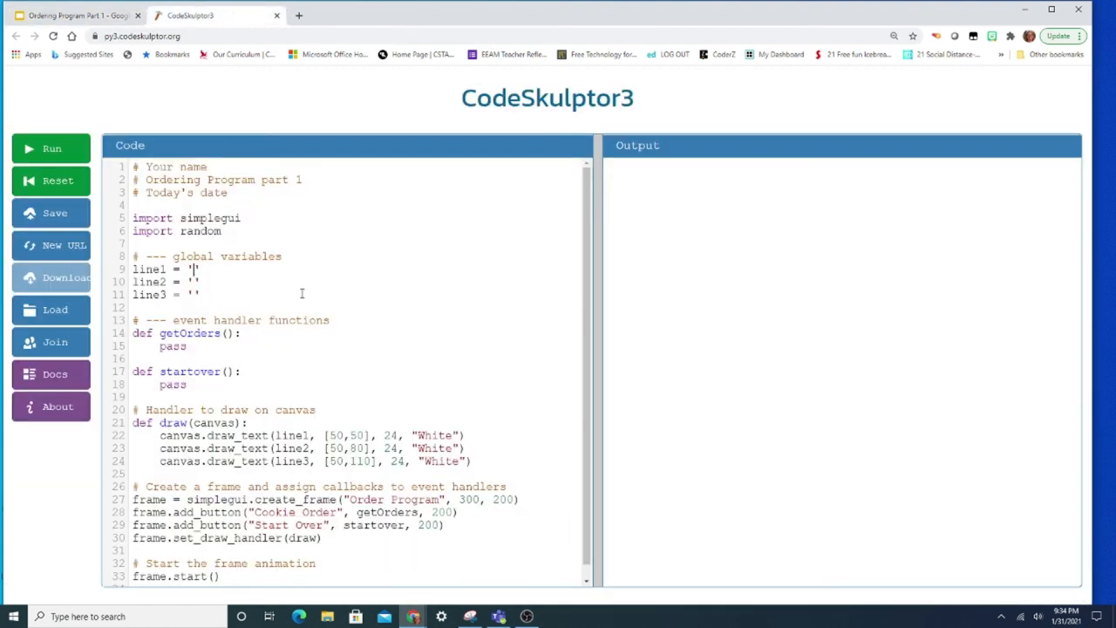
{"action": "type", "text": "Jones Bakery"}
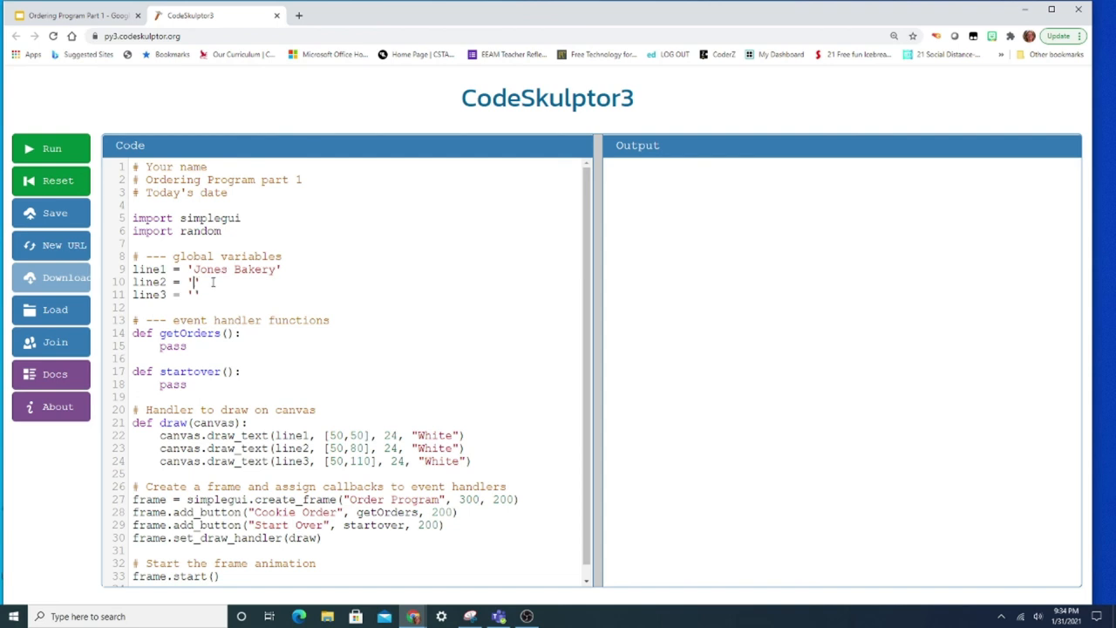
{"action": "type", "text": "Order your"}
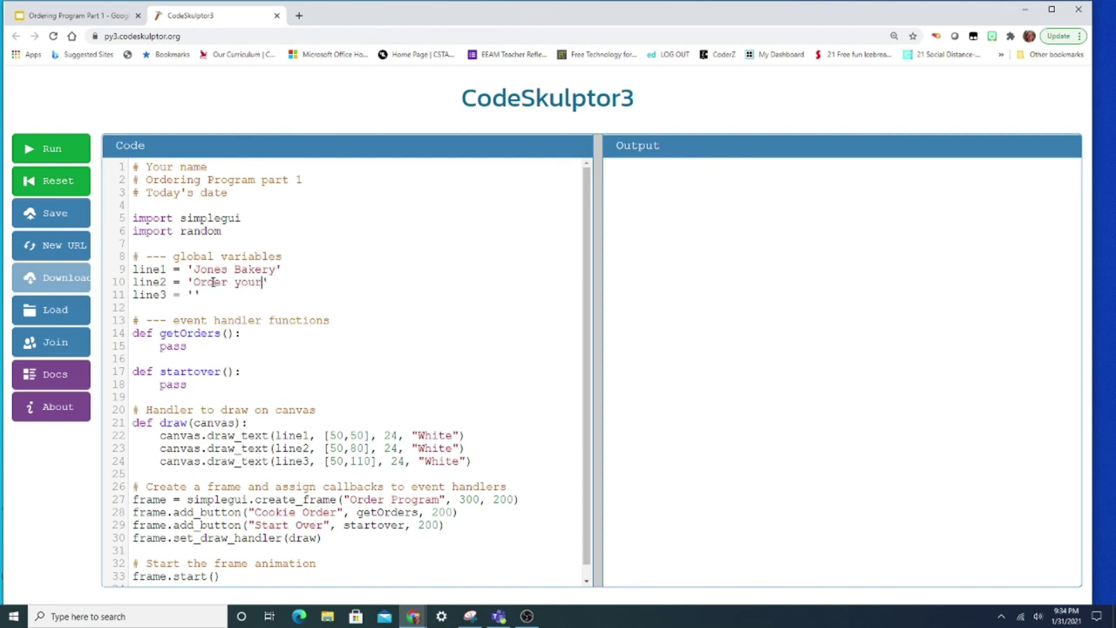
{"action": "type", "text": "cookies"}
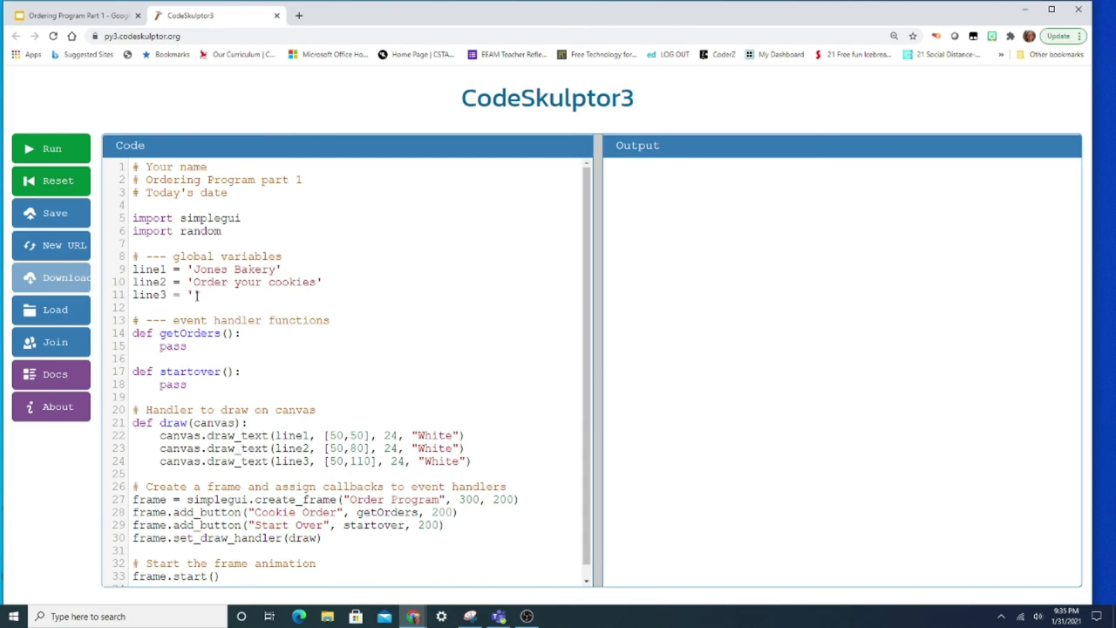
{"action": "left_click", "coordinate": [83, 15]}
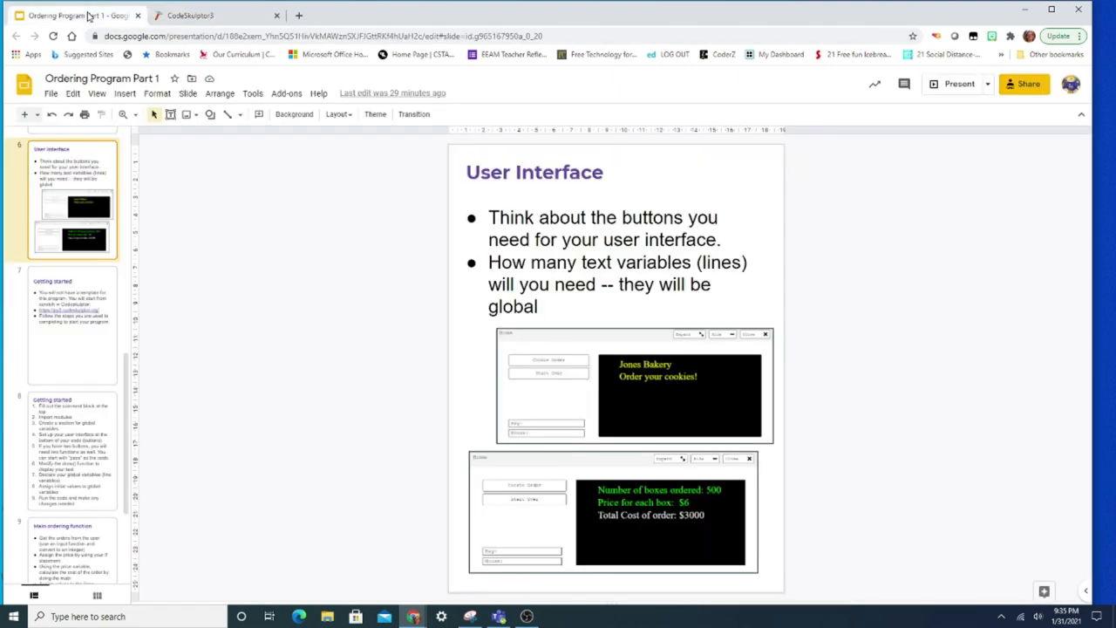
- Highlight checklist step 9 about running the code, then return to CodeSkulptor3
{"action": "left_click", "coordinate": [72, 460]}
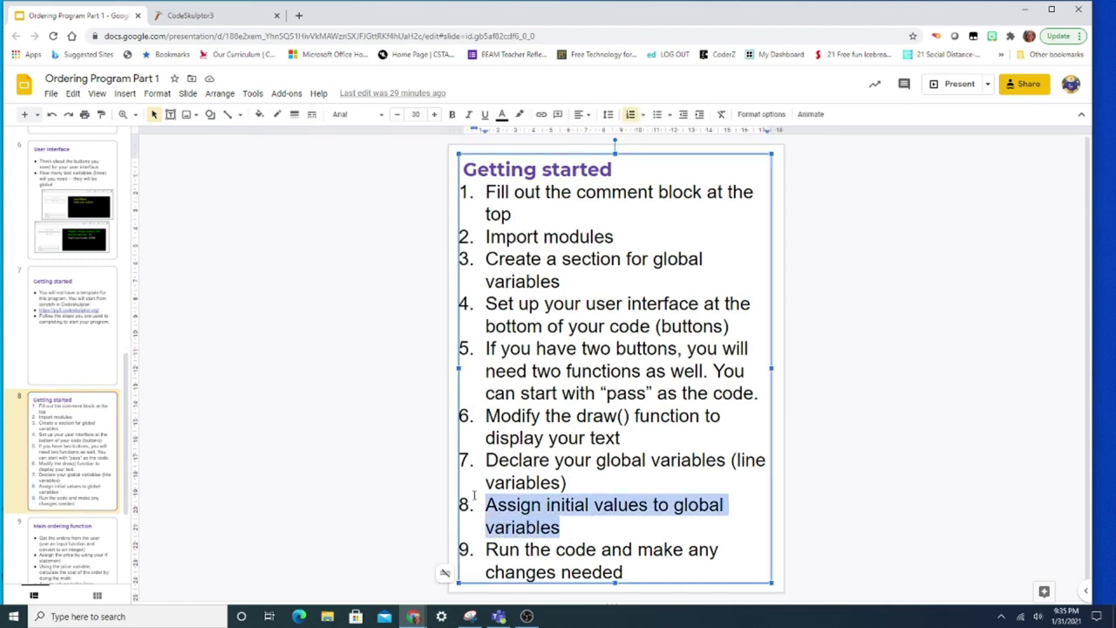
{"action": "left_click", "coordinate": [483, 549]}
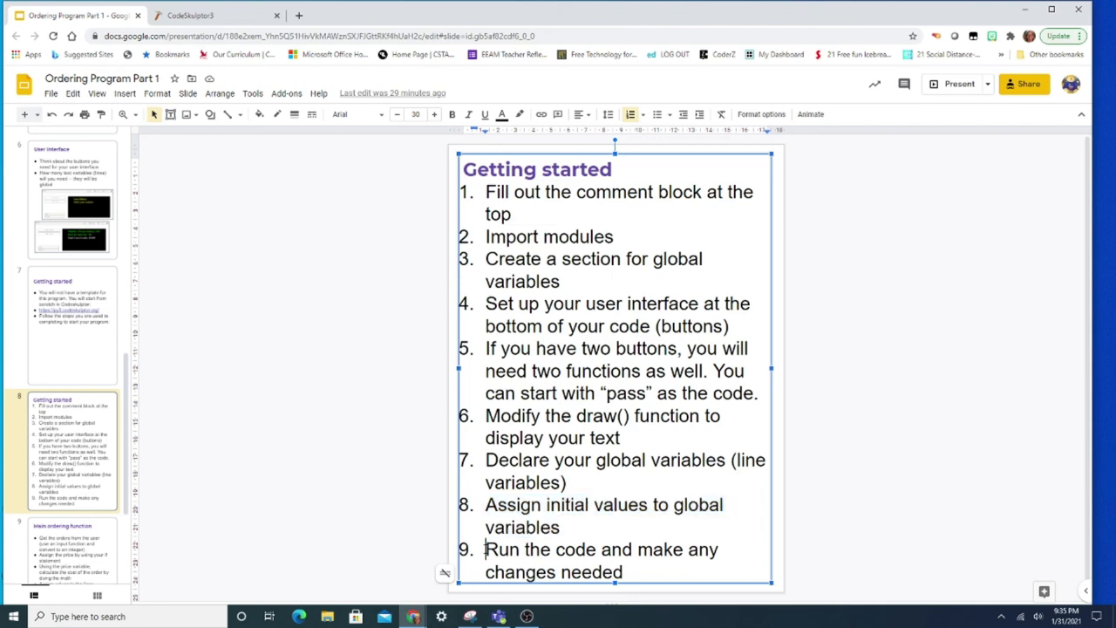
{"action": "left_click_drag", "start_coordinate": [485, 549], "coordinate": [623, 572]}
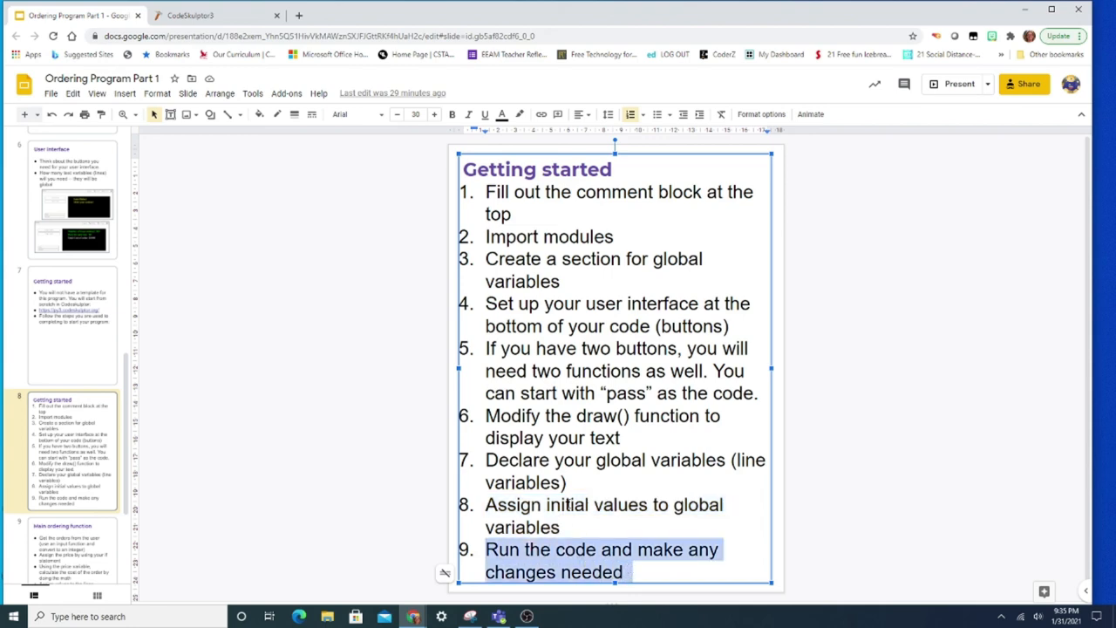
{"action": "left_click", "coordinate": [213, 19]}
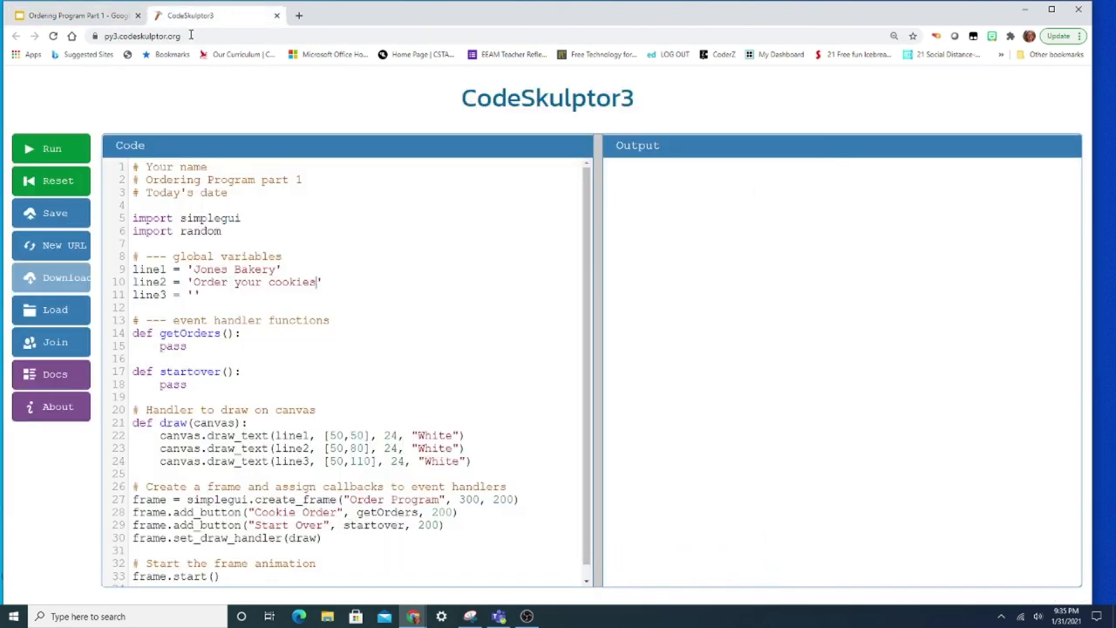
{"action": "mouse_move", "coordinate": [58, 181]}
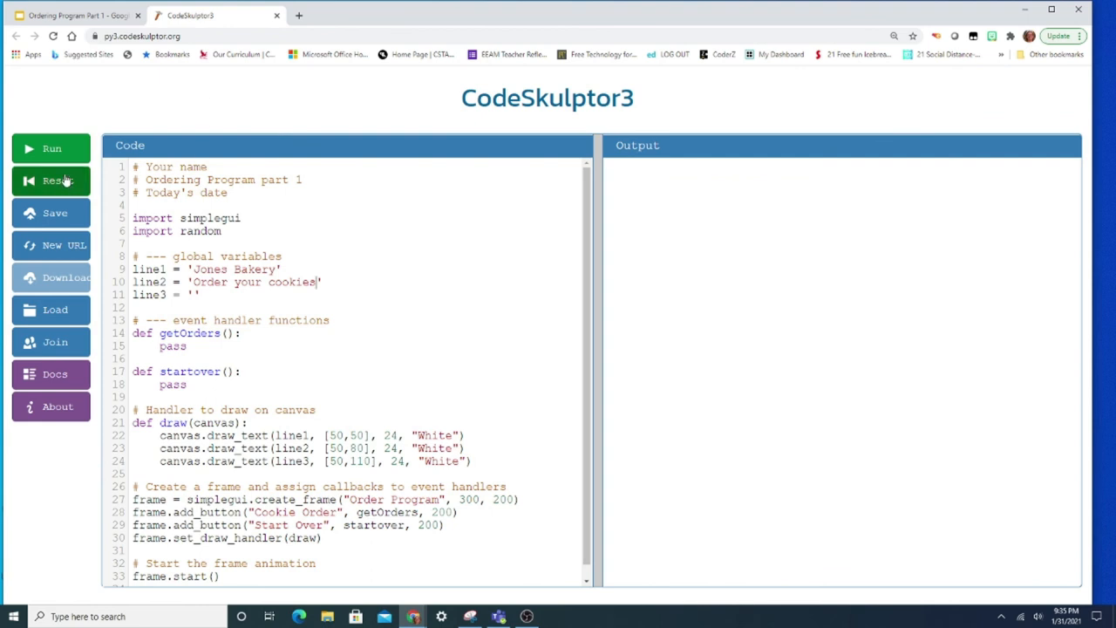
- Run the program to open the Order Program frame showing the bakery text
{"action": "left_click", "coordinate": [51, 148]}
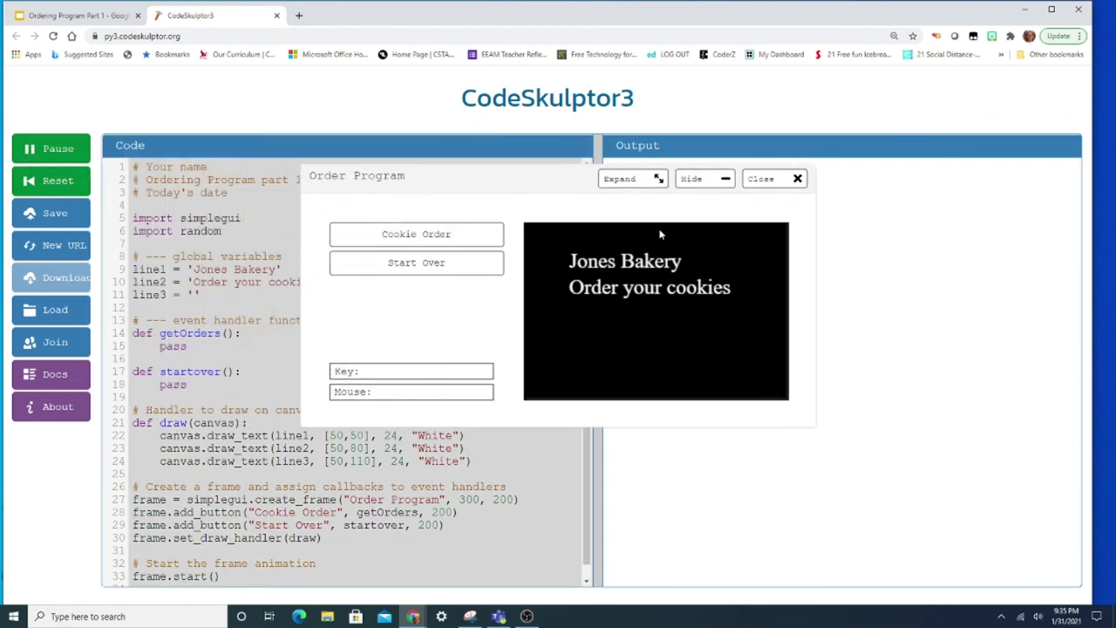
{"action": "mouse_move", "coordinate": [541, 383]}
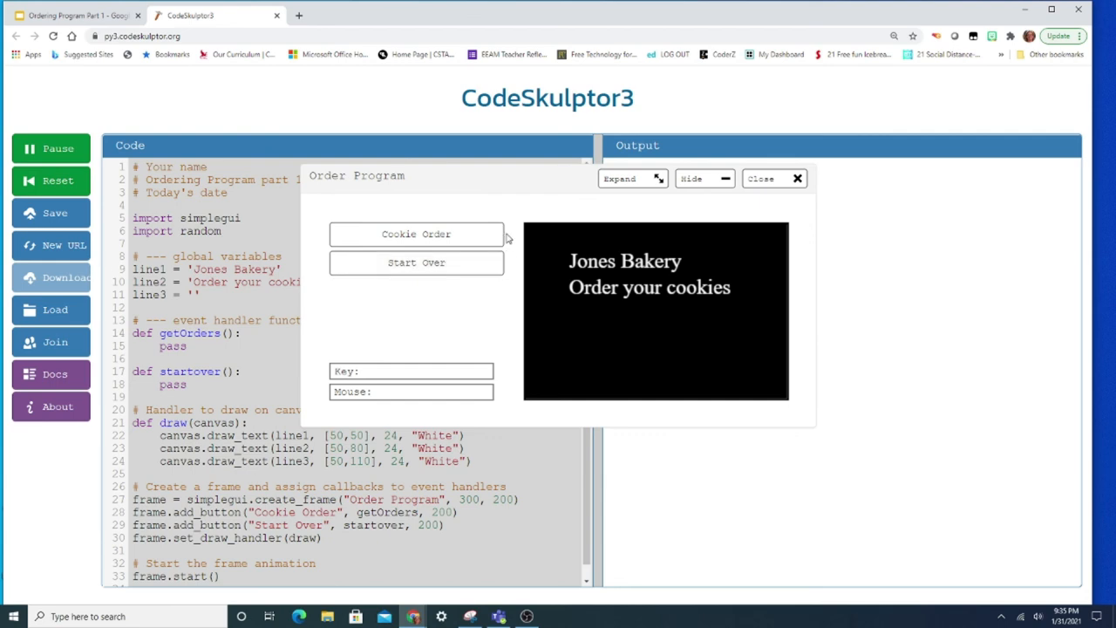
{"action": "mouse_move", "coordinate": [504, 253]}
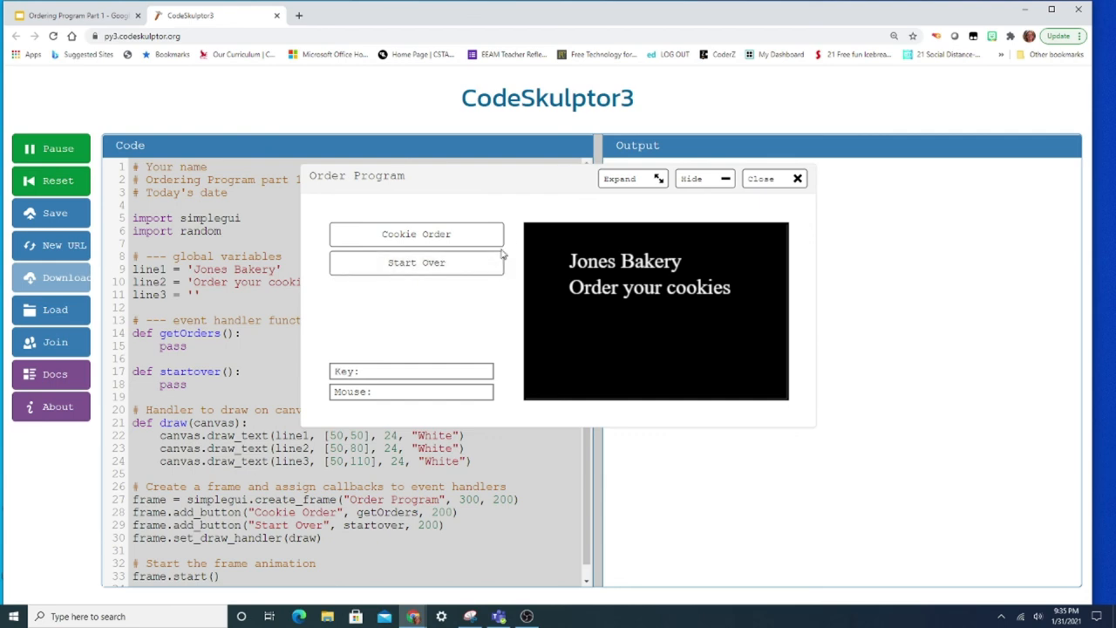
{"action": "mouse_move", "coordinate": [331, 159]}
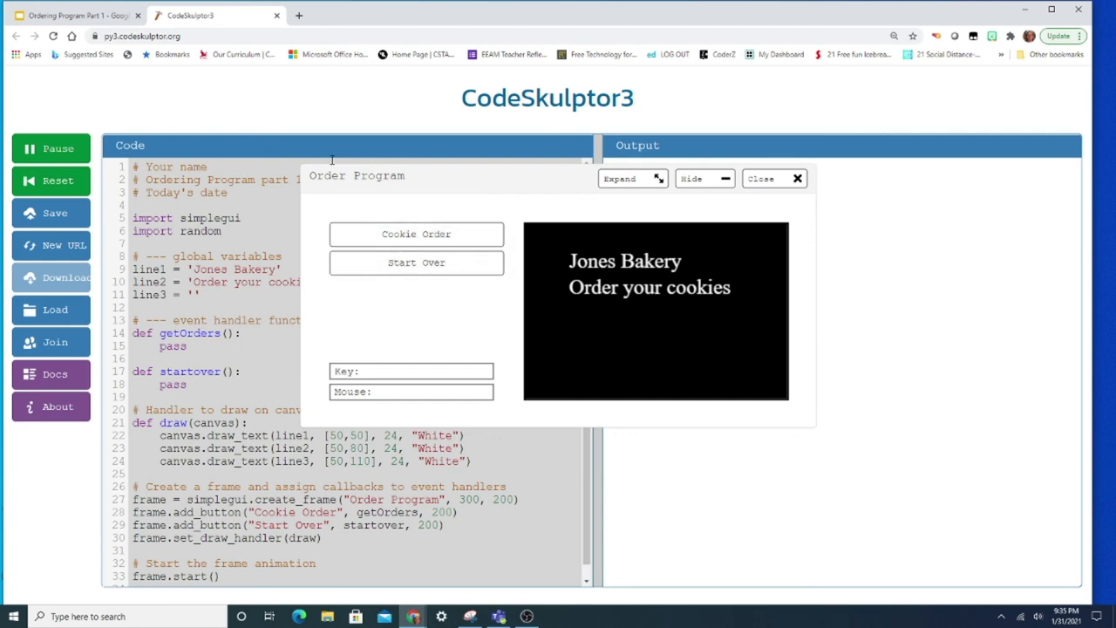
{"action": "mouse_move", "coordinate": [410, 186]}
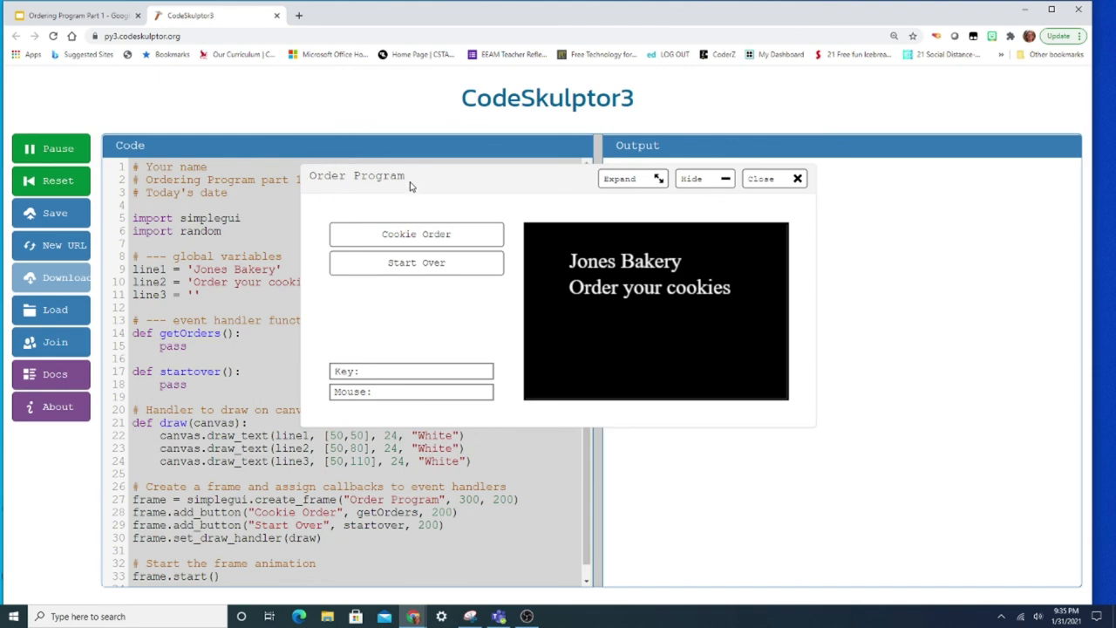
{"action": "mouse_move", "coordinate": [392, 190]}
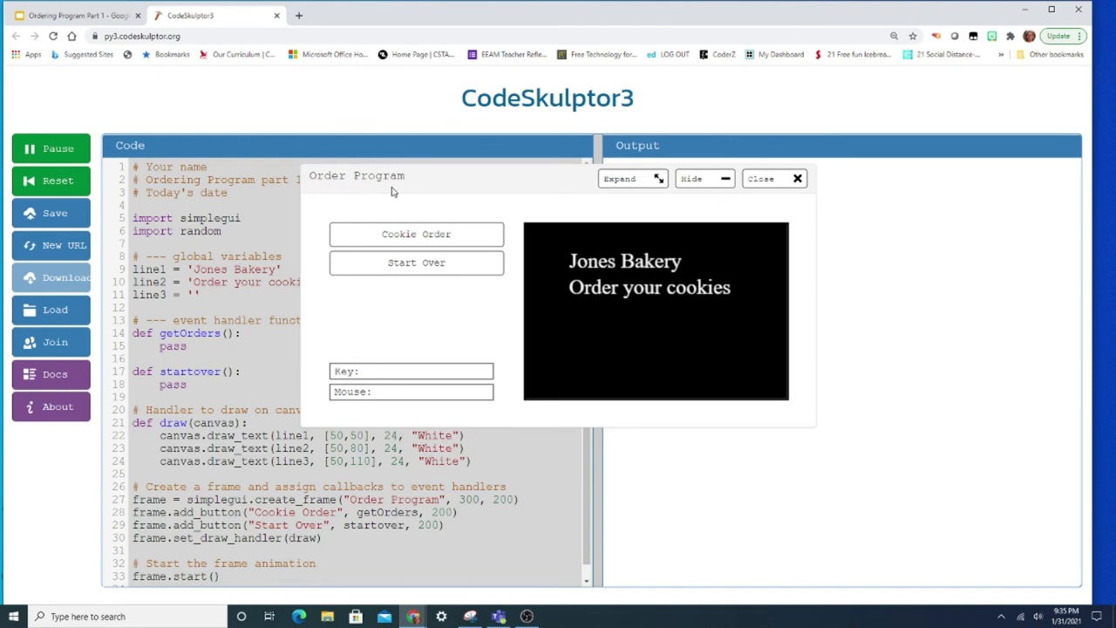
{"action": "mouse_move", "coordinate": [328, 298]}
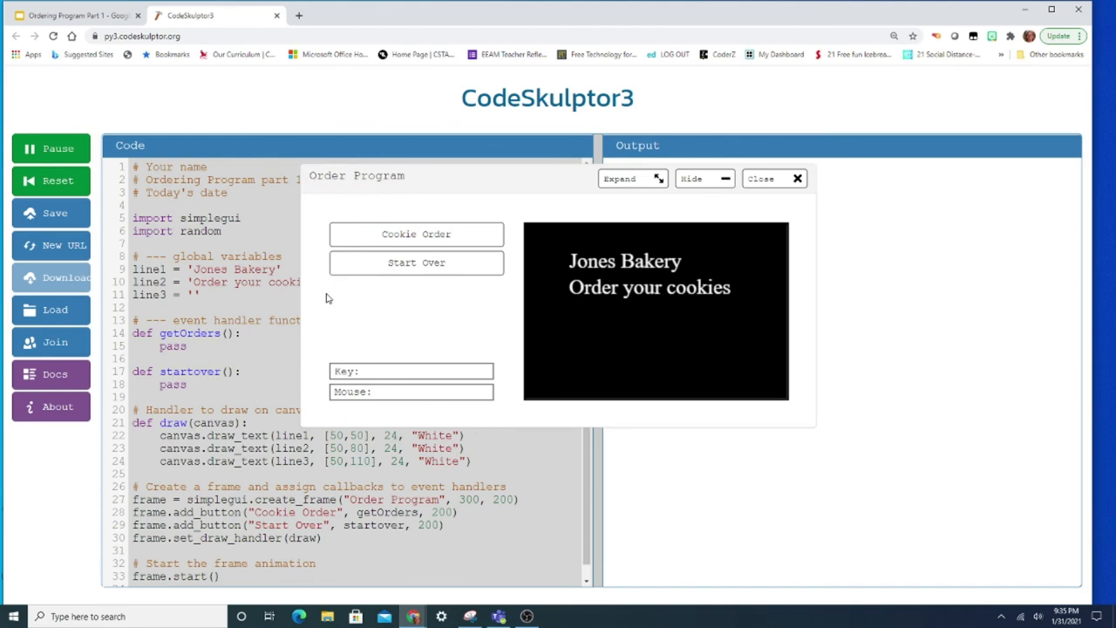
{"action": "mouse_move", "coordinate": [642, 294]}
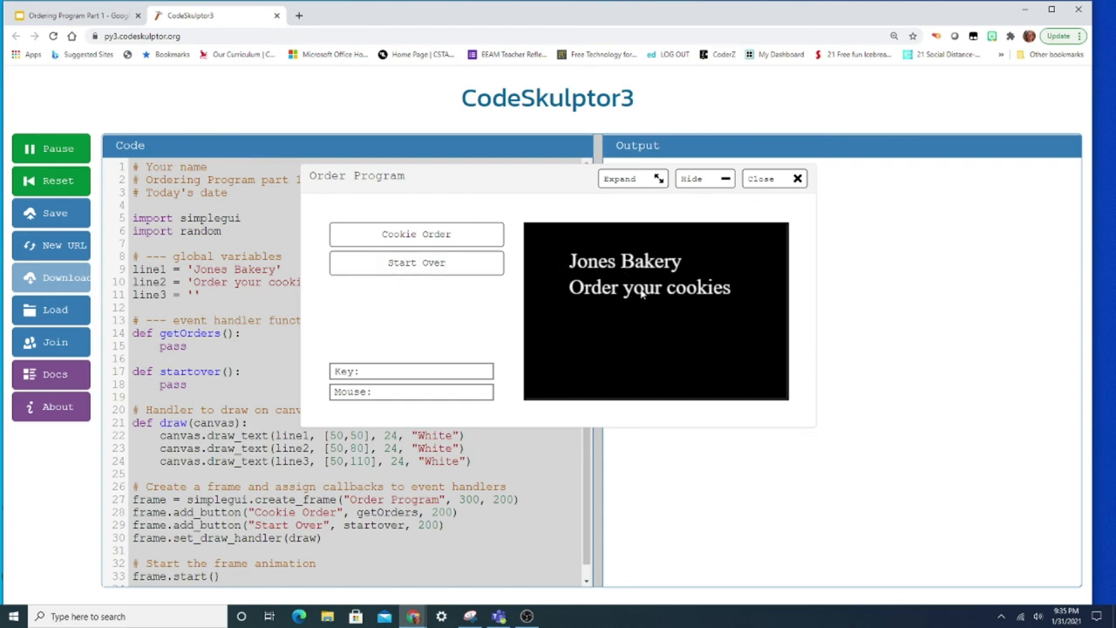
{"action": "mouse_move", "coordinate": [855, 252]}
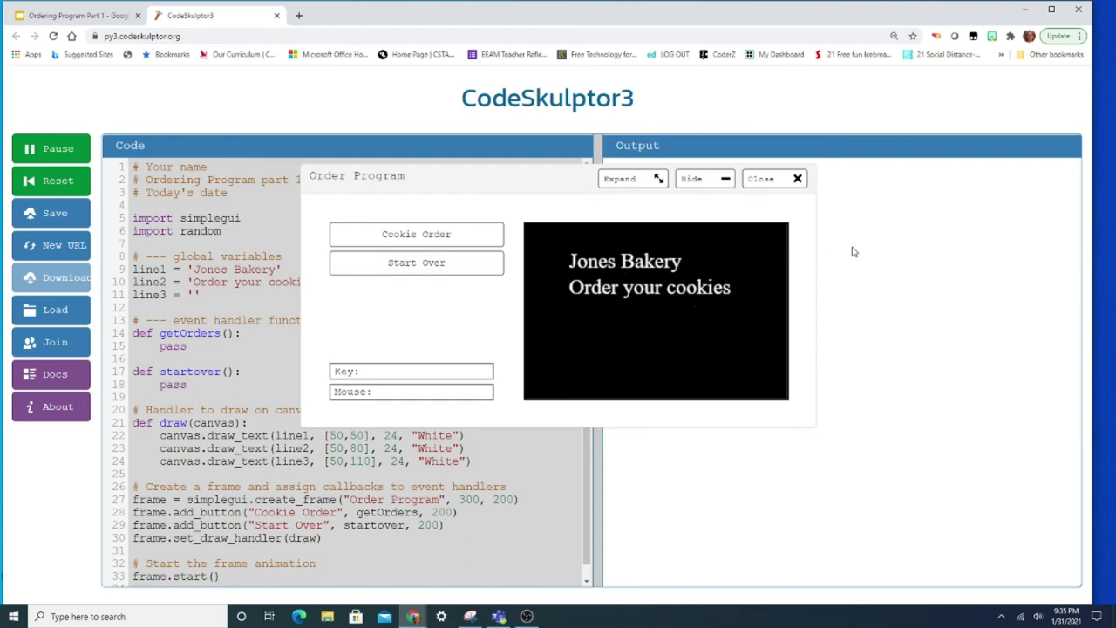
{"action": "mouse_move", "coordinate": [636, 319]}
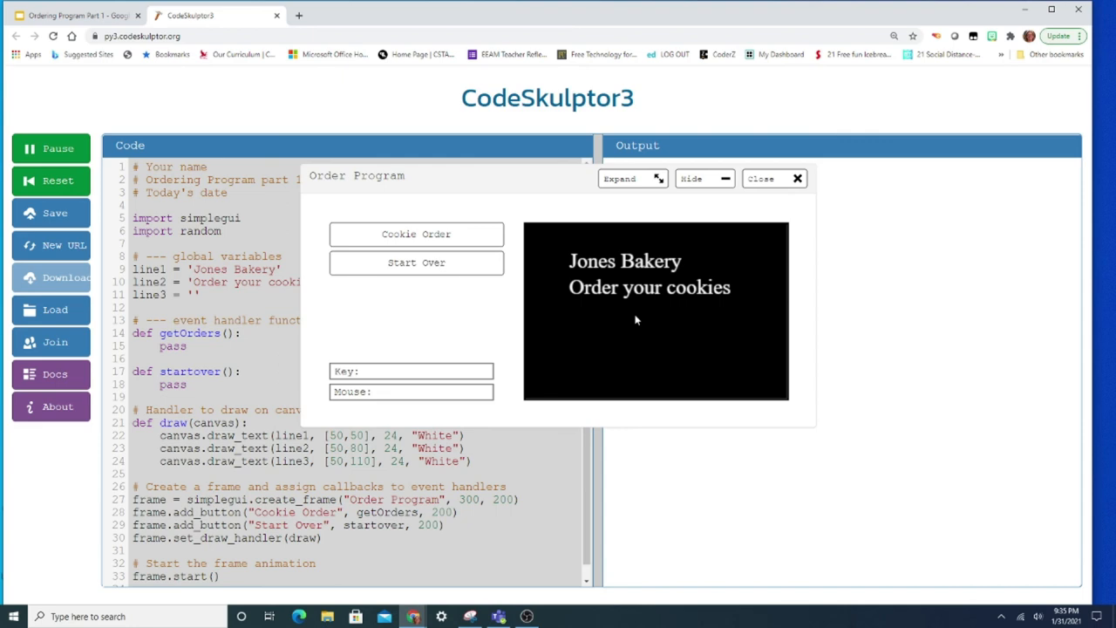